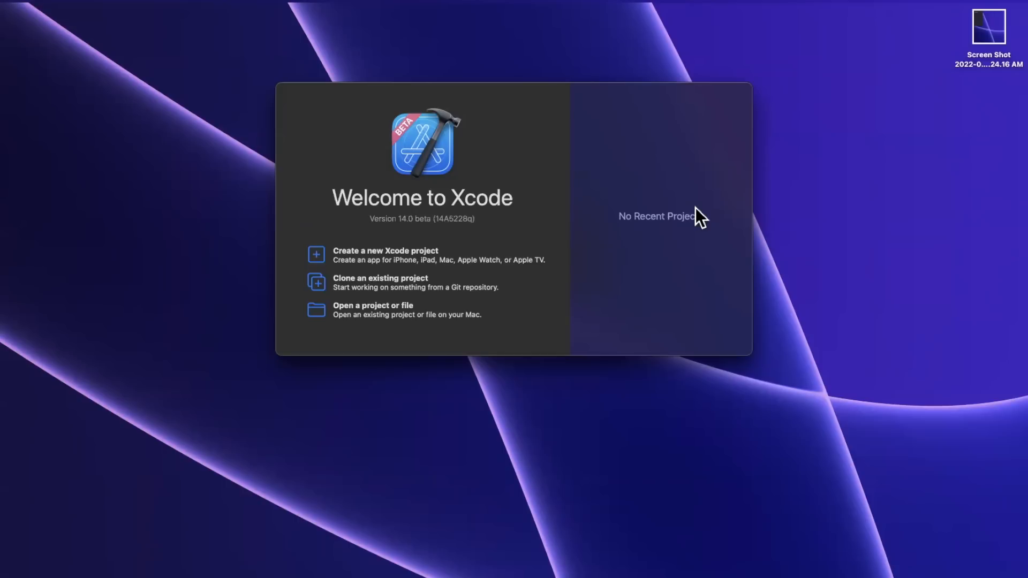
{"action": "mouse_move", "coordinate": [678, 225]}
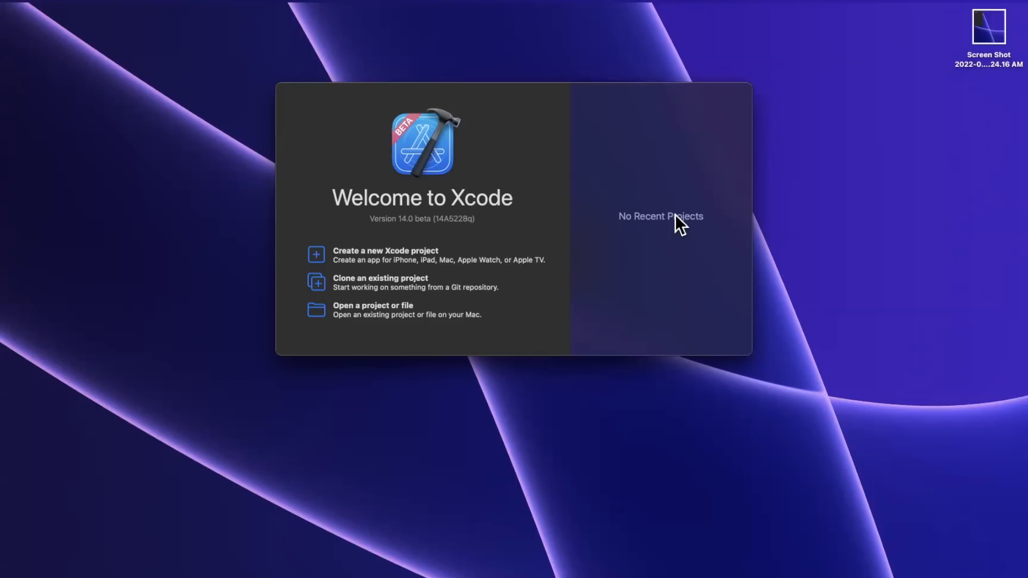
{"action": "mouse_move", "coordinate": [681, 255]}
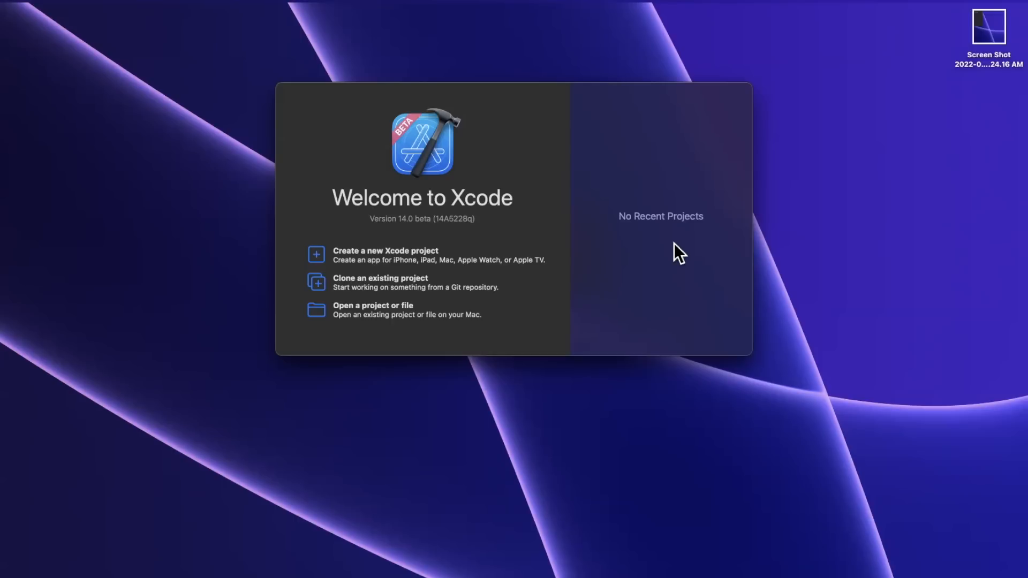
{"action": "mouse_move", "coordinate": [337, 254]}
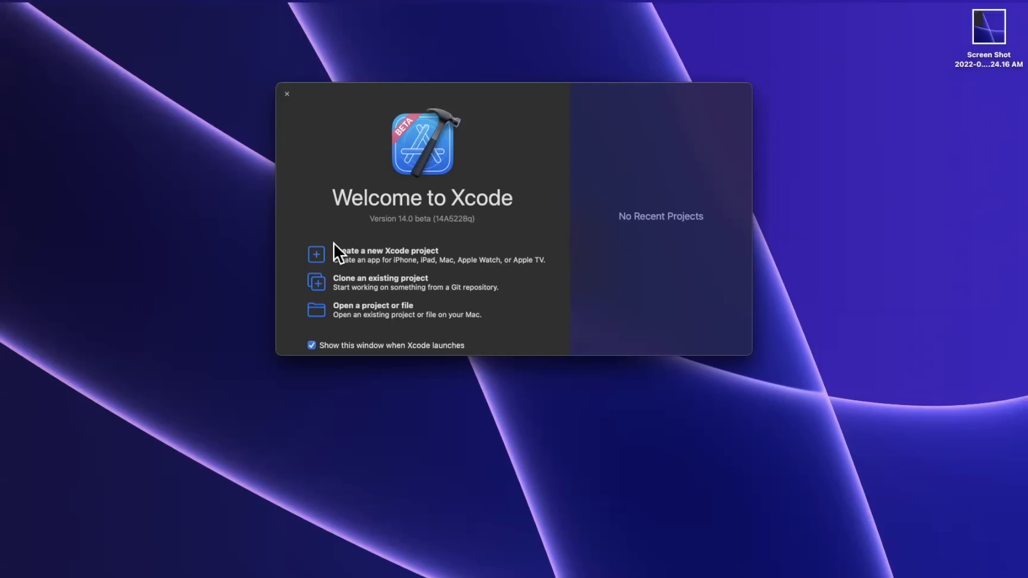
- Start a new project from the Welcome window's 'Create a new Xcode project' option
{"action": "left_click", "coordinate": [316, 254]}
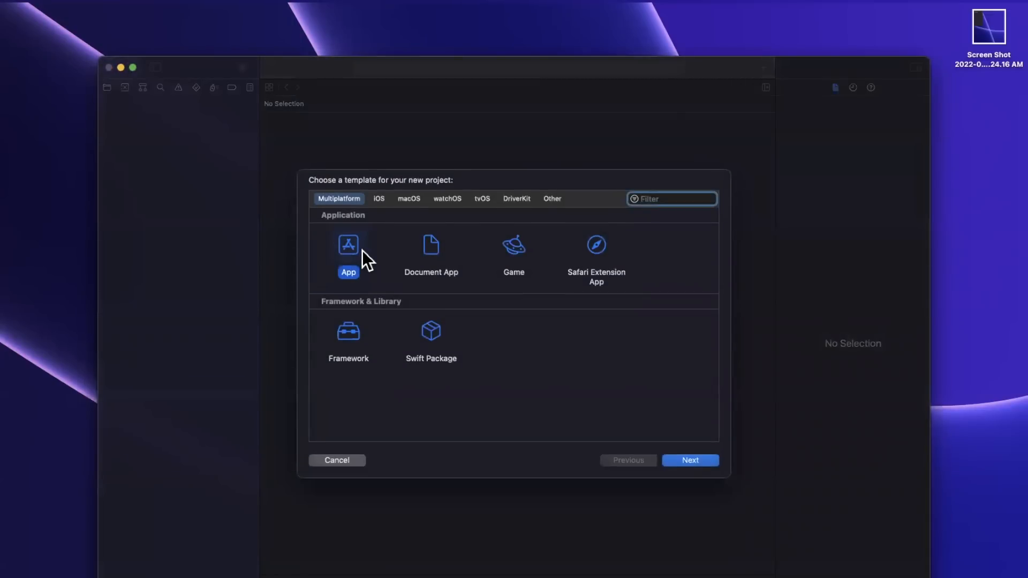
{"action": "mouse_move", "coordinate": [367, 230]}
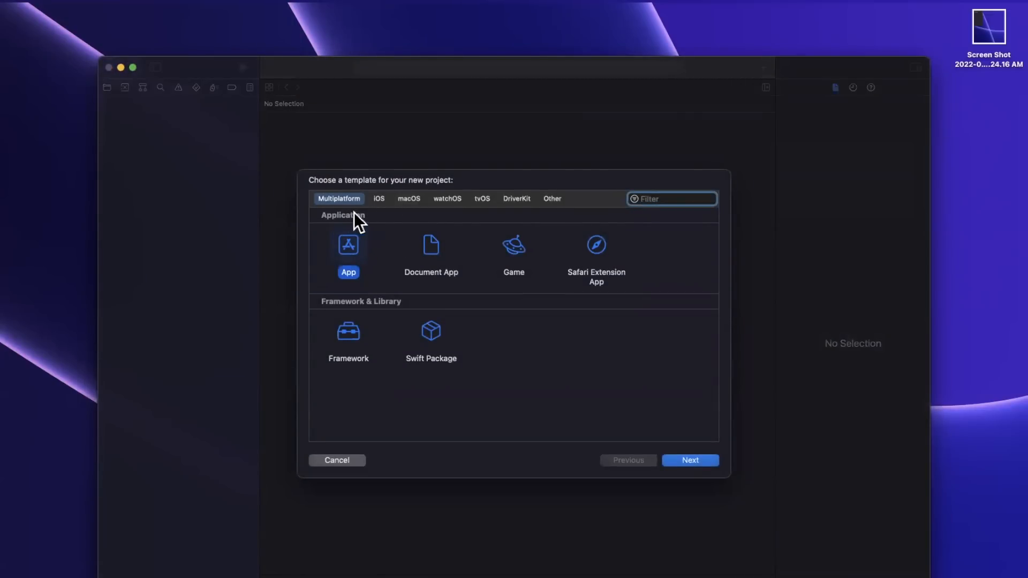
{"action": "mouse_move", "coordinate": [360, 276]}
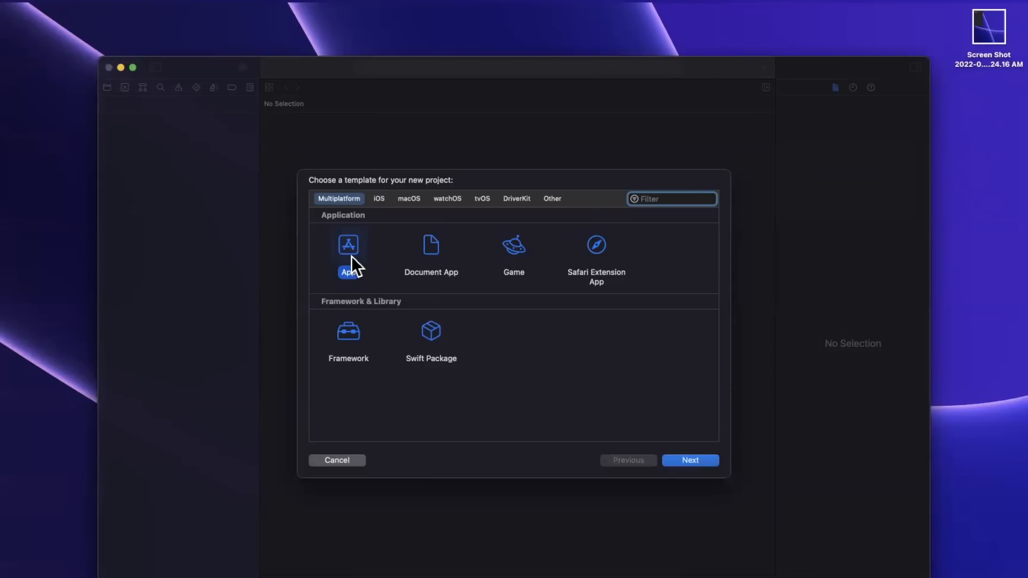
- Pick the Multiplatform App template, name the product SomeApp, and create it on the Desktop
{"action": "left_click", "coordinate": [690, 460]}
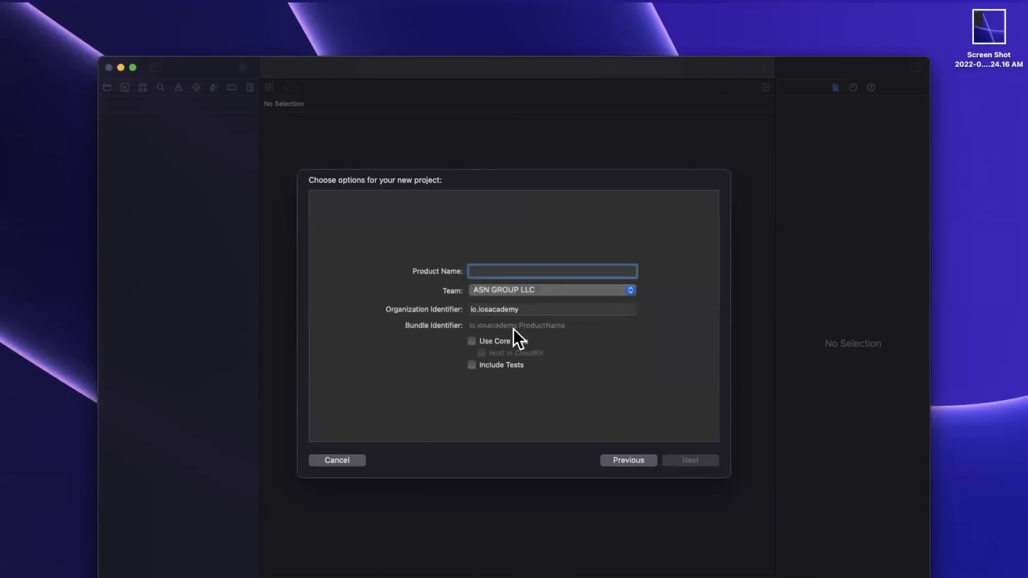
{"action": "type", "text": "SomeApp"}
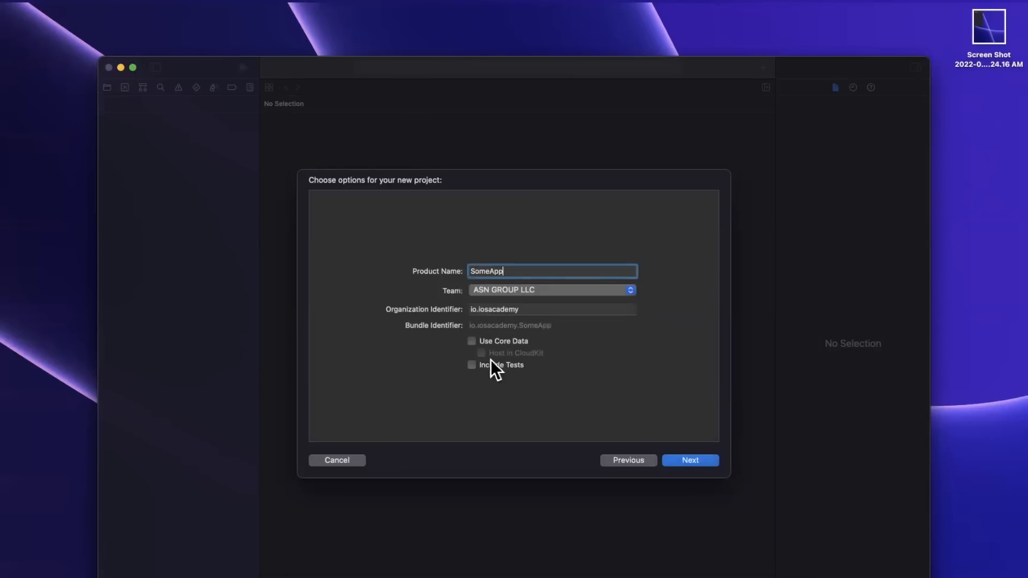
{"action": "left_click", "coordinate": [689, 460]}
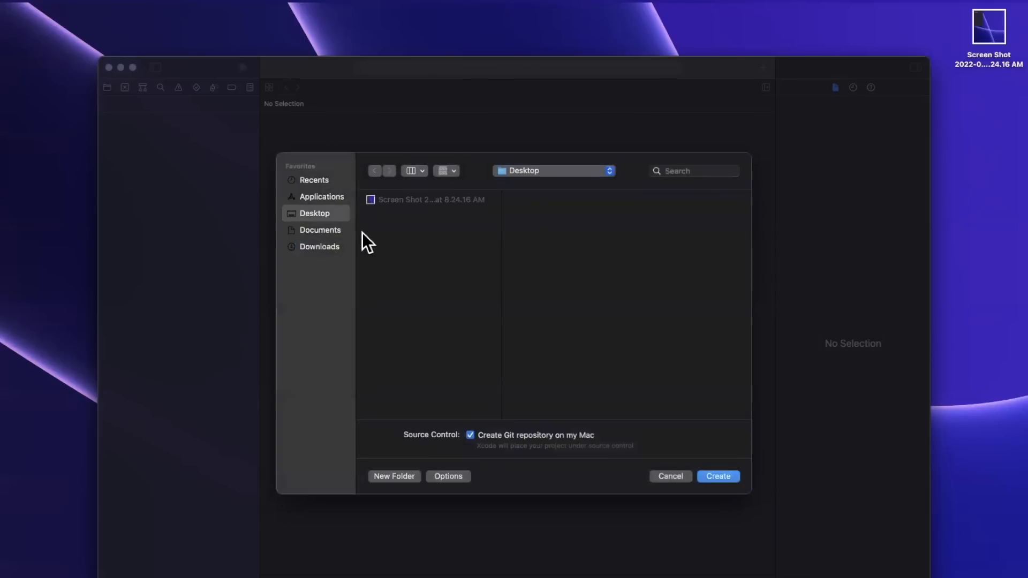
{"action": "left_click", "coordinate": [717, 476]}
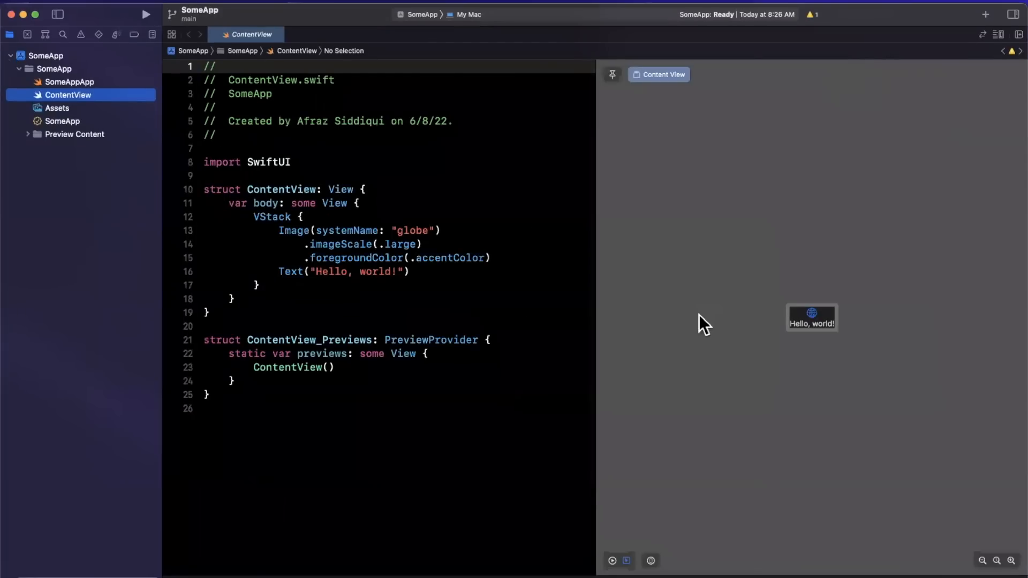
{"action": "mouse_move", "coordinate": [758, 367]}
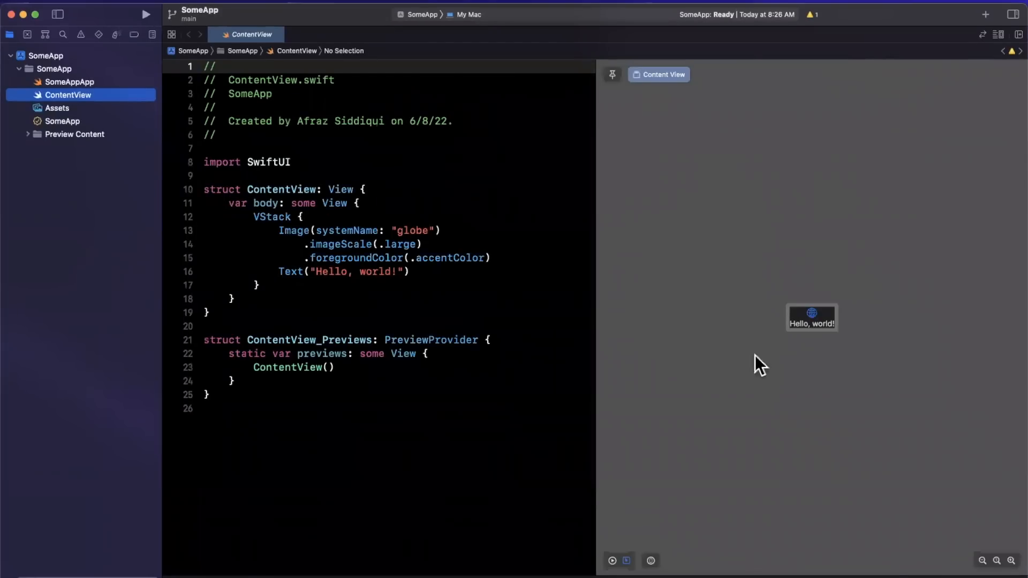
{"action": "mouse_move", "coordinate": [797, 301]}
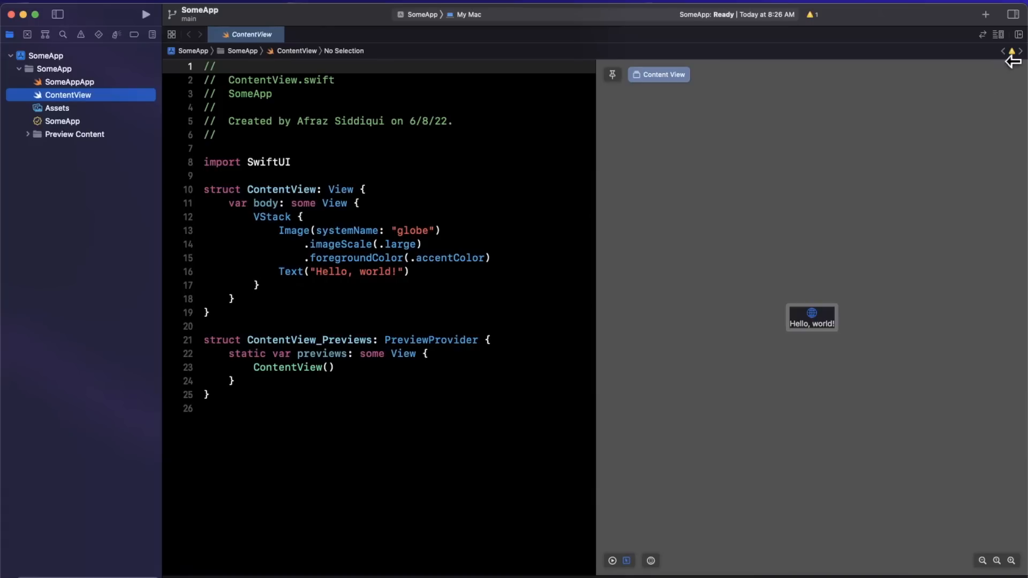
{"action": "mouse_move", "coordinate": [713, 297]}
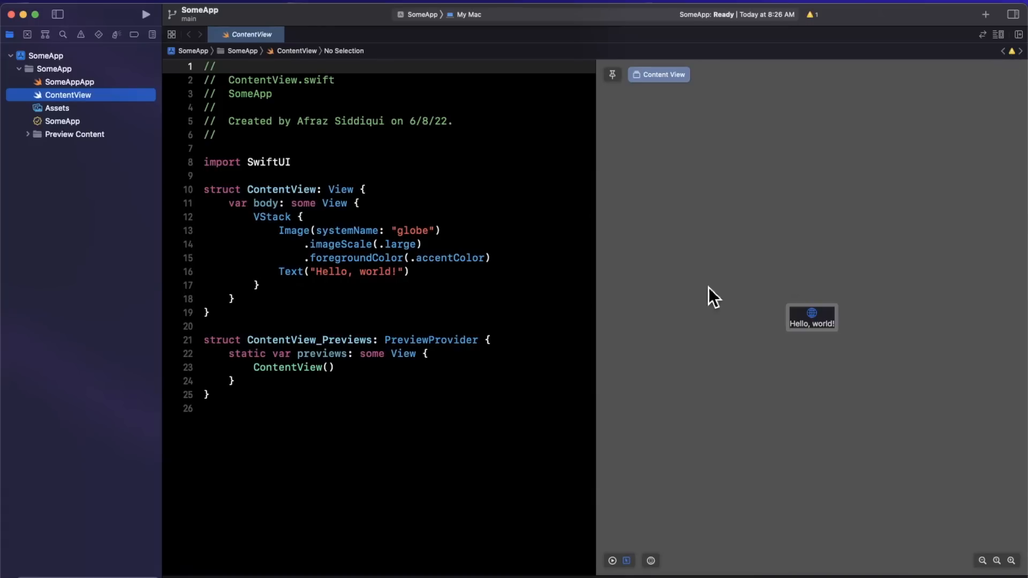
{"action": "mouse_move", "coordinate": [547, 423]}
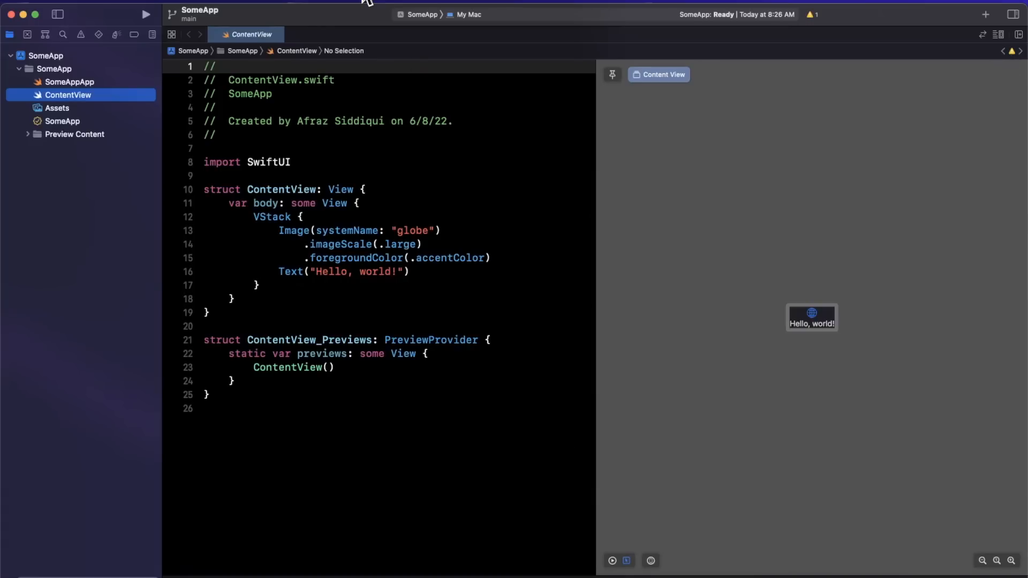
- Set the run destination to the iPhone 11 Pro Max simulator
{"action": "left_click", "coordinate": [465, 14]}
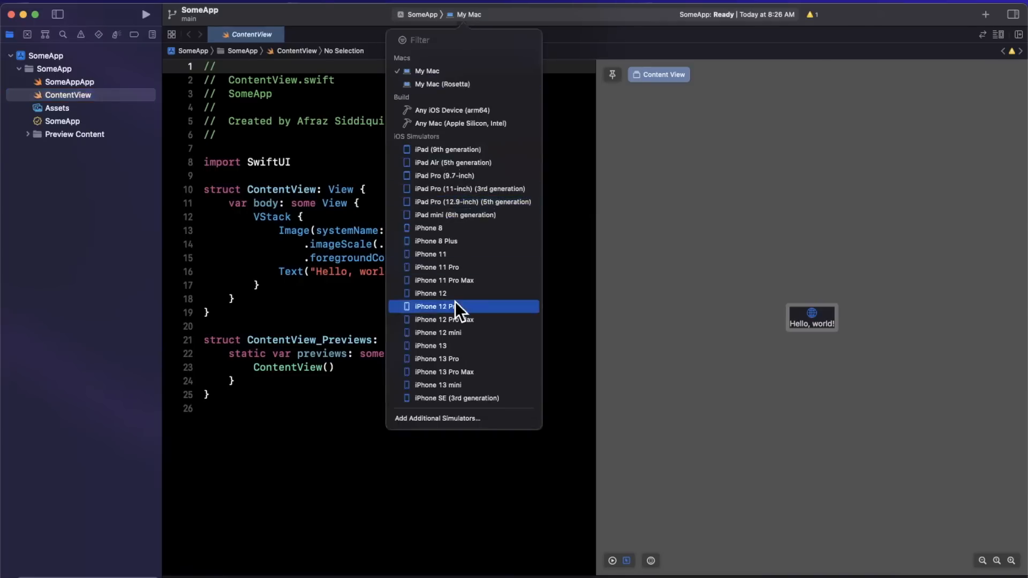
{"action": "left_click", "coordinate": [444, 280]}
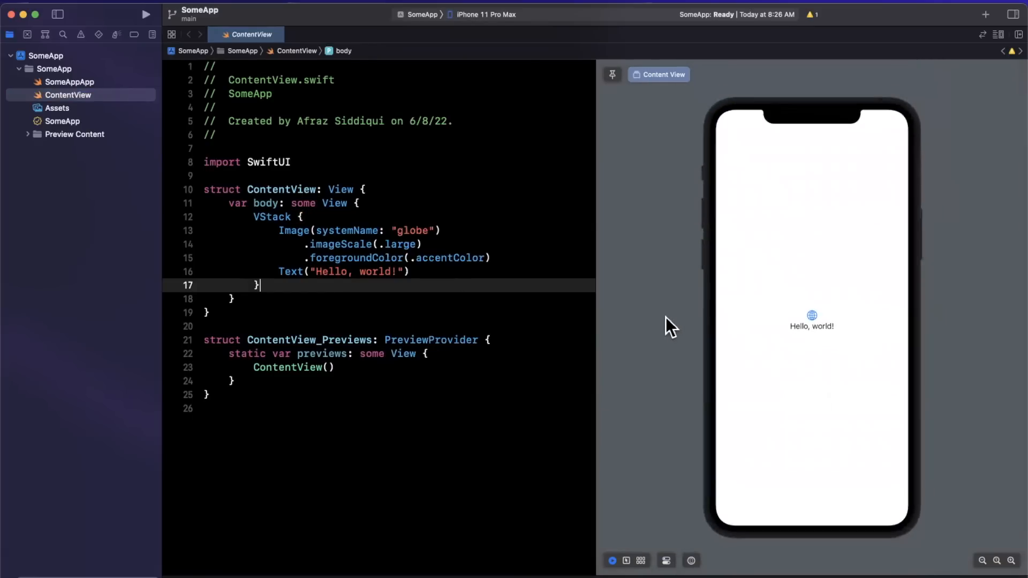
{"action": "mouse_move", "coordinate": [365, 264]}
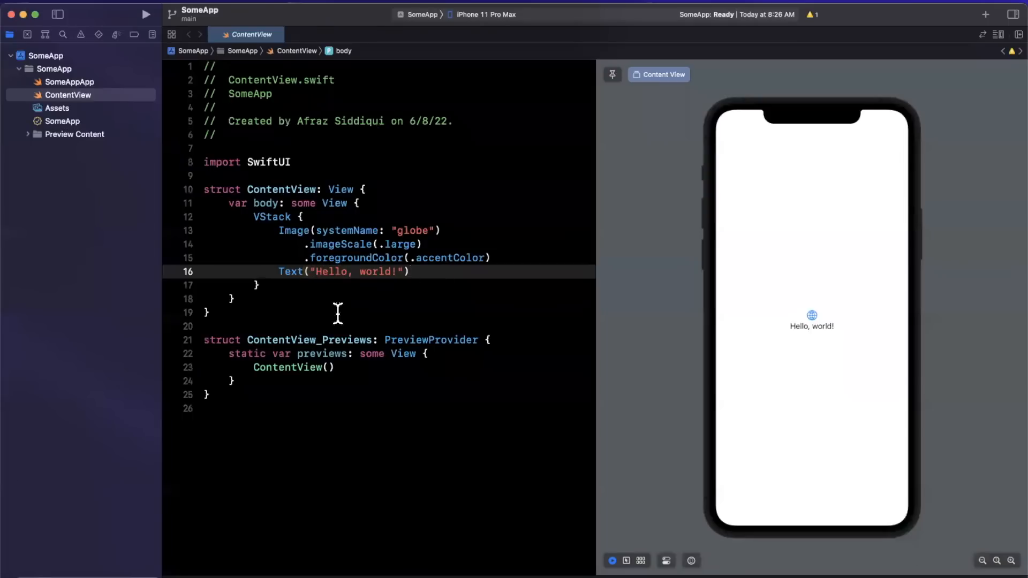
- Append .background(Color.red) to the VStack in ContentView.swift
{"action": "type", "text": ".background("}
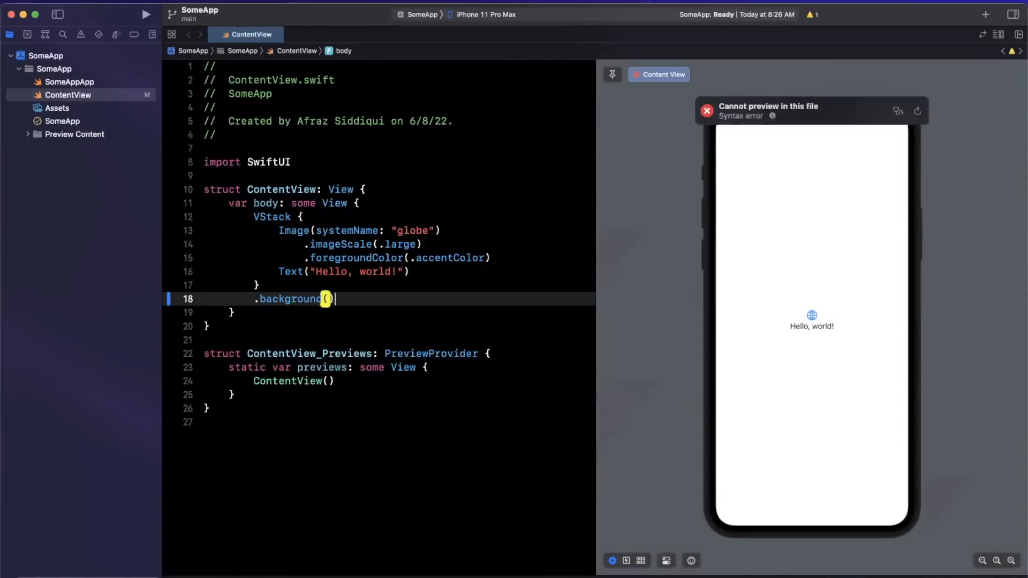
{"action": "type", "text": "Color.red"}
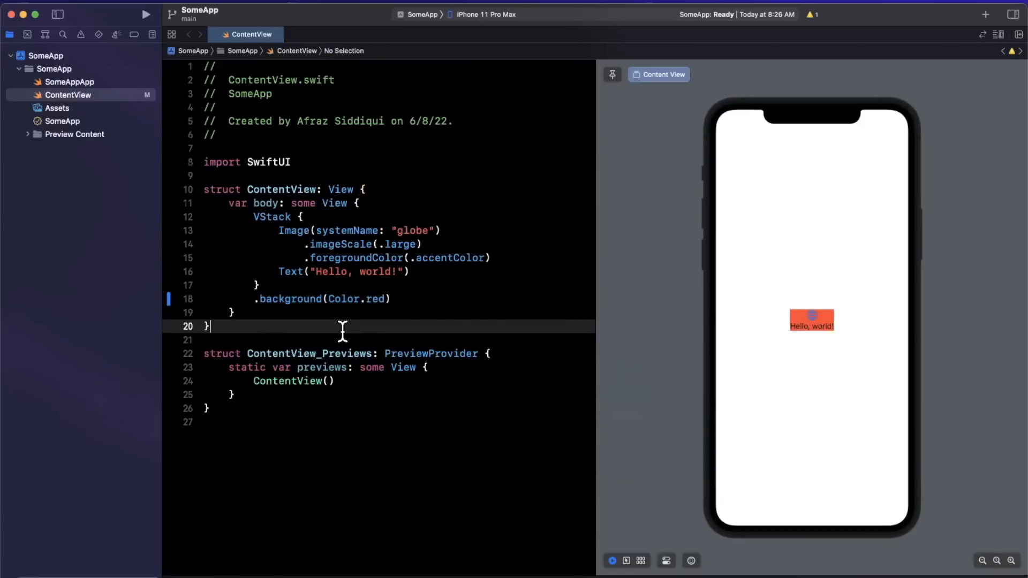
{"action": "mouse_move", "coordinate": [961, 161]}
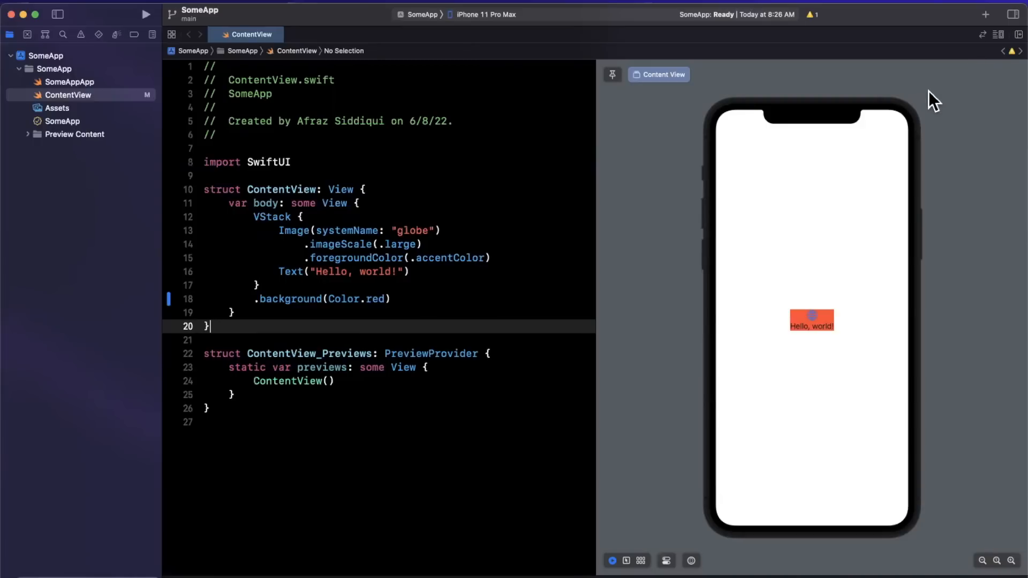
{"action": "mouse_move", "coordinate": [741, 313]}
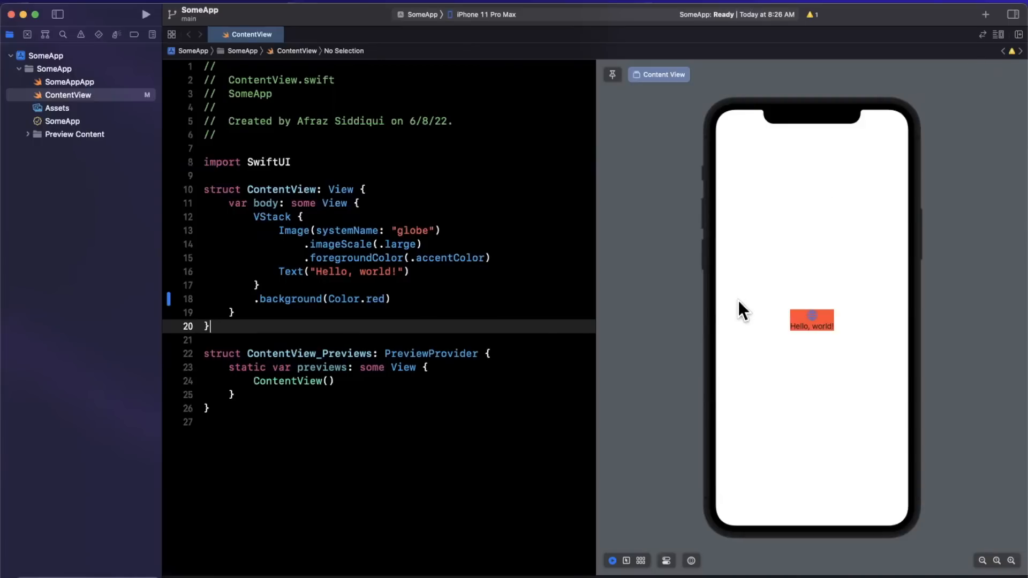
{"action": "mouse_move", "coordinate": [544, 328]}
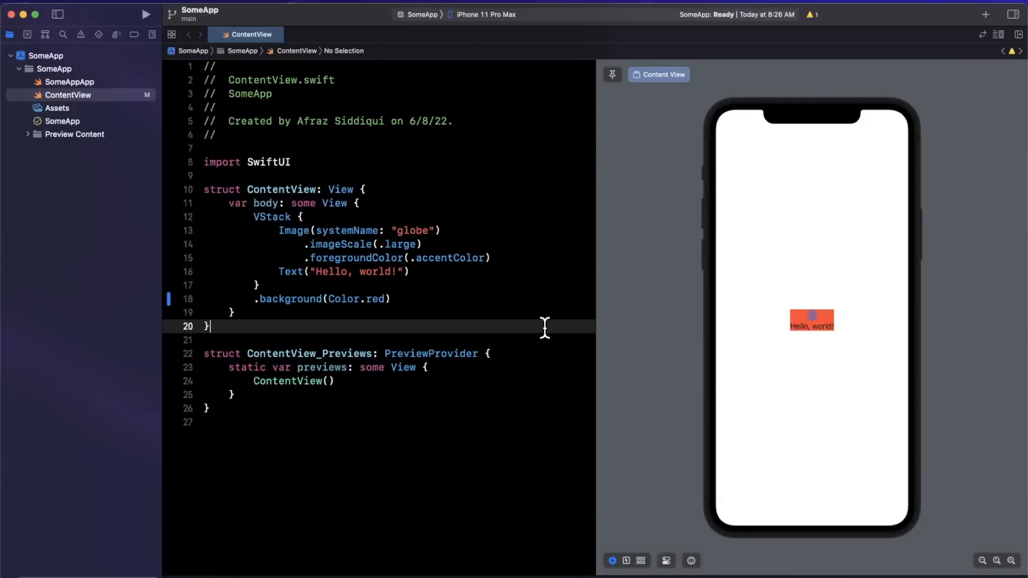
{"action": "mouse_move", "coordinate": [528, 384]}
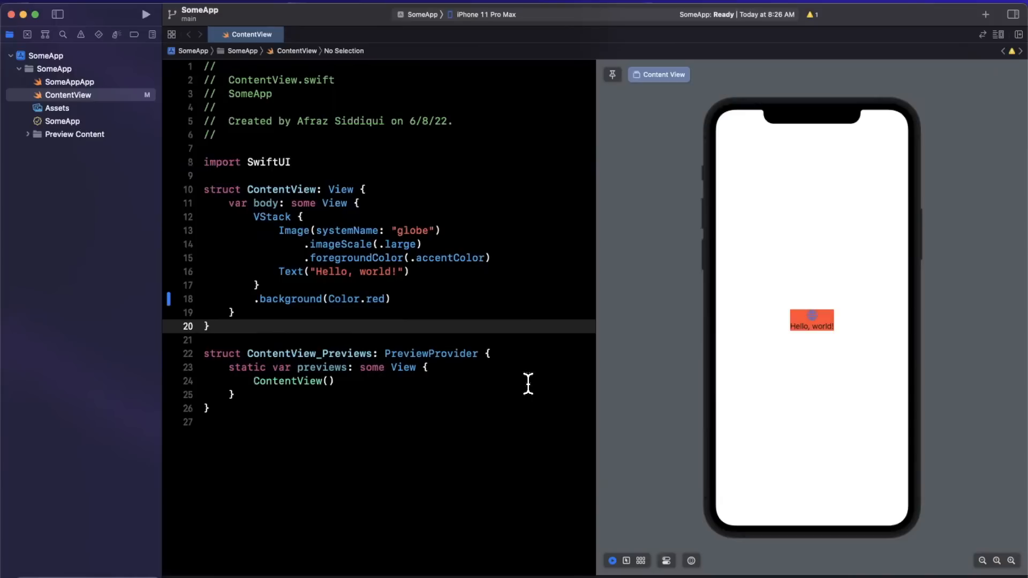
{"action": "mouse_move", "coordinate": [610, 426]}
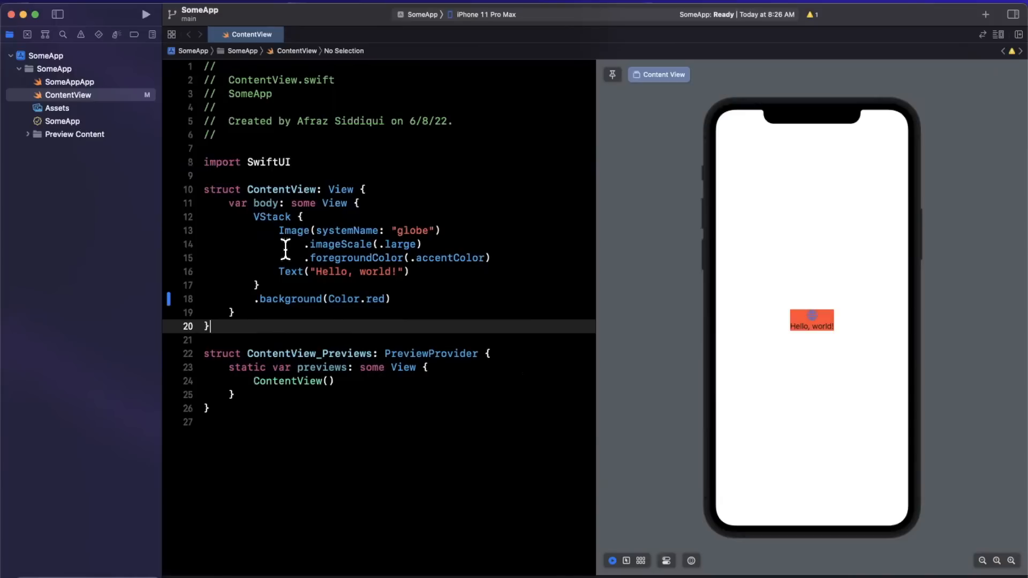
{"action": "mouse_move", "coordinate": [660, 572]}
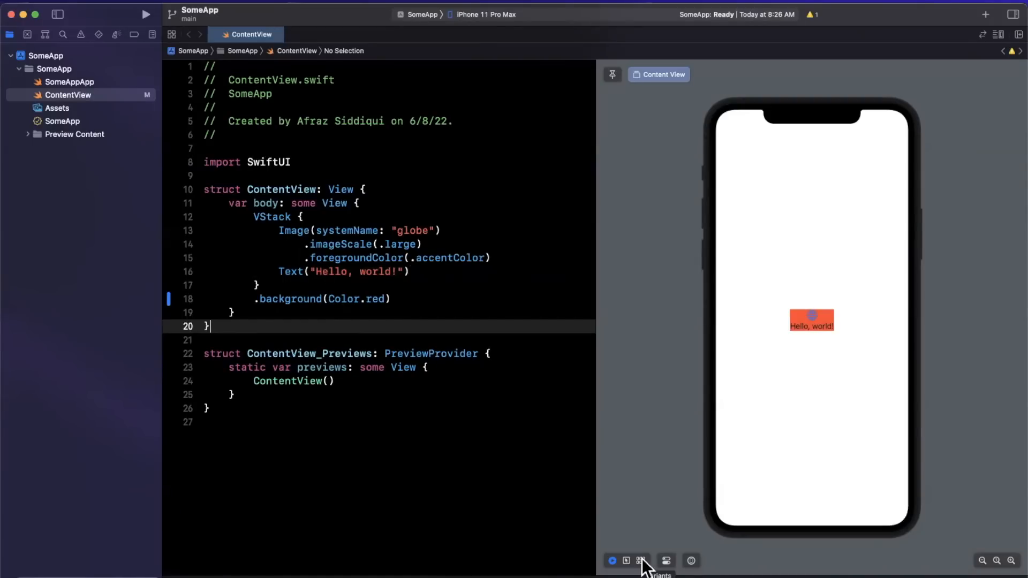
- Show the ContentView canvas as Light and Dark Color Scheme Variants
{"action": "left_click", "coordinate": [640, 560]}
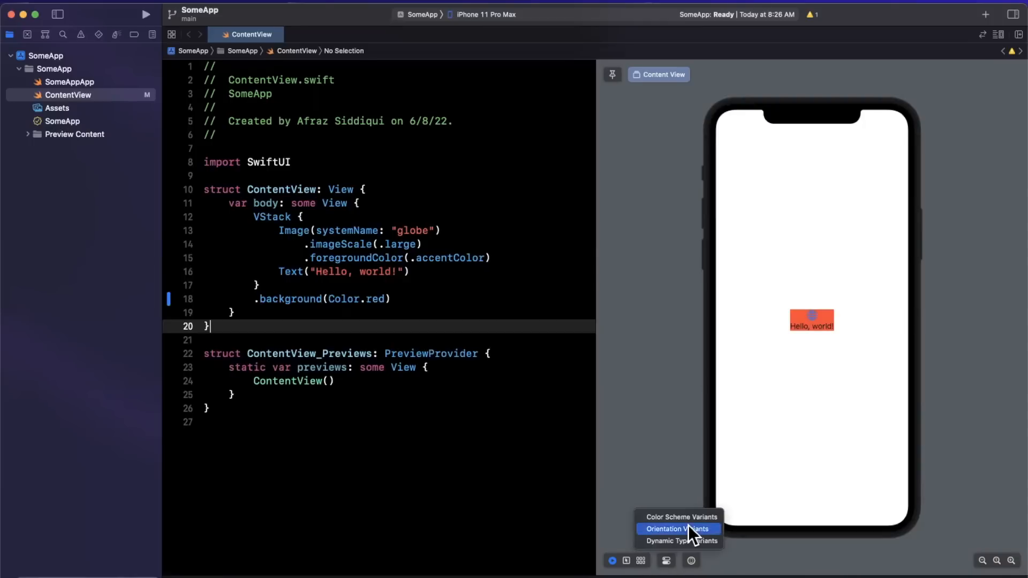
{"action": "mouse_move", "coordinate": [705, 540]}
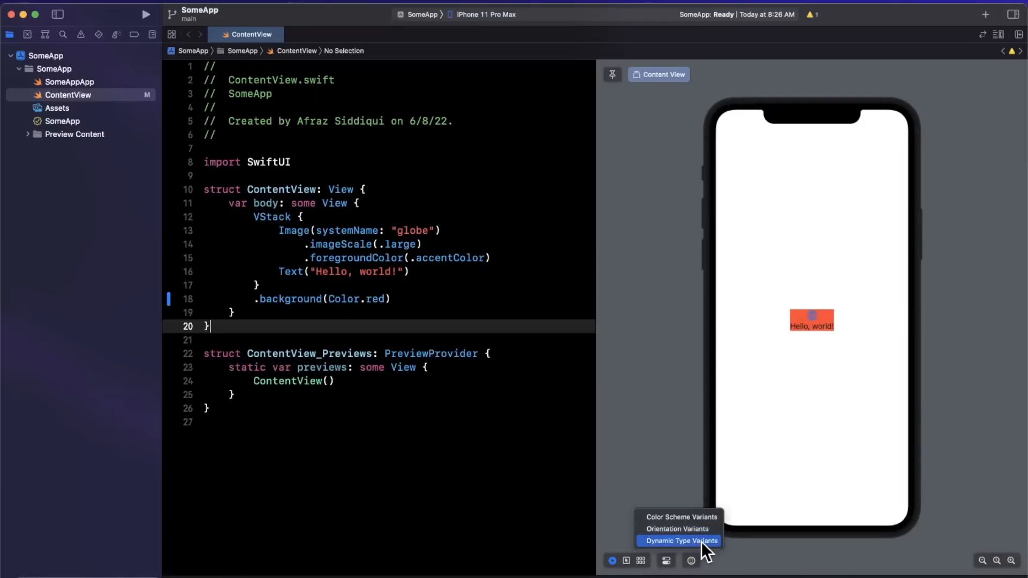
{"action": "left_click", "coordinate": [677, 517]}
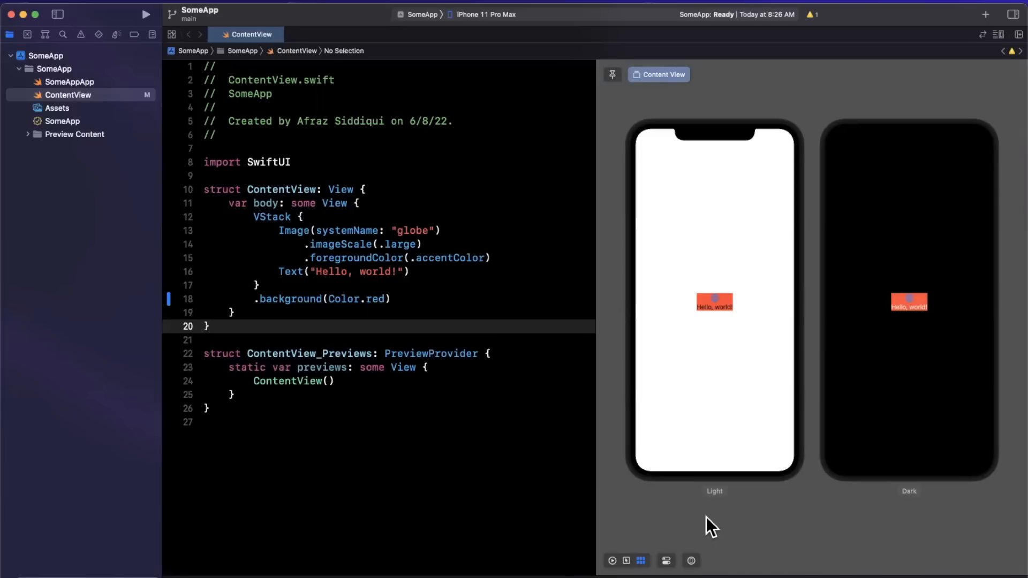
{"action": "mouse_move", "coordinate": [602, 461]}
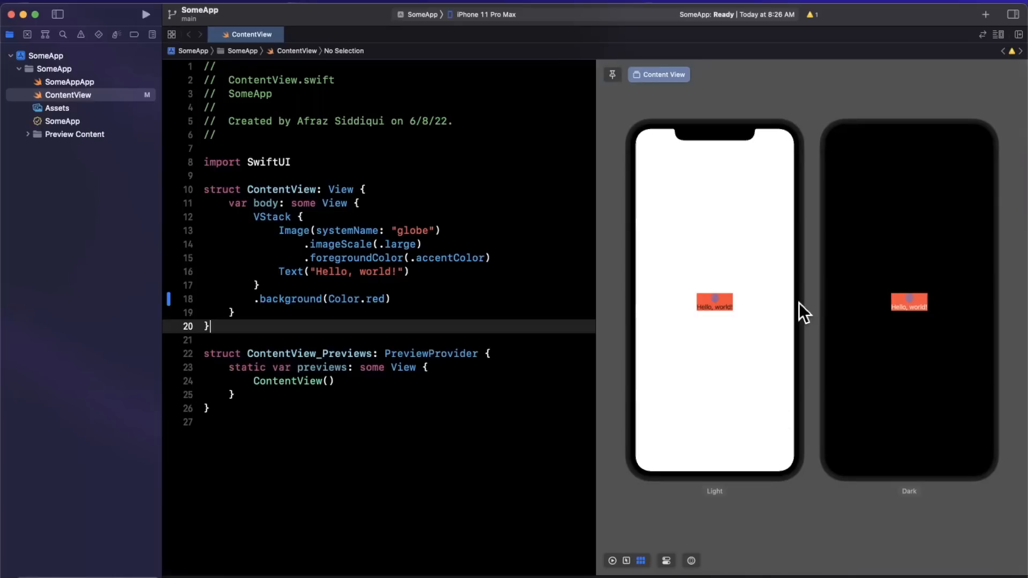
{"action": "mouse_move", "coordinate": [693, 543]}
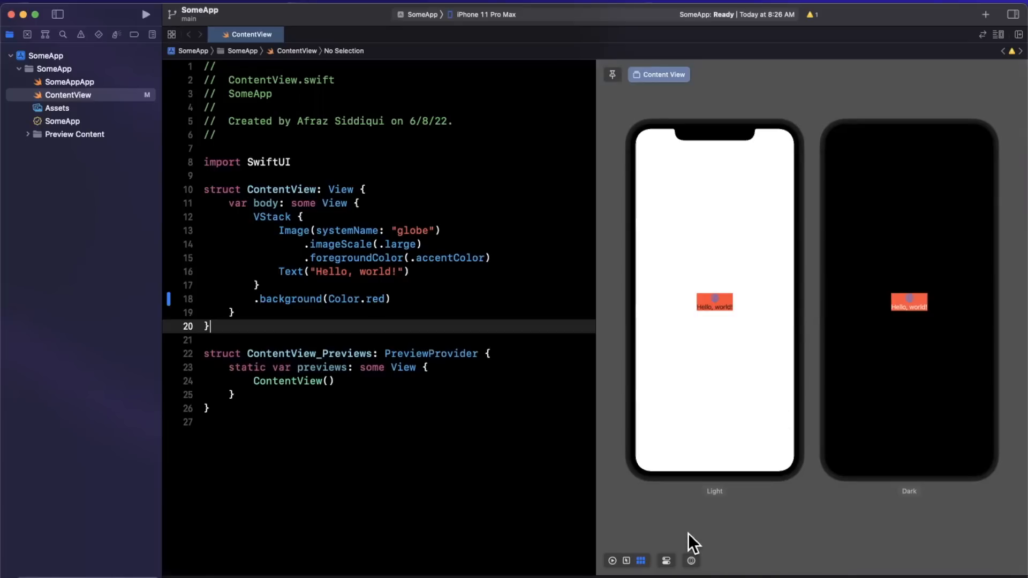
{"action": "left_click", "coordinate": [640, 561]}
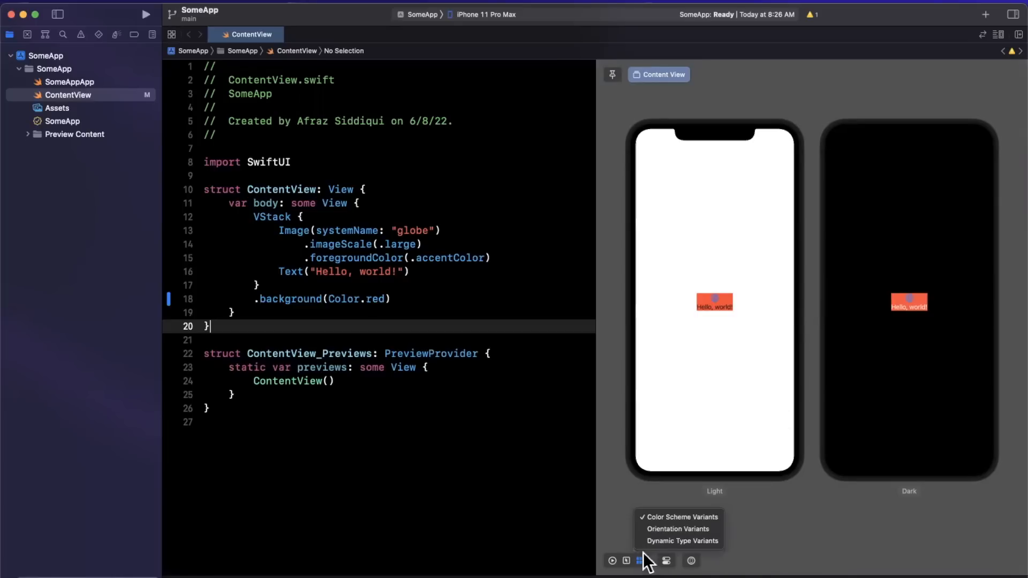
- Switch the canvas to Dynamic Type Variants and scroll from X Small to AX 5
{"action": "left_click", "coordinate": [679, 541]}
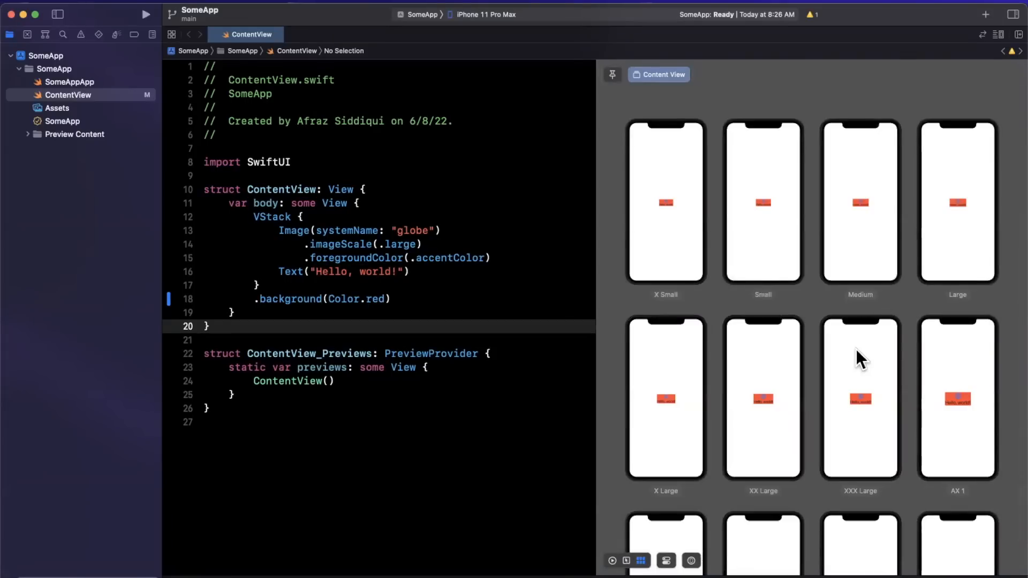
{"action": "scroll", "scroll_direction": "down", "scroll_amount": 3}
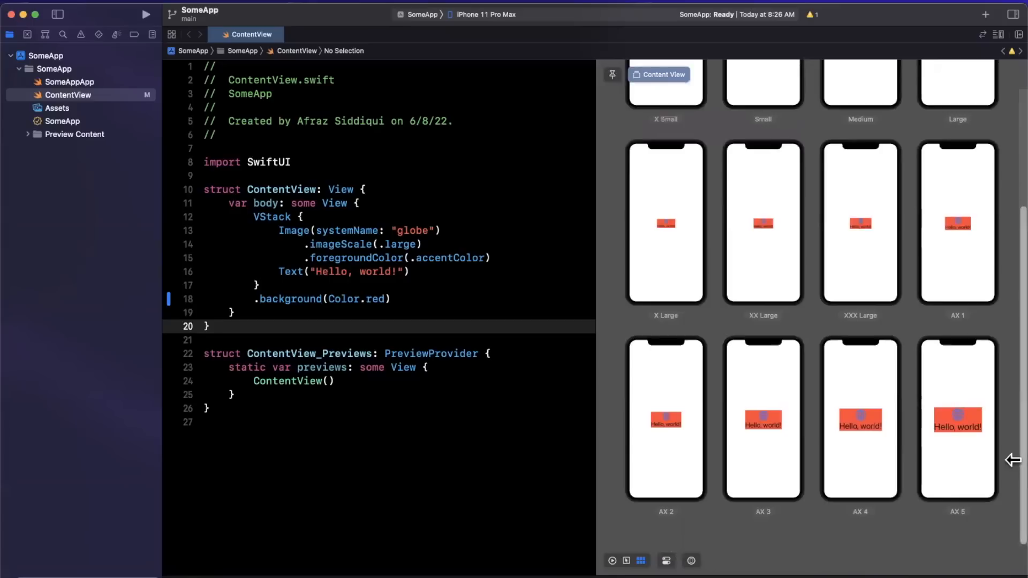
{"action": "mouse_move", "coordinate": [990, 432]}
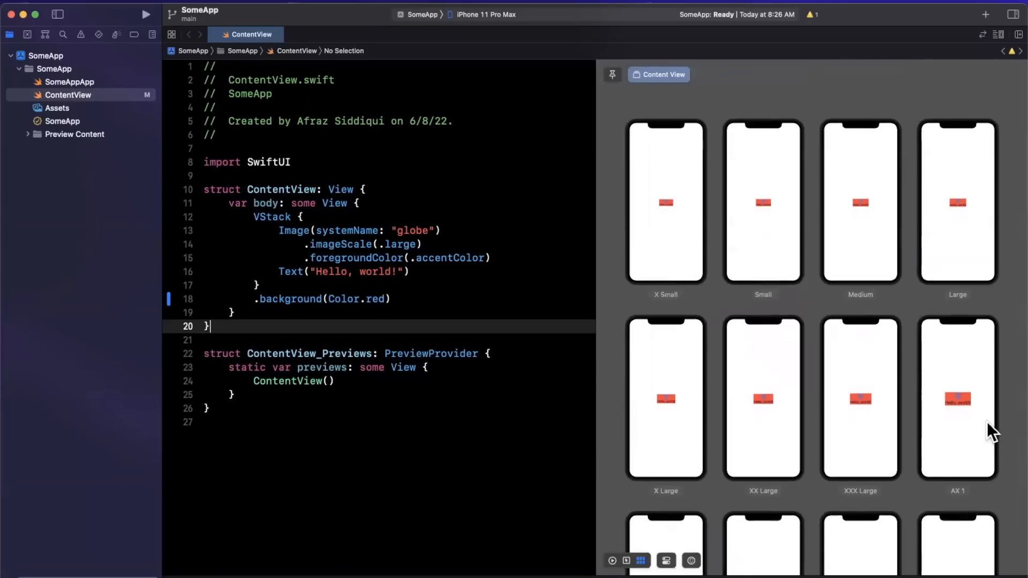
{"action": "mouse_move", "coordinate": [588, 432]}
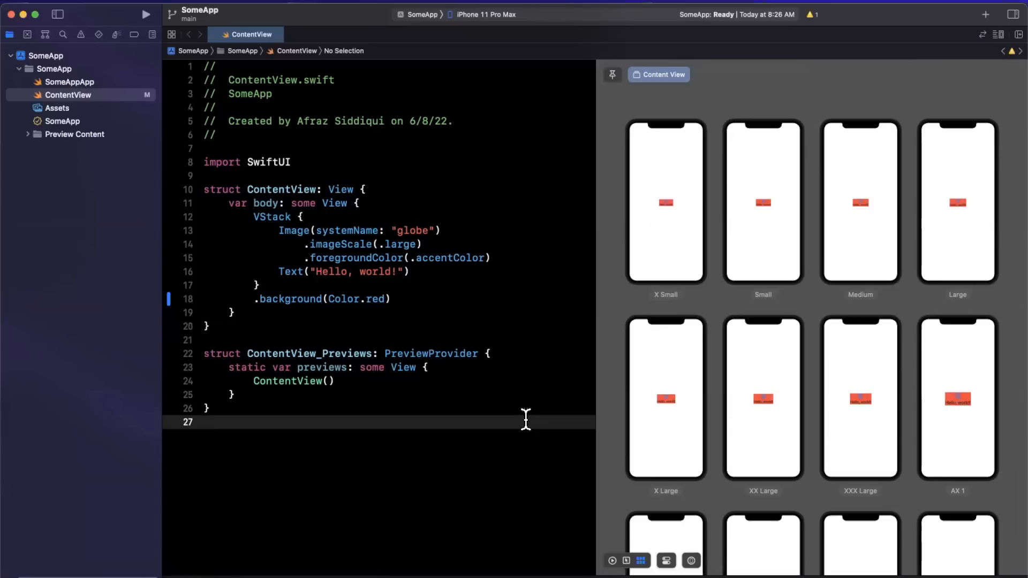
{"action": "mouse_move", "coordinate": [406, 347]}
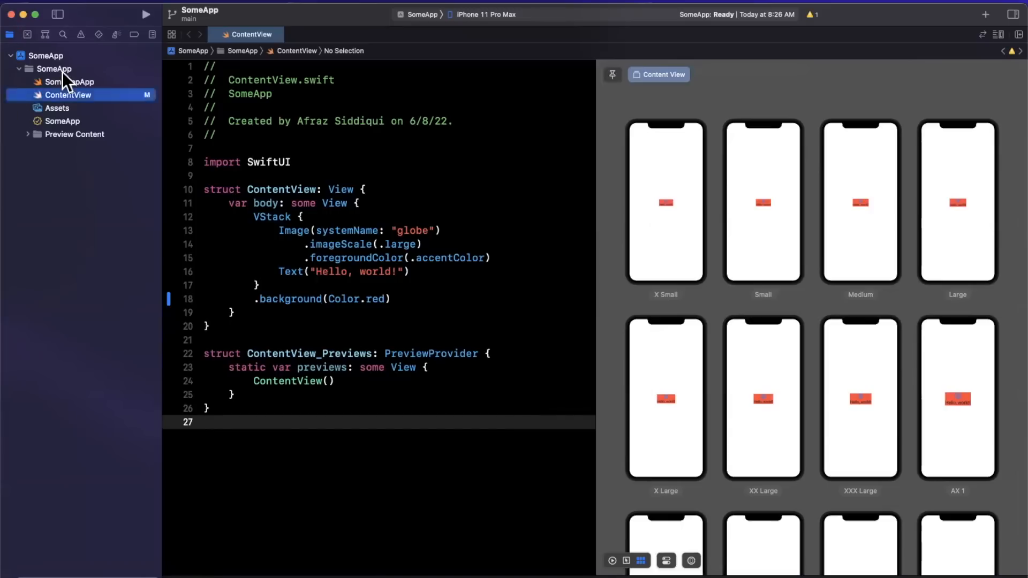
- Create Foo.swift in SomeApp with class Foo holding name: String, age: Int, height: Double
{"action": "left_click", "coordinate": [54, 68]}
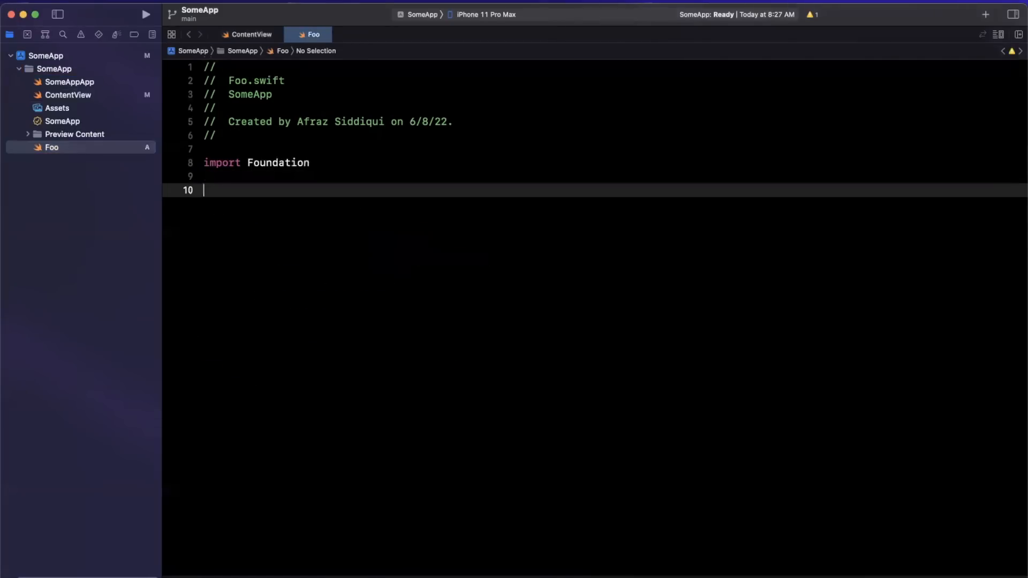
{"action": "type", "text": "class Foo {"}
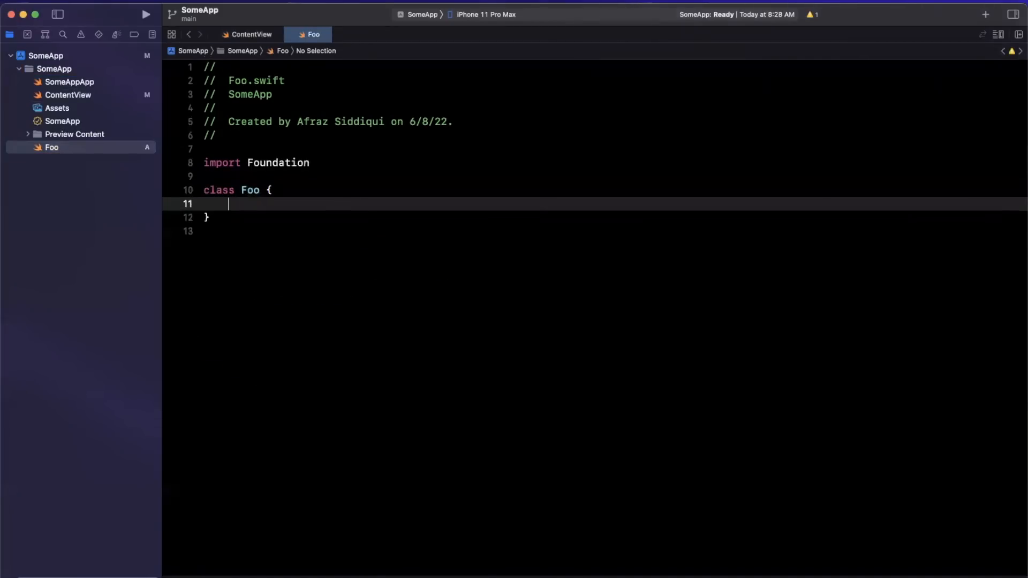
{"action": "type", "text": "let"}
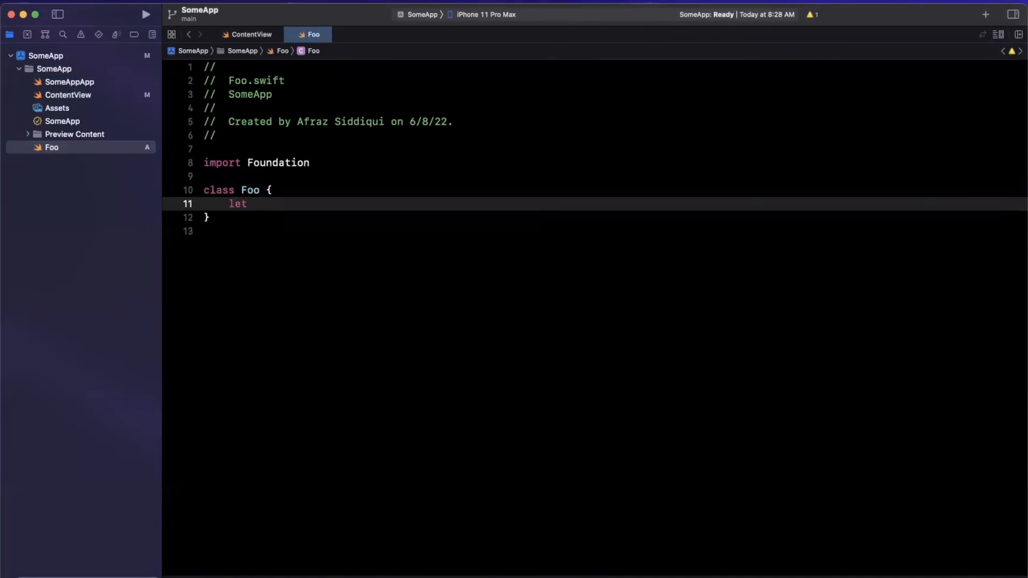
{"action": "type", "text": "name: String"}
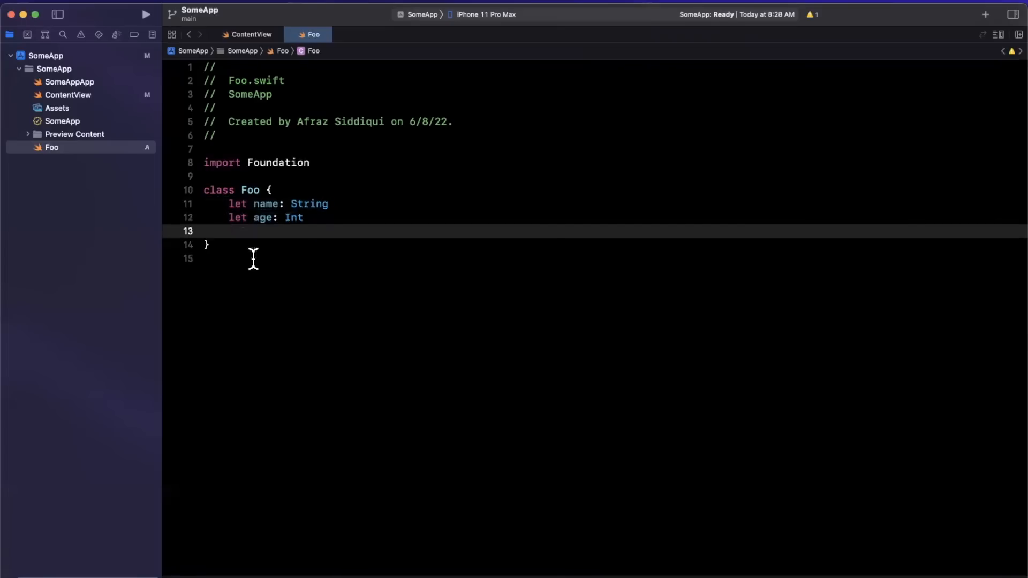
{"action": "type", "text": "let"}
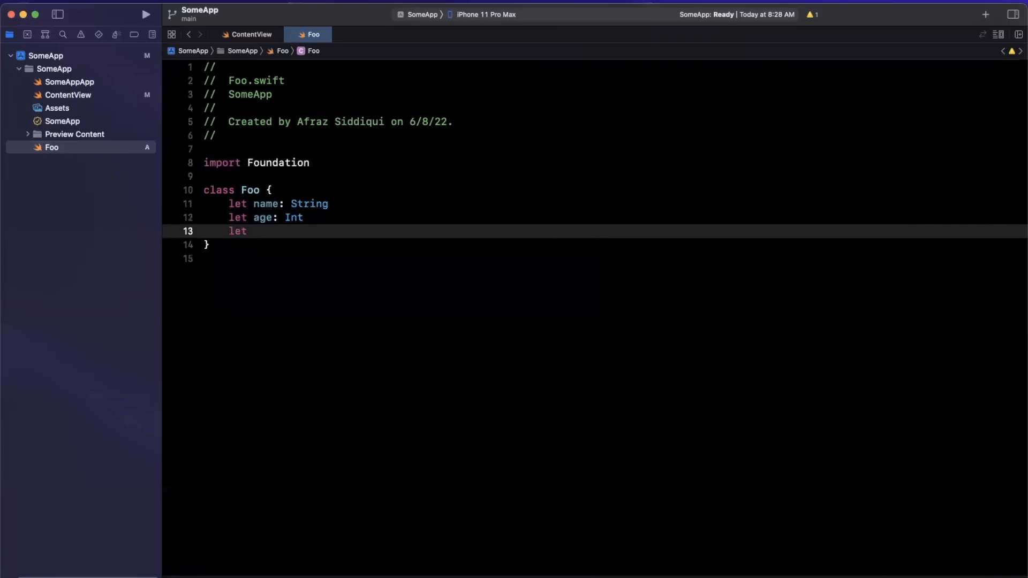
{"action": "left_click", "coordinate": [254, 231]}
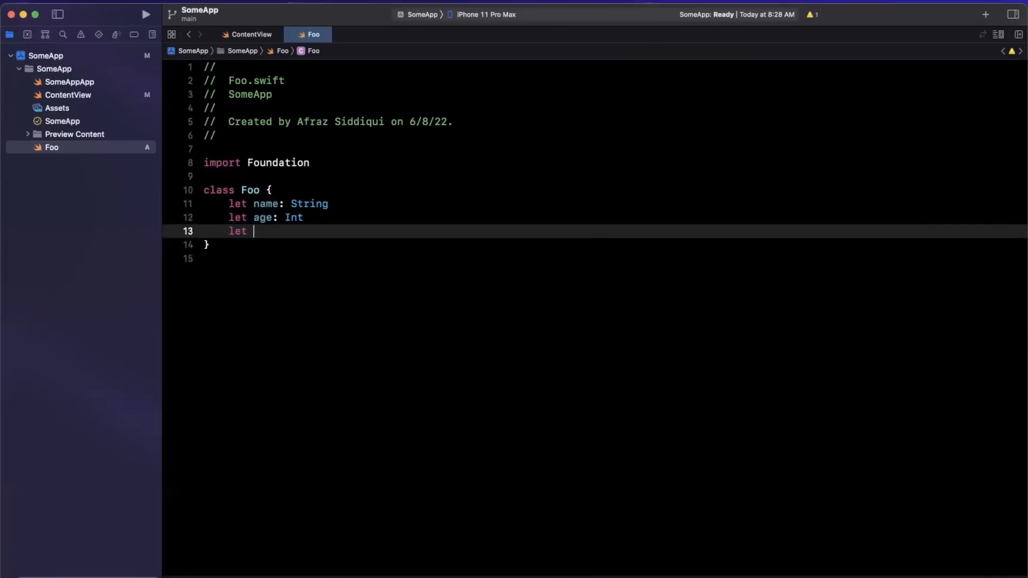
{"action": "type", "text": "height: Double"}
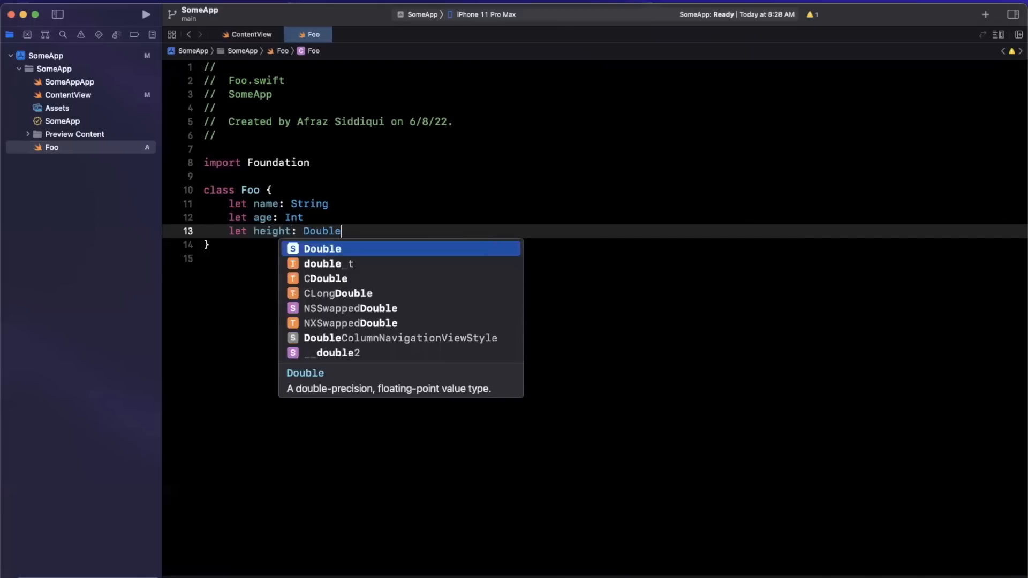
{"action": "key", "text": "return"}
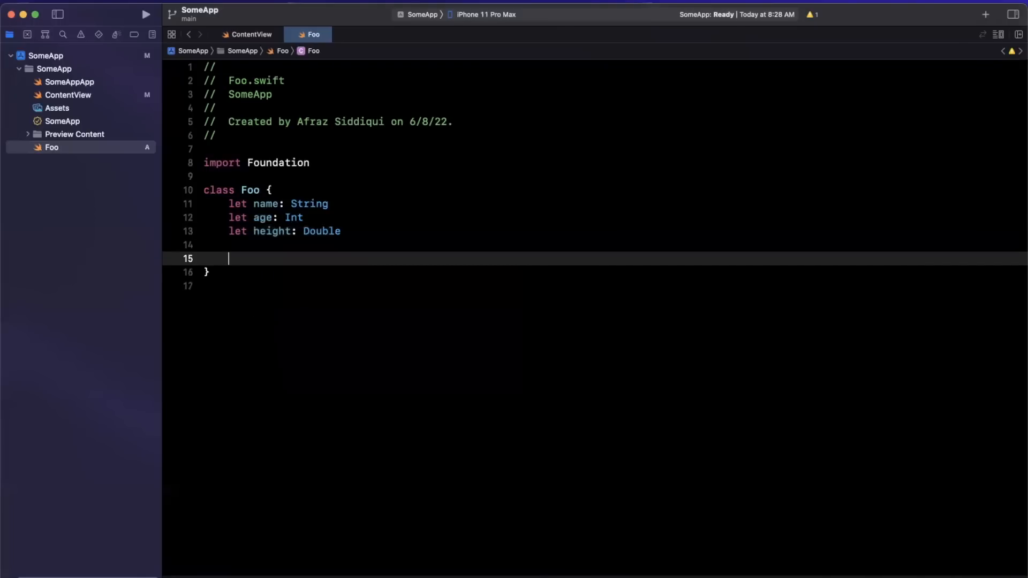
{"action": "type", "text": "init(name: String, age: Int, height: Double) {"}
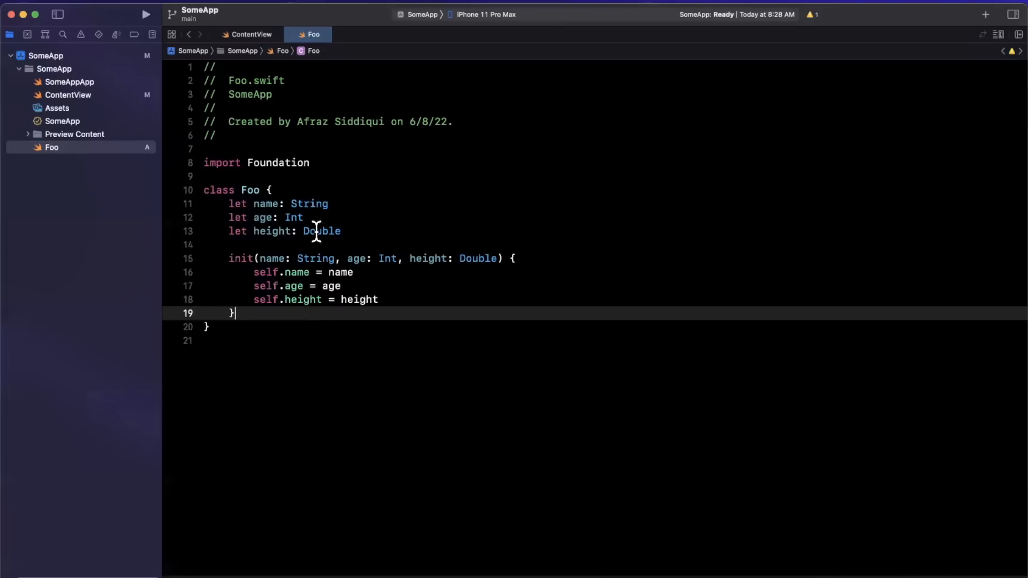
{"action": "mouse_move", "coordinate": [286, 244]}
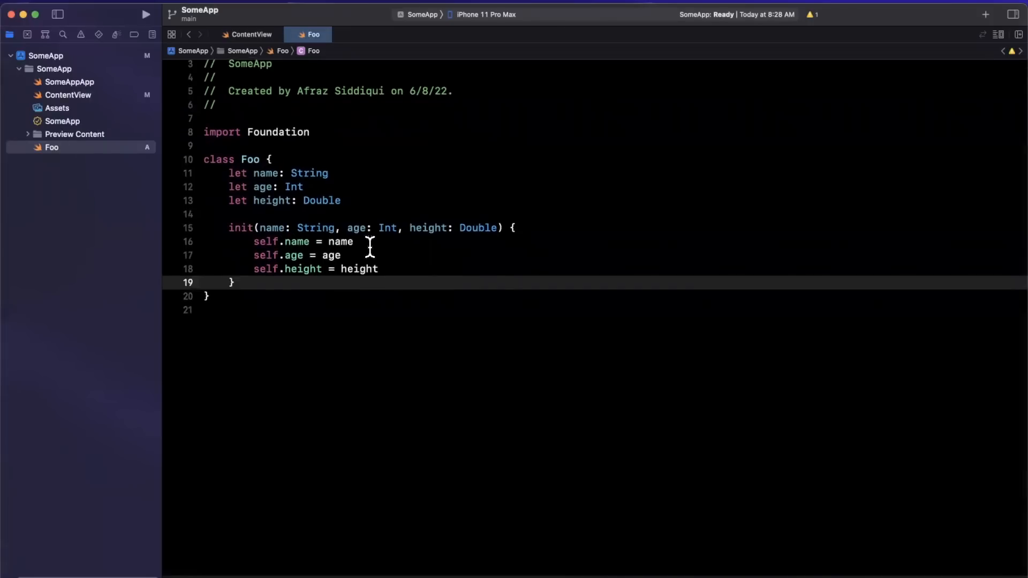
- Put Foo's init parameters on separate lines and give age a default of 18
{"action": "left_click", "coordinate": [237, 282]}
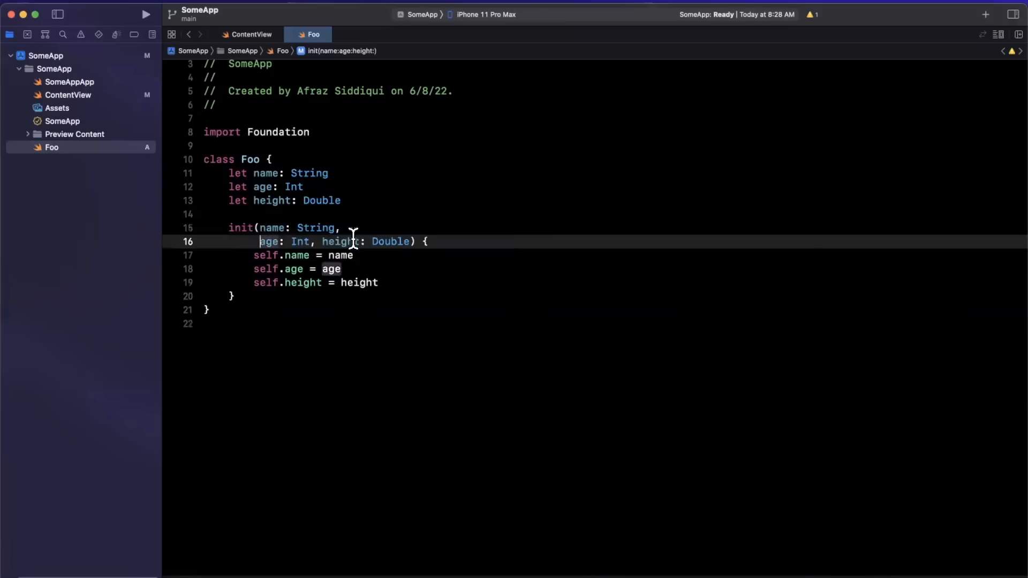
{"action": "key", "text": "return"}
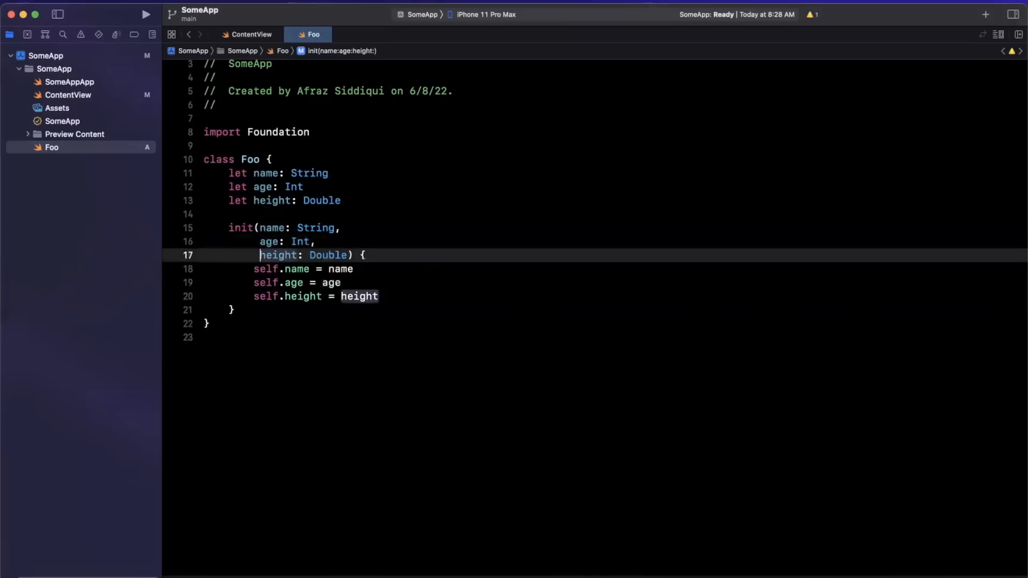
{"action": "mouse_move", "coordinate": [357, 228]}
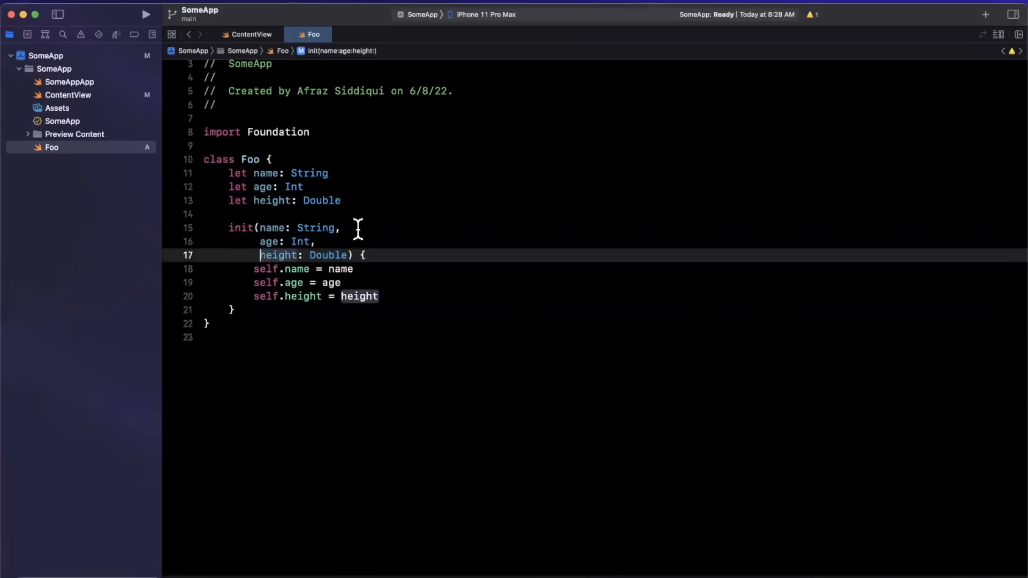
{"action": "type", "text": "= 18"}
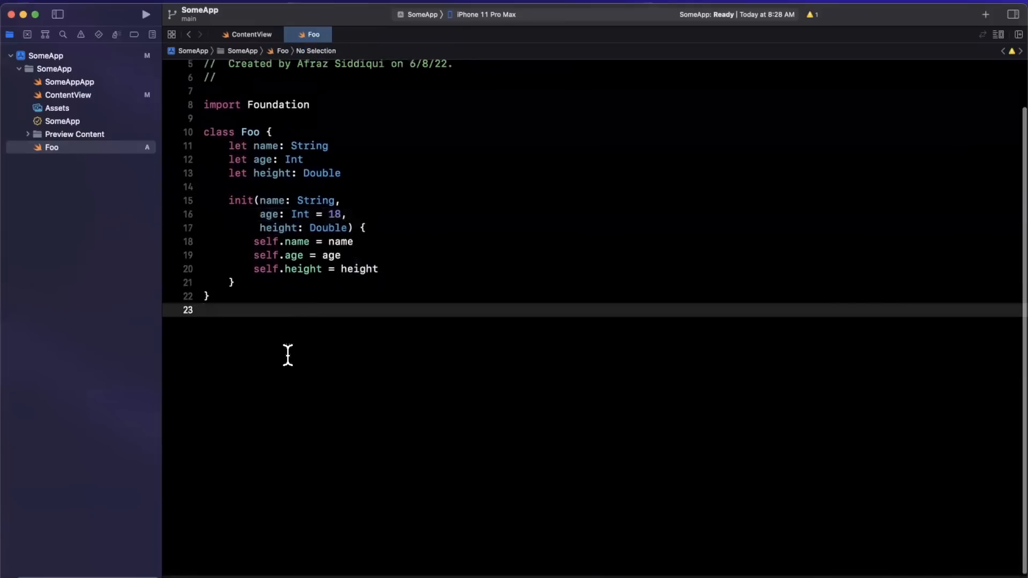
{"action": "type", "text": "Foo("}
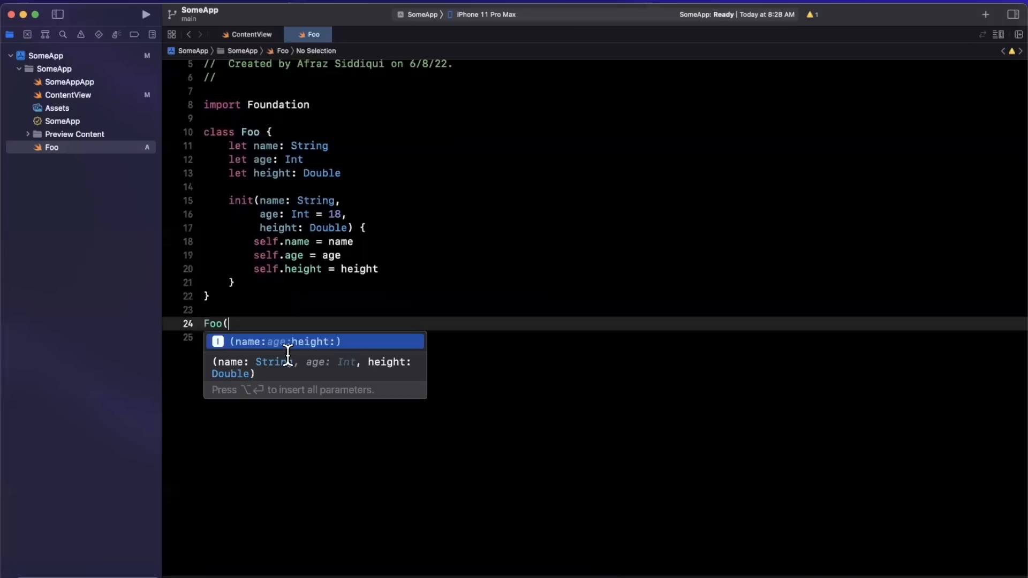
{"action": "mouse_move", "coordinate": [328, 365]}
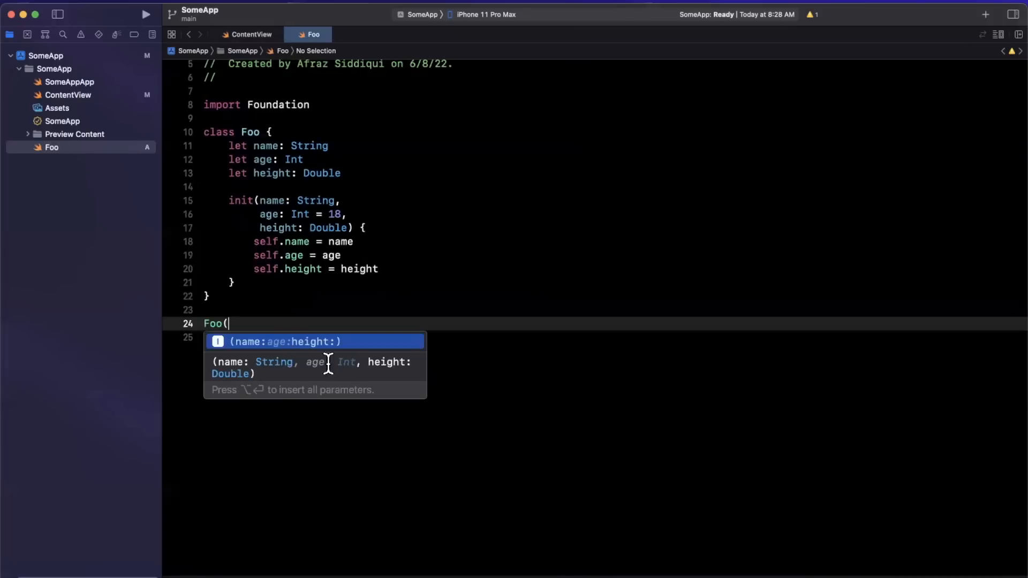
{"action": "mouse_move", "coordinate": [323, 369]}
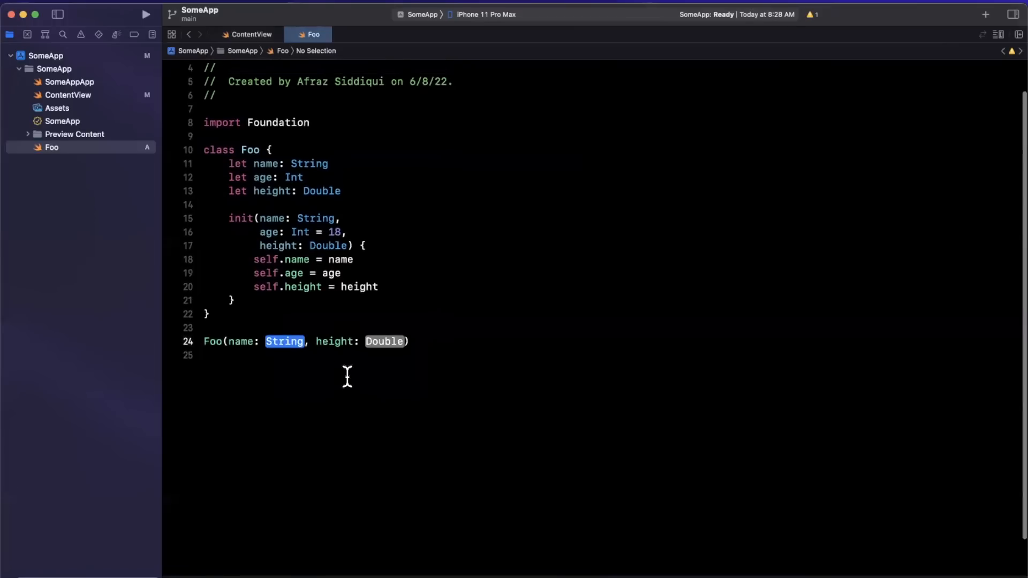
{"action": "key", "text": "cmd+space"}
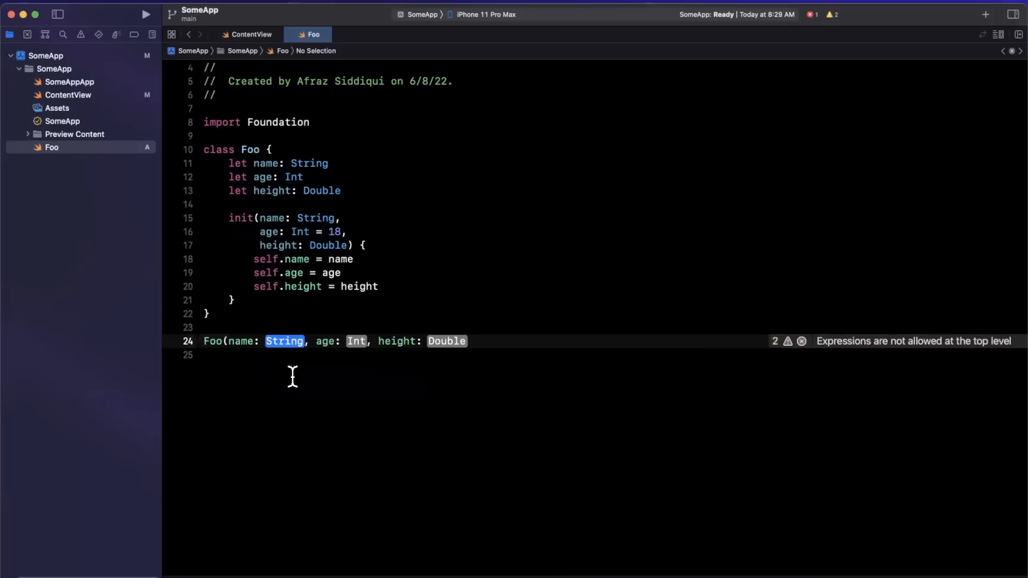
{"action": "mouse_move", "coordinate": [311, 357]}
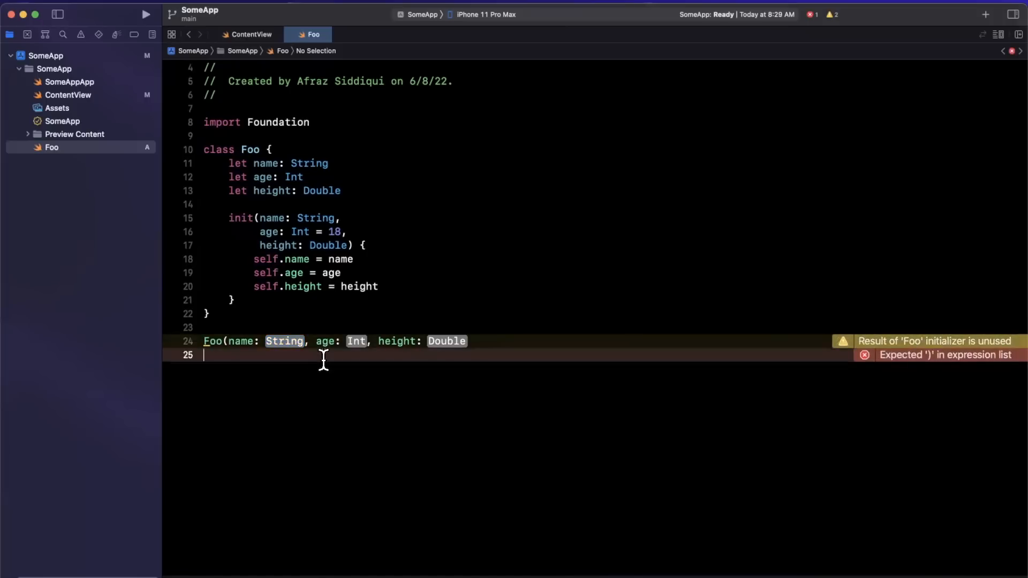
{"action": "scroll", "scroll_direction": "up", "scroll_amount": 3}
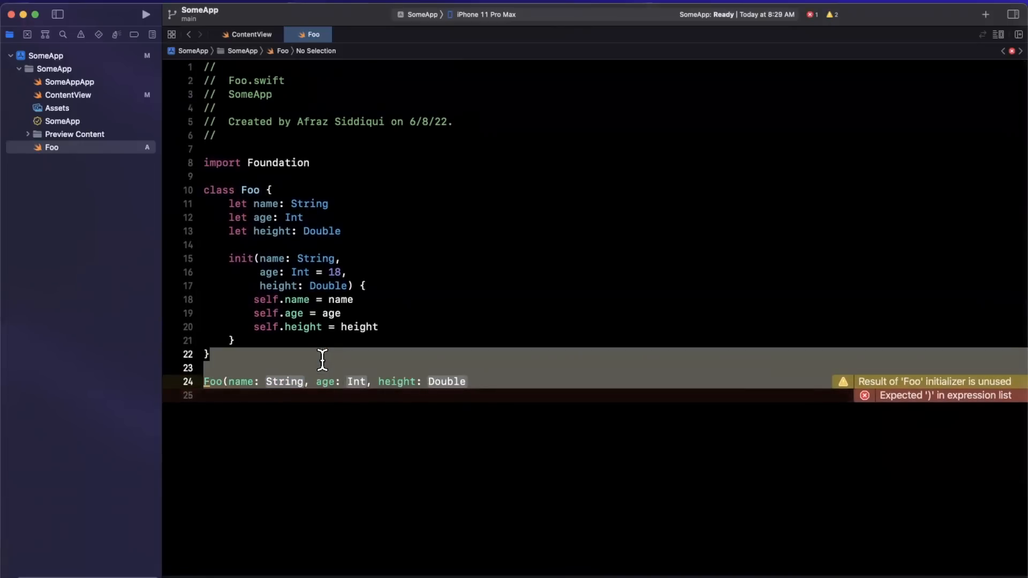
{"action": "mouse_move", "coordinate": [328, 299]}
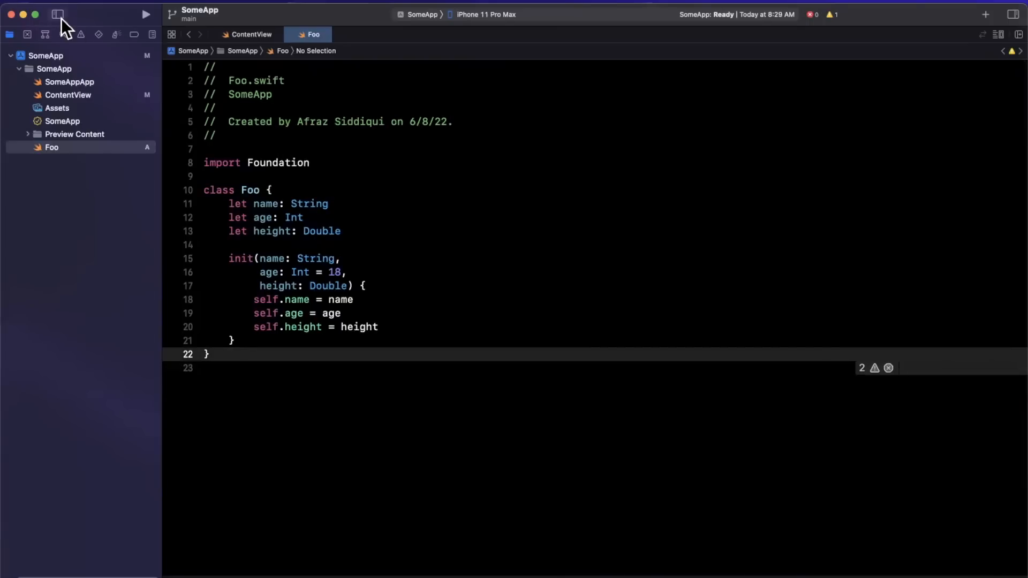
{"action": "mouse_move", "coordinate": [57, 14]}
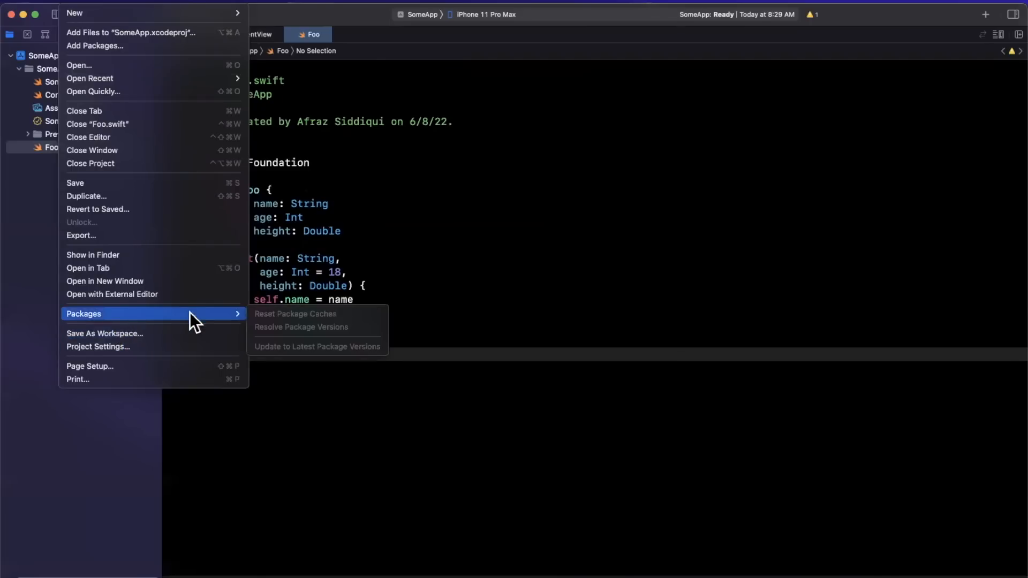
{"action": "mouse_move", "coordinate": [319, 337]}
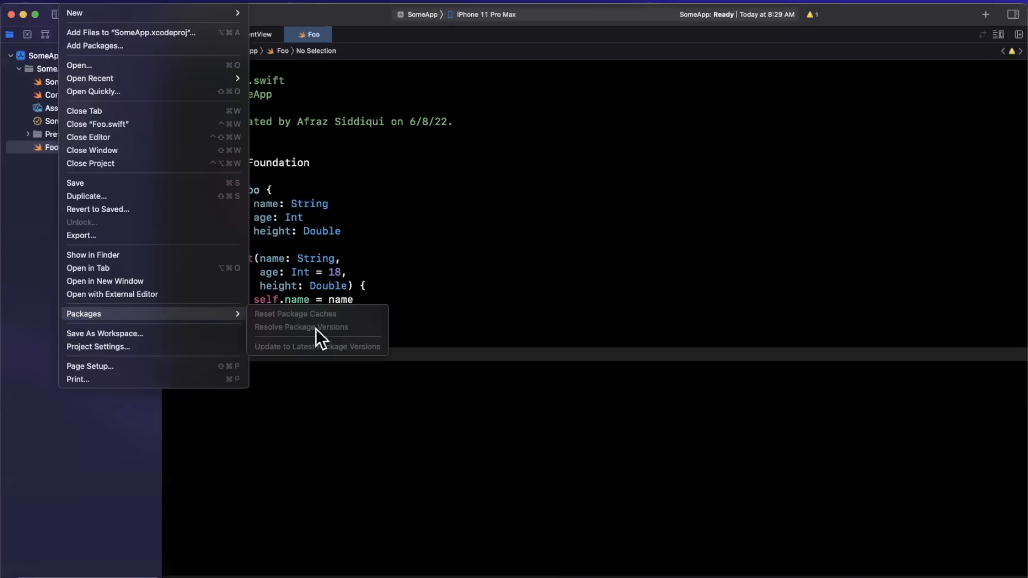
{"action": "mouse_move", "coordinate": [253, 328]}
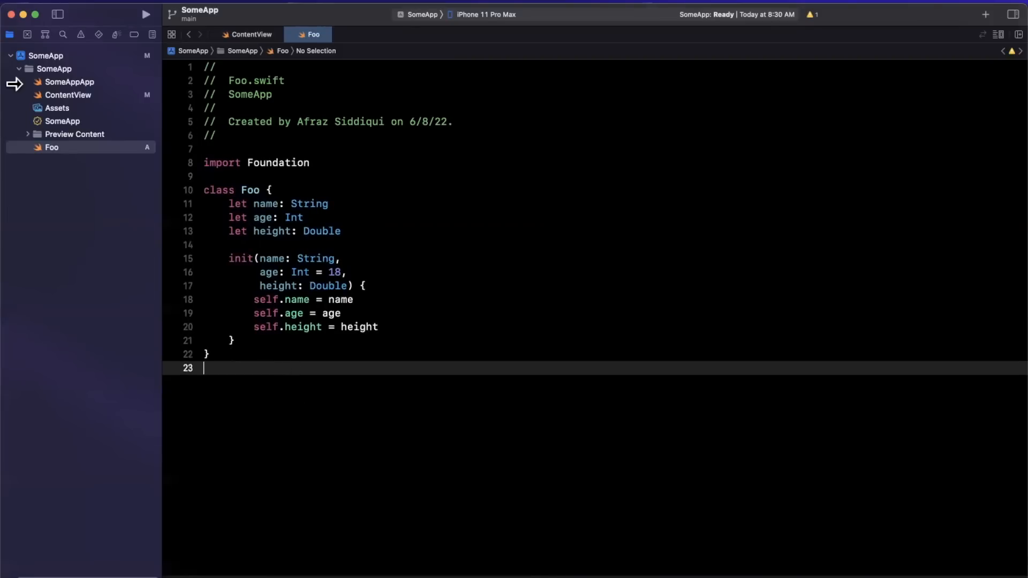
{"action": "mouse_move", "coordinate": [53, 105]}
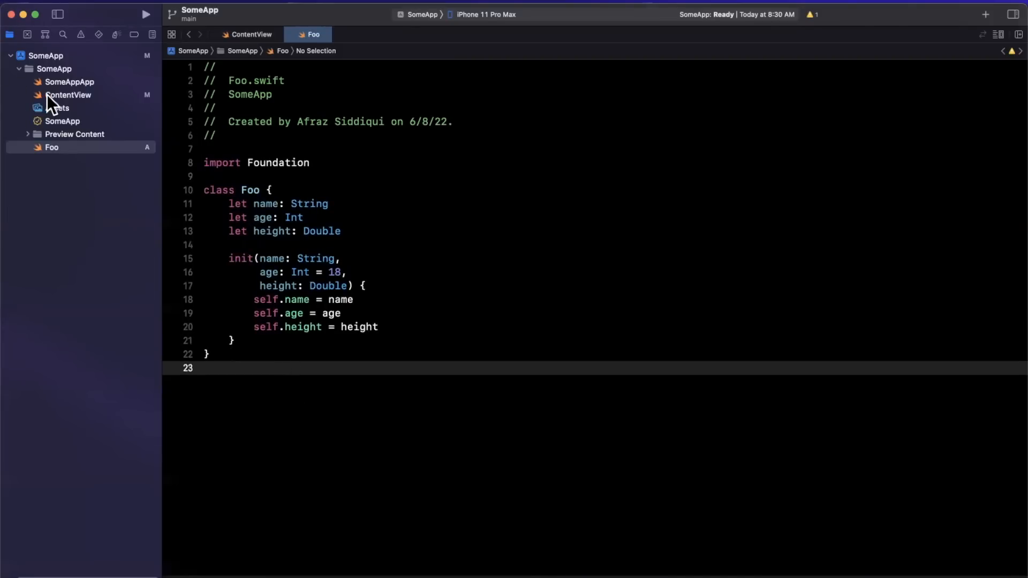
- Open ContentView.swift and stub a doSomething() function below the body property
{"action": "left_click", "coordinate": [67, 94]}
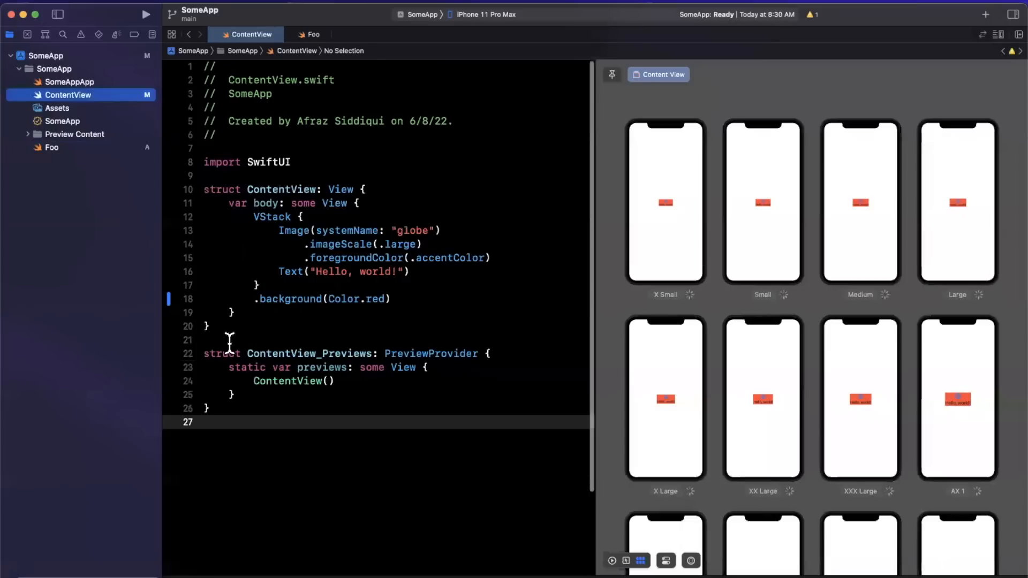
{"action": "type", "text": "func"}
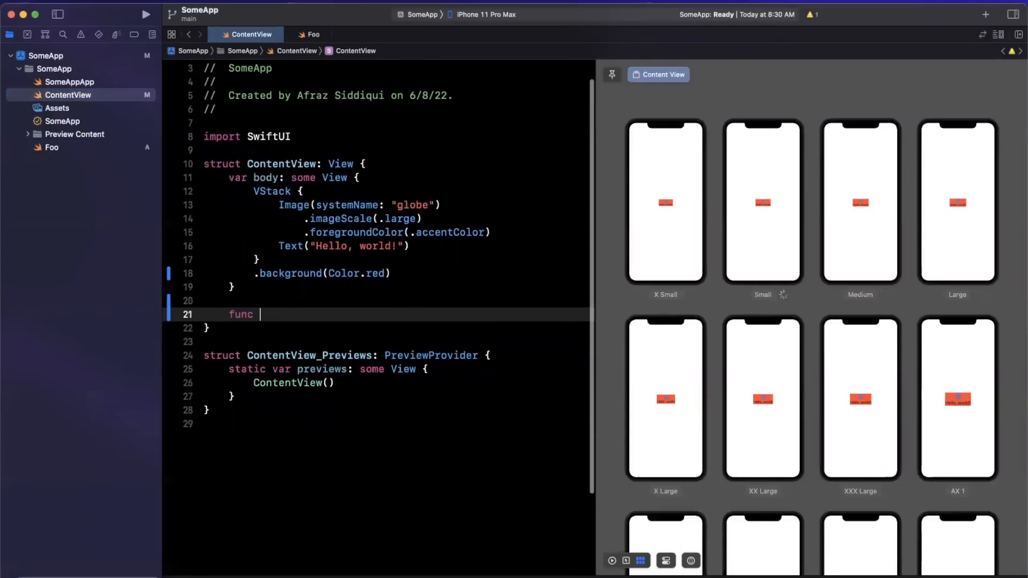
{"action": "type", "text": "doSomething() {"}
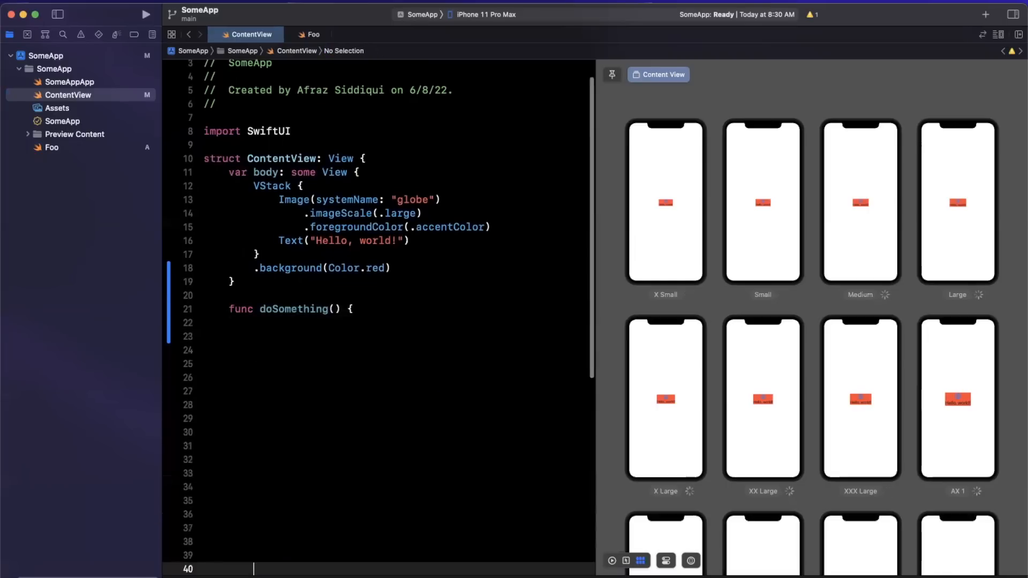
{"action": "scroll", "scroll_direction": "down", "scroll_amount": 3}
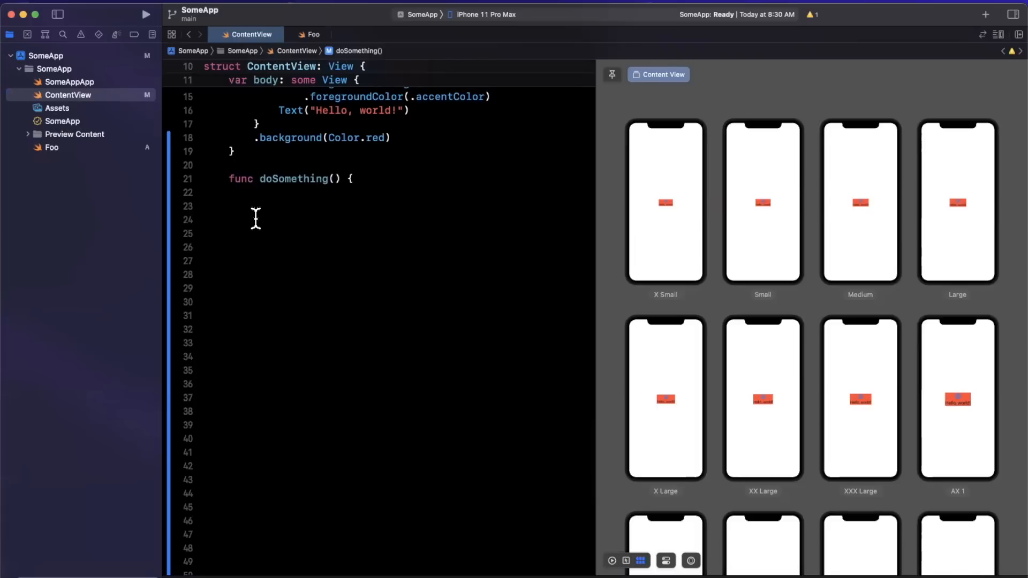
{"action": "scroll", "scroll_direction": "down", "scroll_amount": 3}
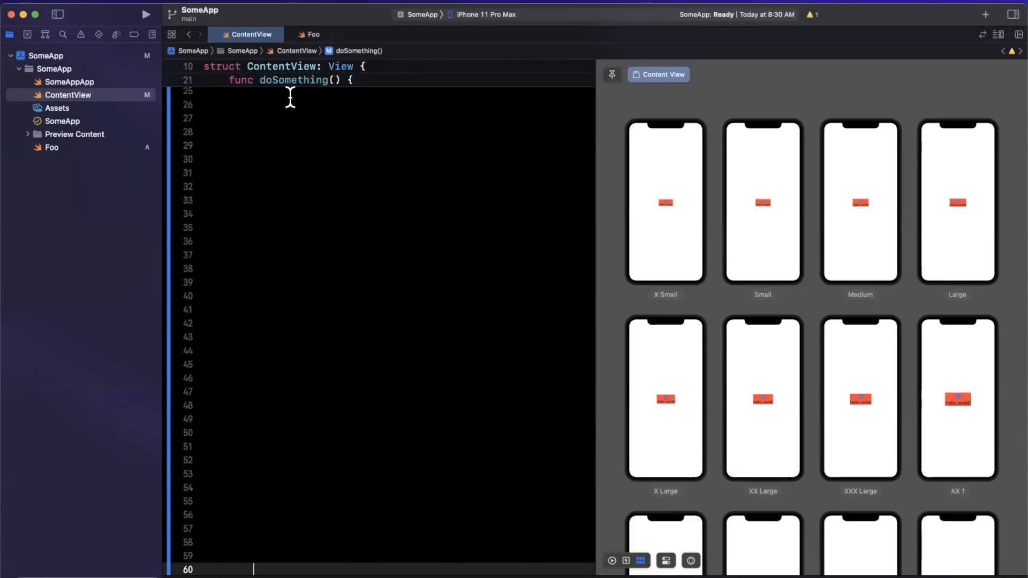
{"action": "scroll", "scroll_direction": "down", "scroll_amount": 3}
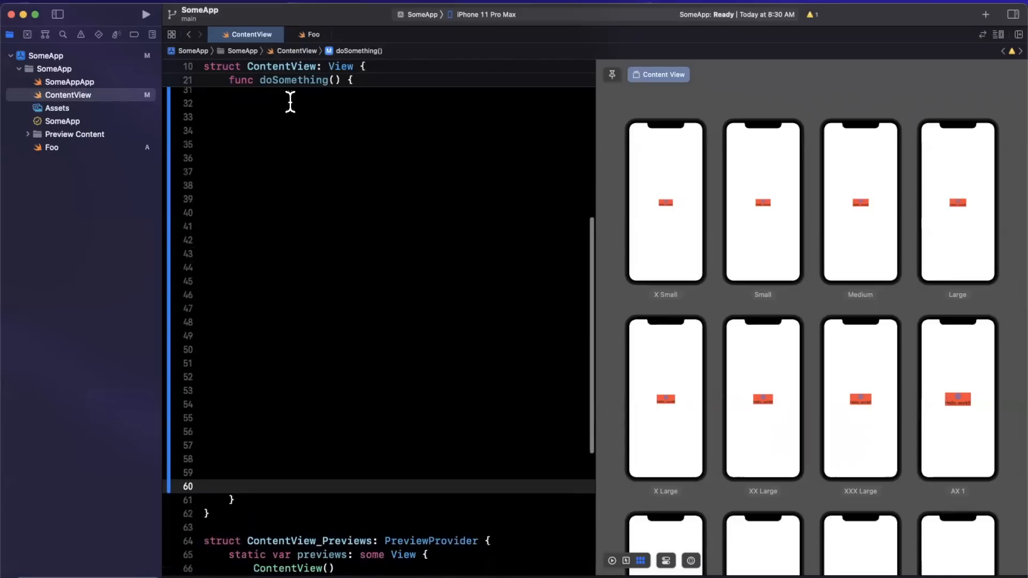
{"action": "scroll", "scroll_direction": "down", "scroll_amount": 3}
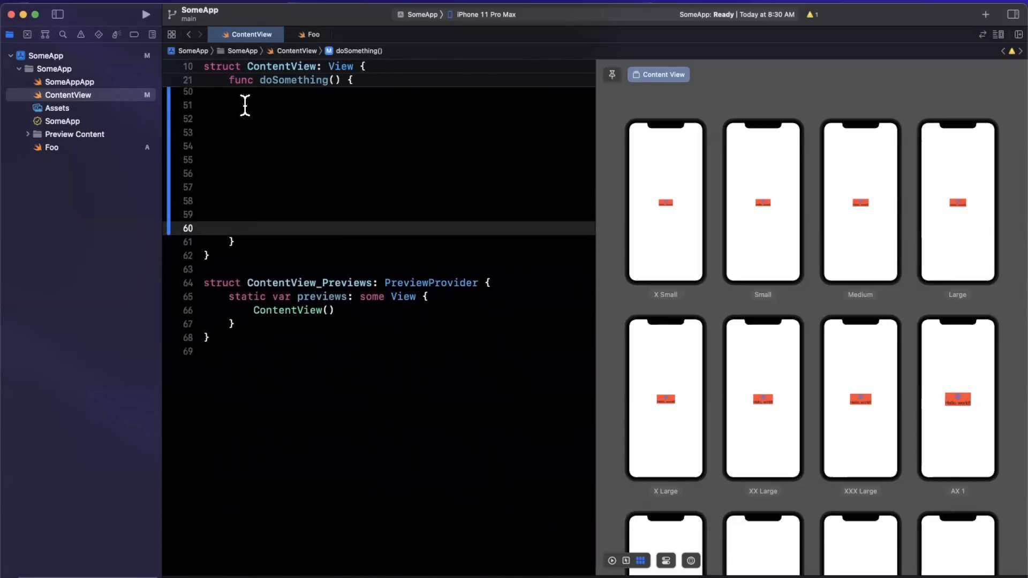
{"action": "scroll", "scroll_direction": "up", "scroll_amount": 3}
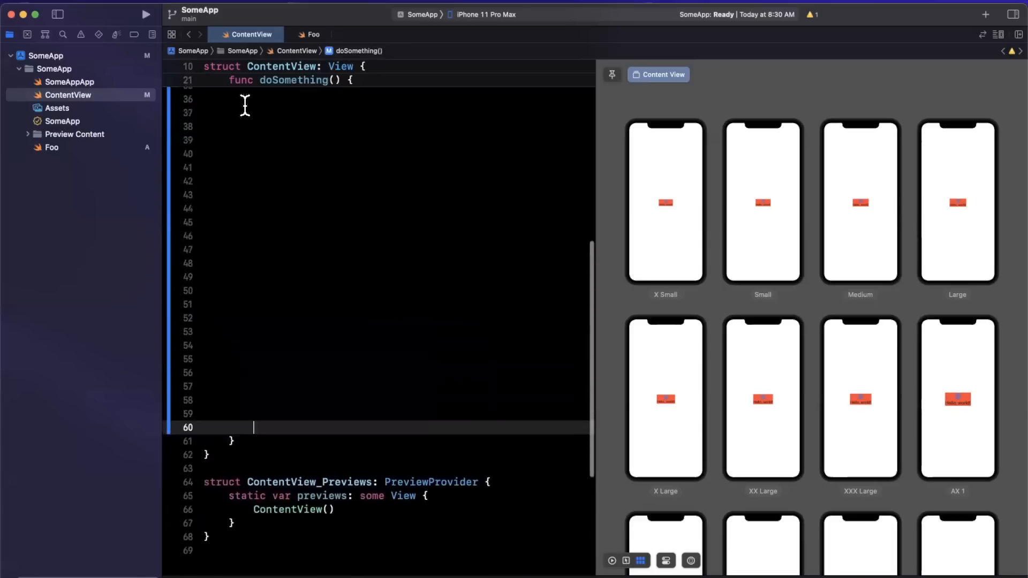
{"action": "scroll", "scroll_direction": "up", "scroll_amount": 3}
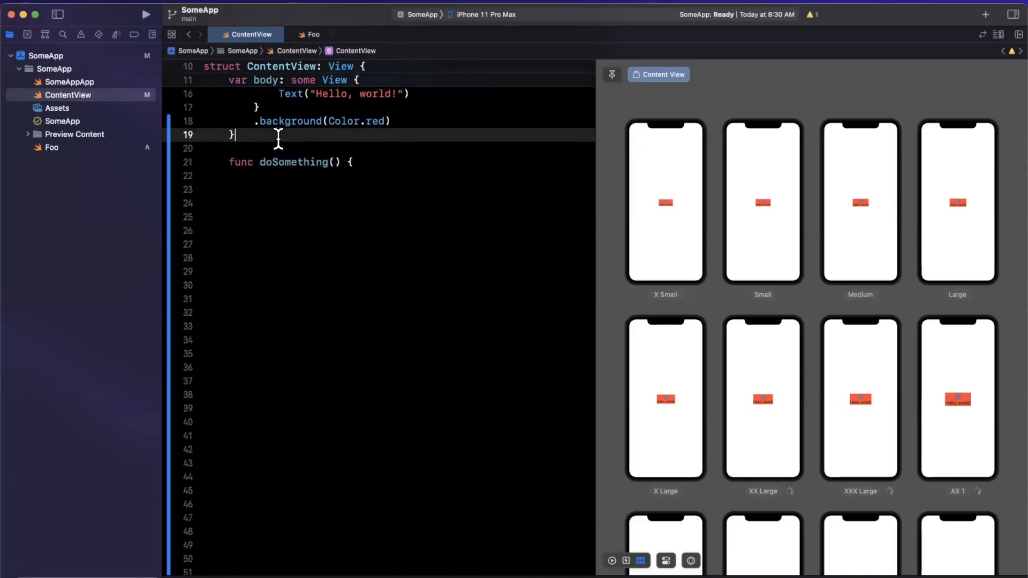
- Add an empty test() function to ContentView and call test() inside doSomething()
{"action": "type", "text": "func"}
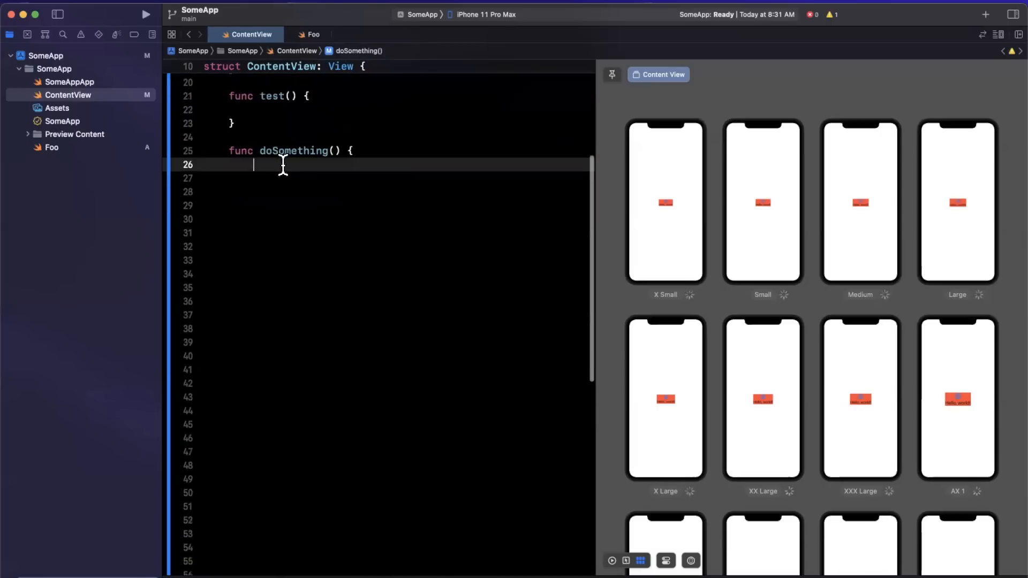
{"action": "type", "text": "test()"}
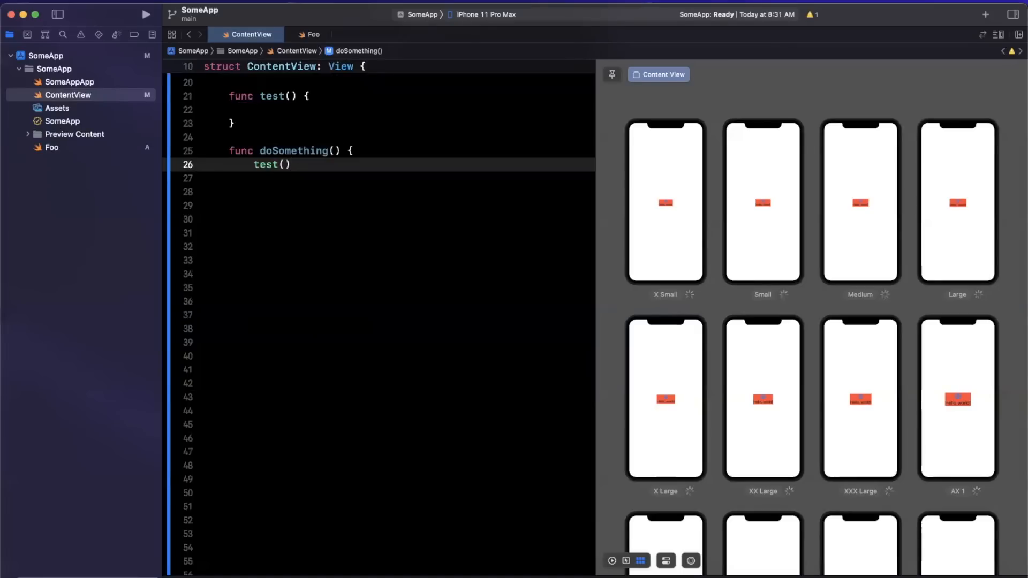
{"action": "scroll", "scroll_direction": "up", "scroll_amount": 3}
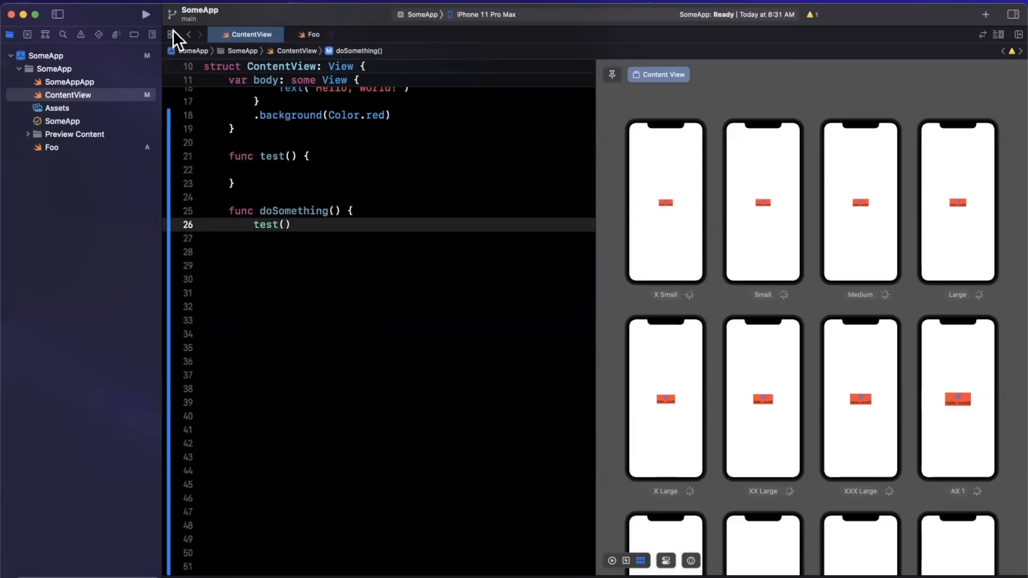
{"action": "left_click", "coordinate": [172, 34]}
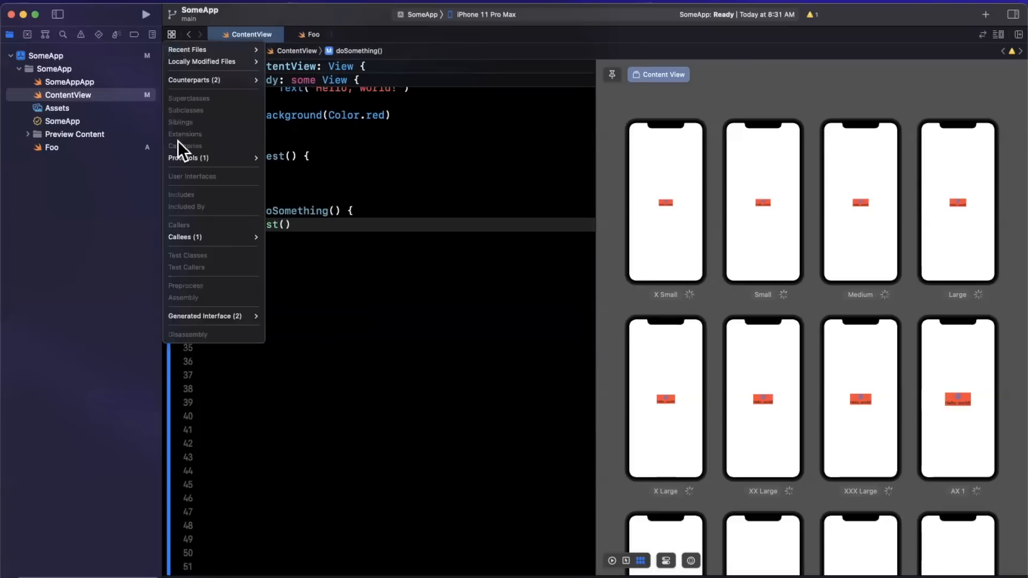
{"action": "mouse_move", "coordinate": [187, 225]}
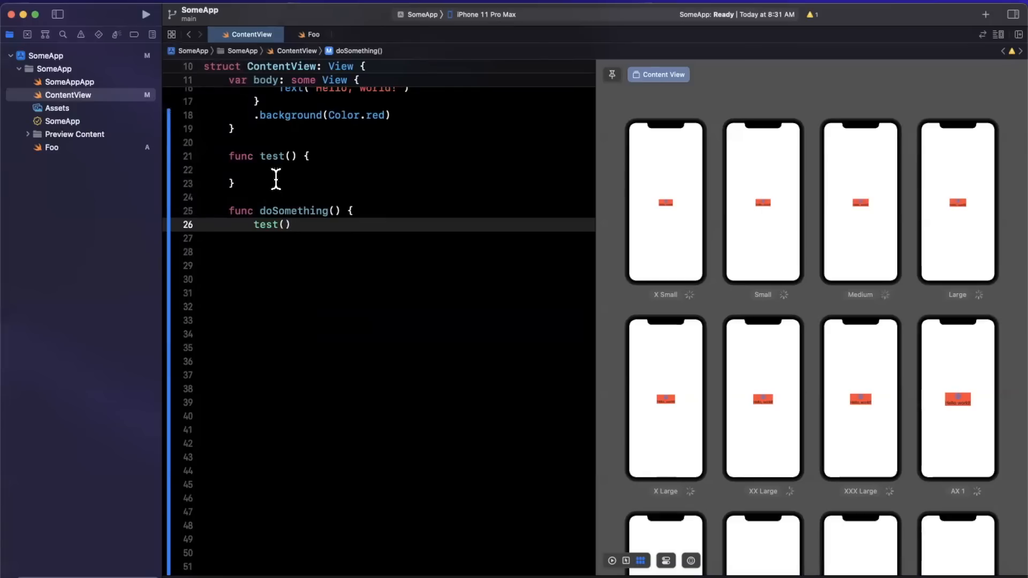
{"action": "left_click", "coordinate": [173, 34]}
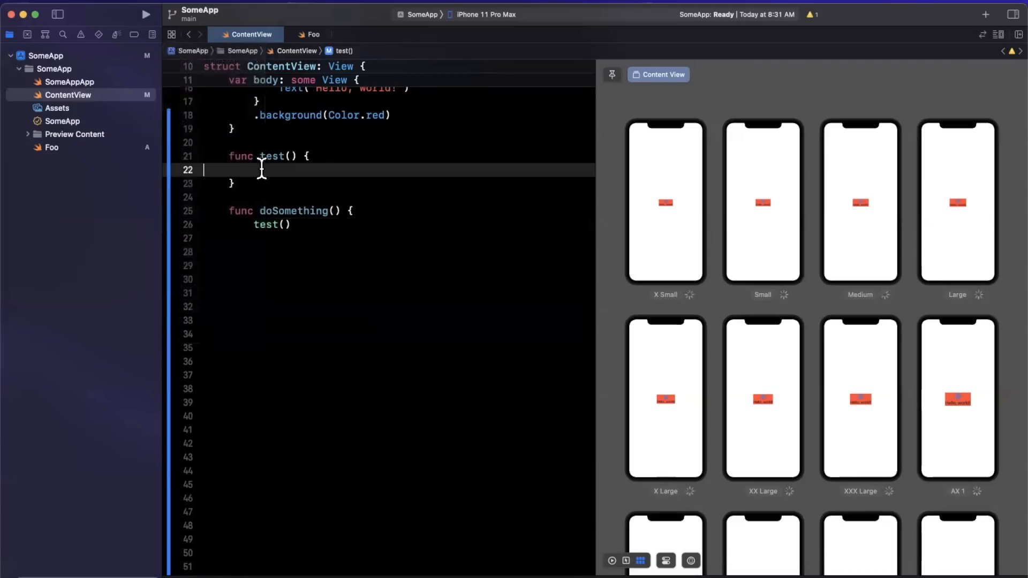
{"action": "double_click", "coordinate": [268, 155]}
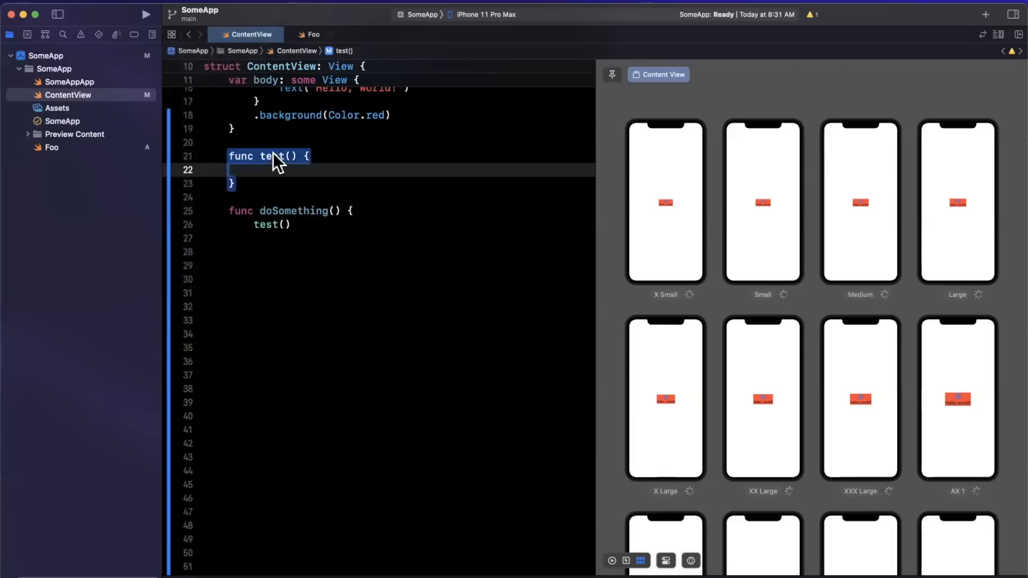
{"action": "right_click", "coordinate": [269, 156]}
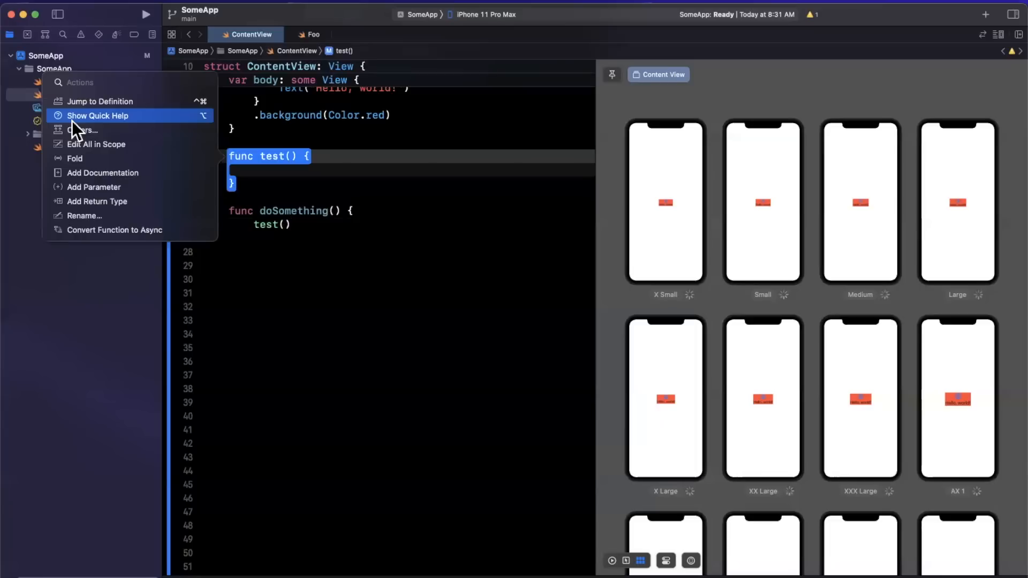
{"action": "mouse_move", "coordinate": [76, 158]}
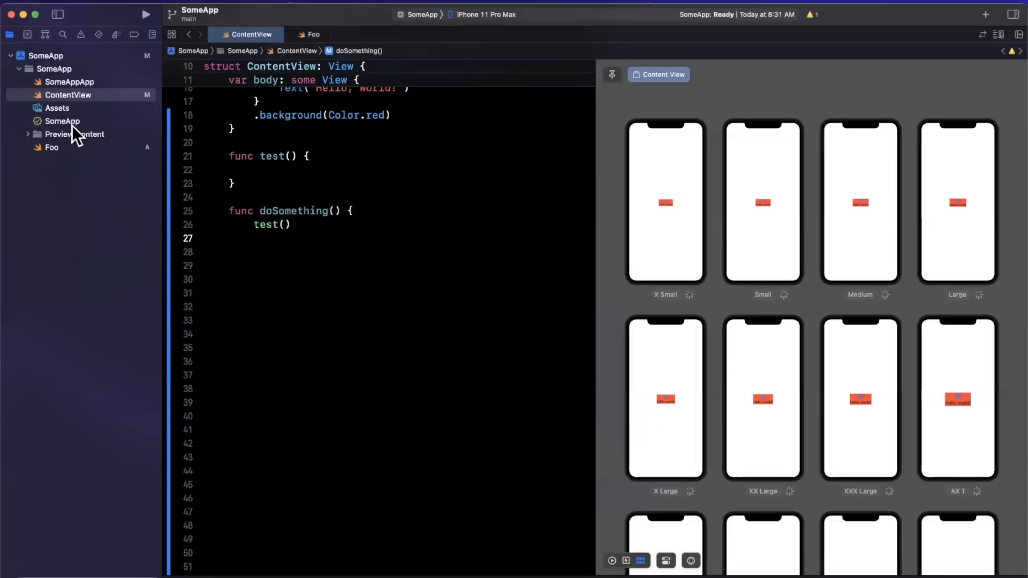
- In Foo.swift, add func go() to class Foo, calling ContentView().test()
{"action": "left_click", "coordinate": [70, 82]}
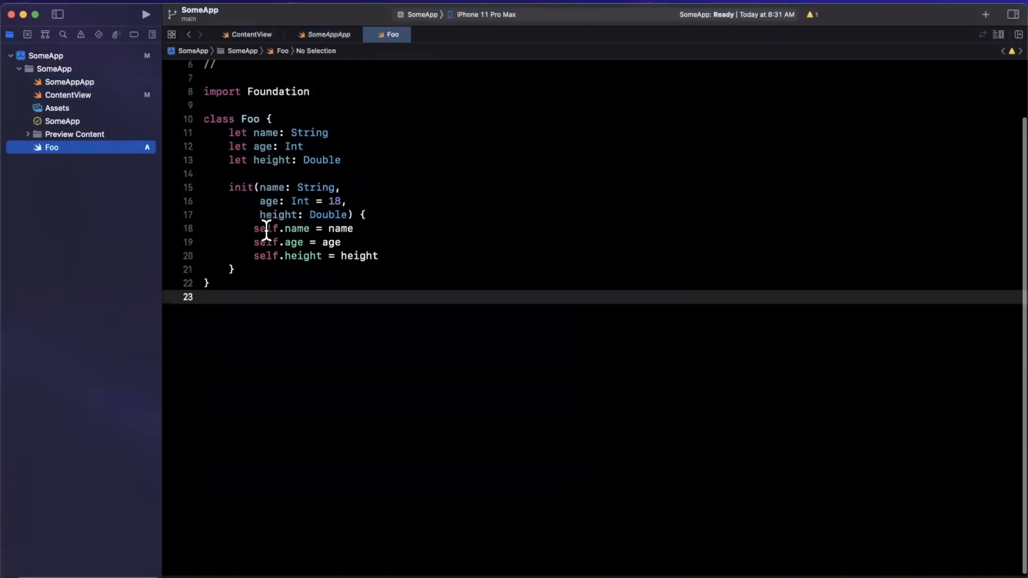
{"action": "type", "text": "f"}
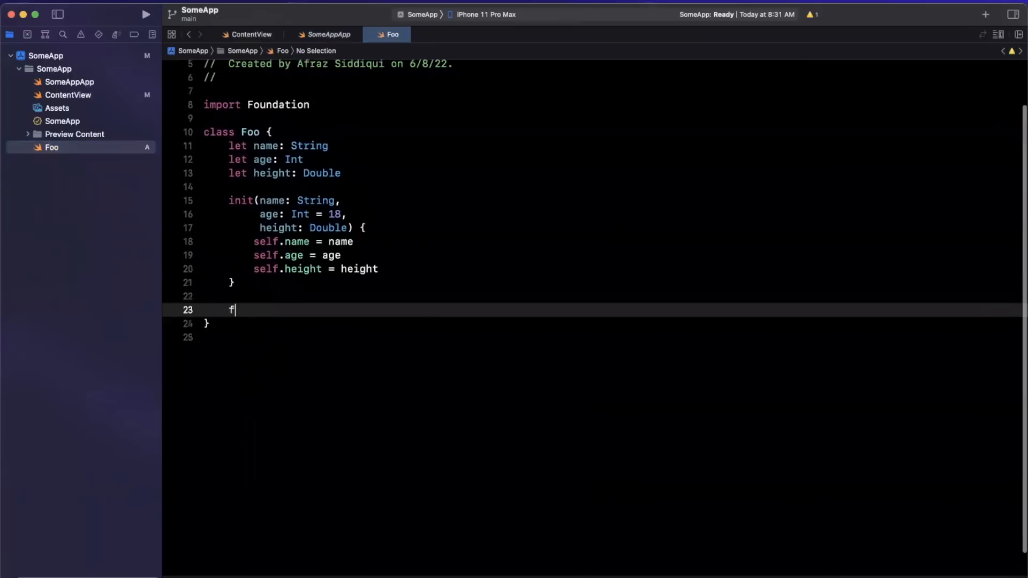
{"action": "type", "text": "unc go() {"}
{"action": "type", "text": "ContentView().test()"}
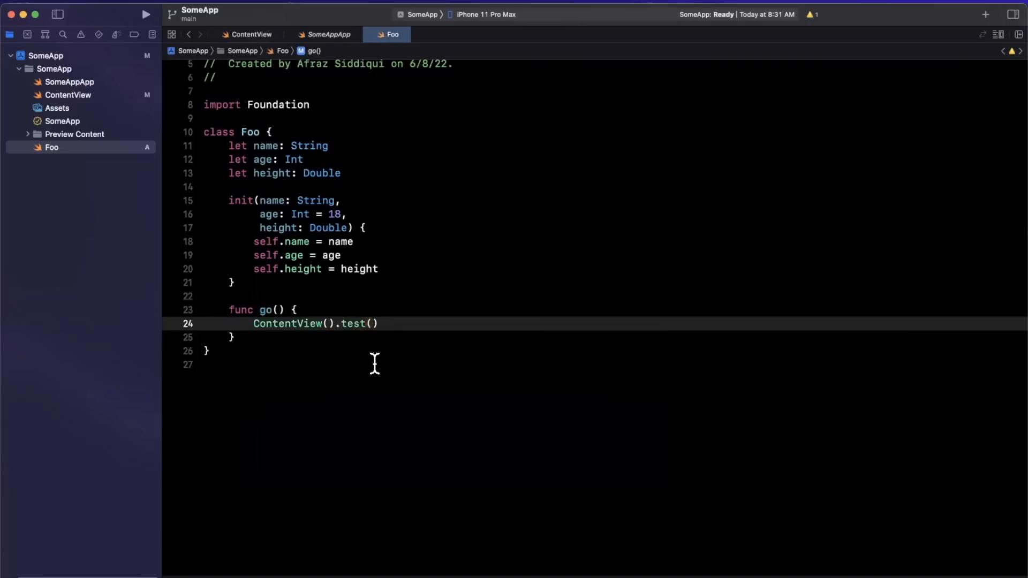
{"action": "mouse_move", "coordinate": [364, 338]}
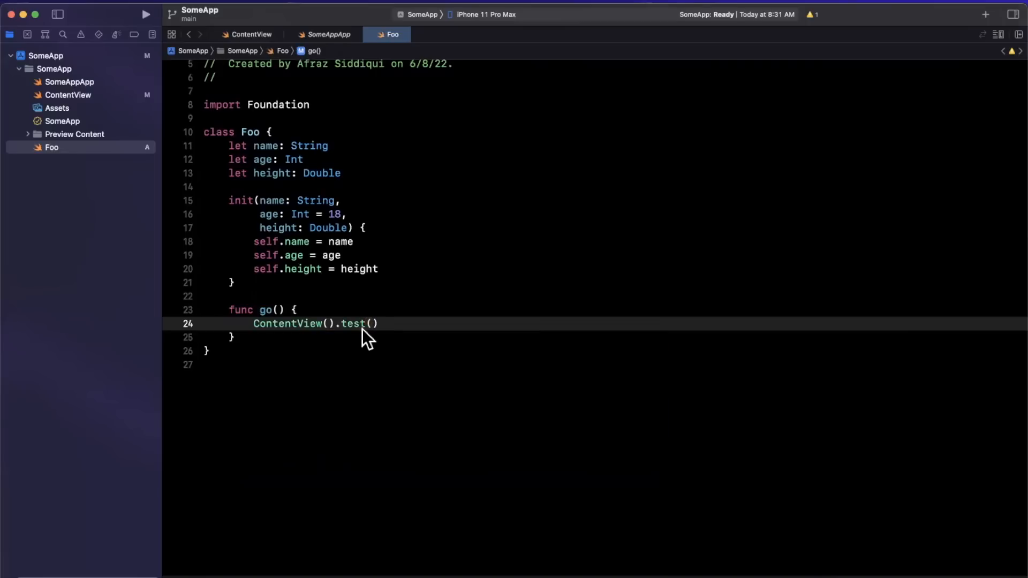
- Return to ContentView and list test()'s callers: doSomething() and Foo.go()
{"action": "left_click", "coordinate": [251, 34]}
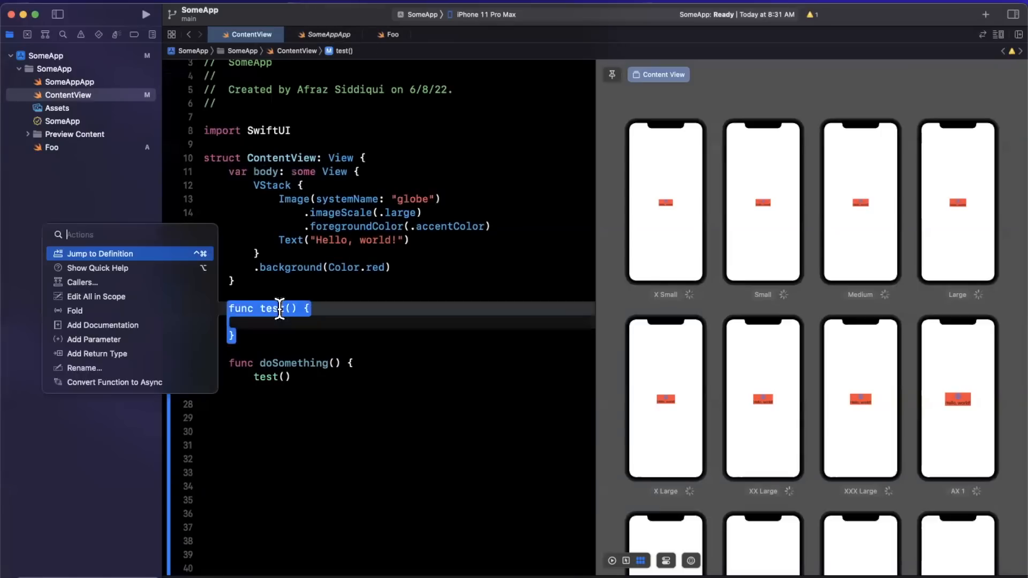
{"action": "mouse_move", "coordinate": [111, 282]}
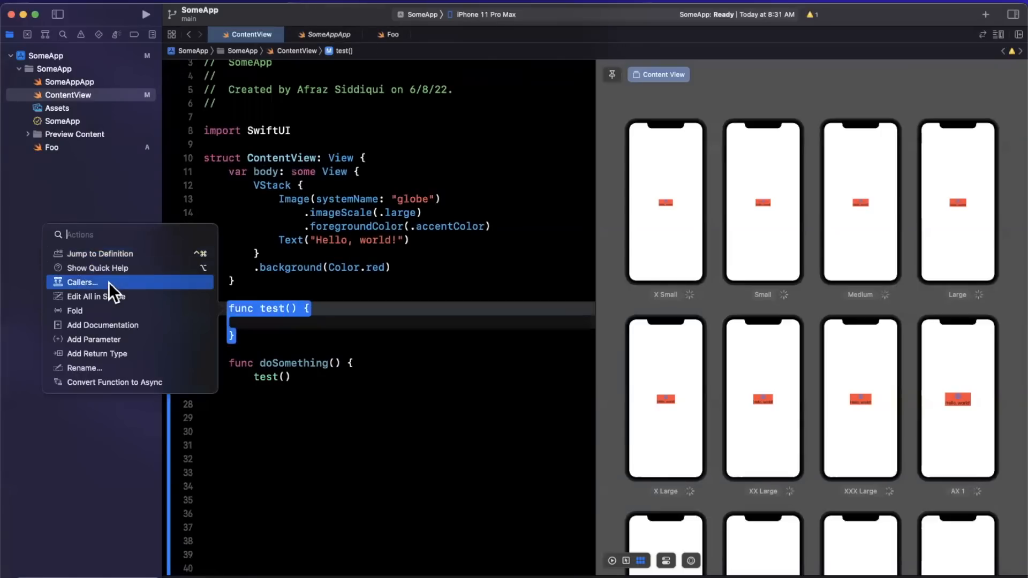
{"action": "mouse_move", "coordinate": [117, 285]}
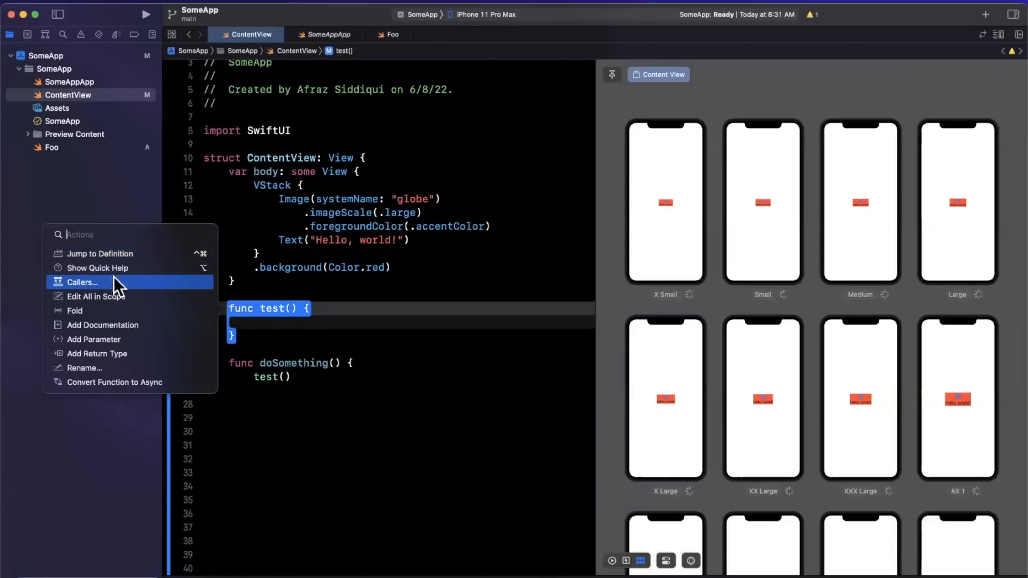
{"action": "mouse_move", "coordinate": [98, 253]}
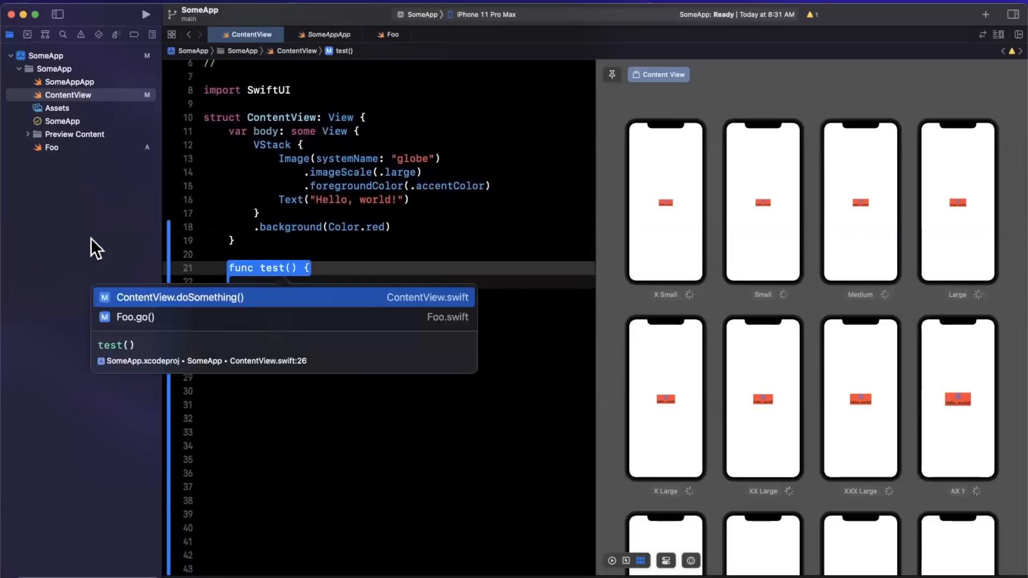
{"action": "mouse_move", "coordinate": [163, 309]}
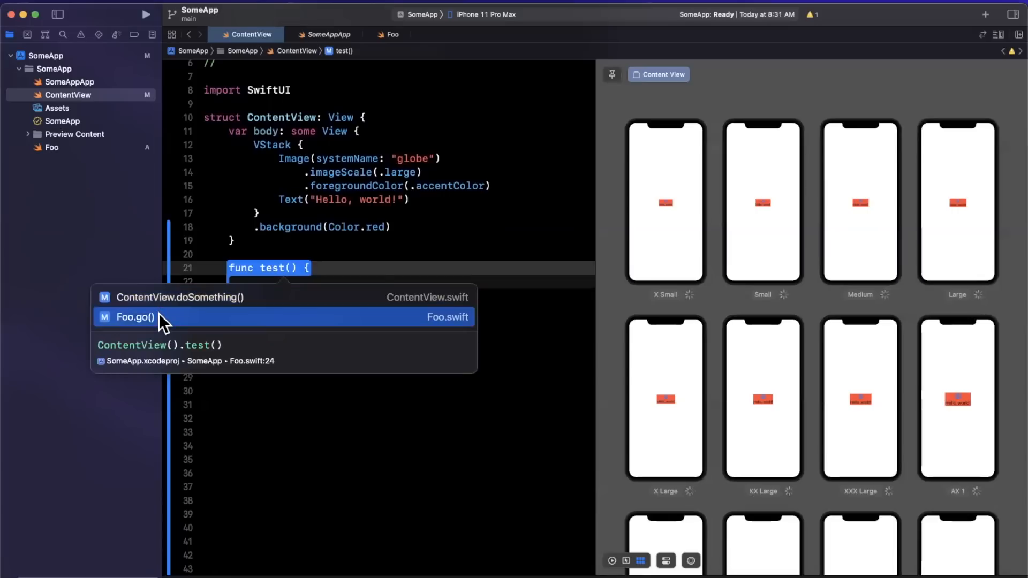
{"action": "mouse_move", "coordinate": [204, 383]}
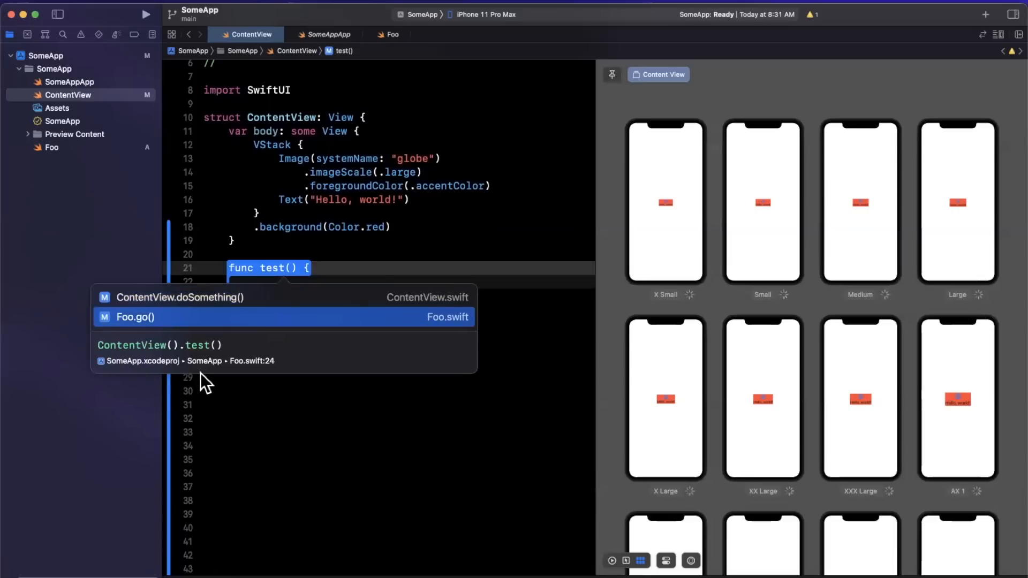
{"action": "mouse_move", "coordinate": [292, 365]}
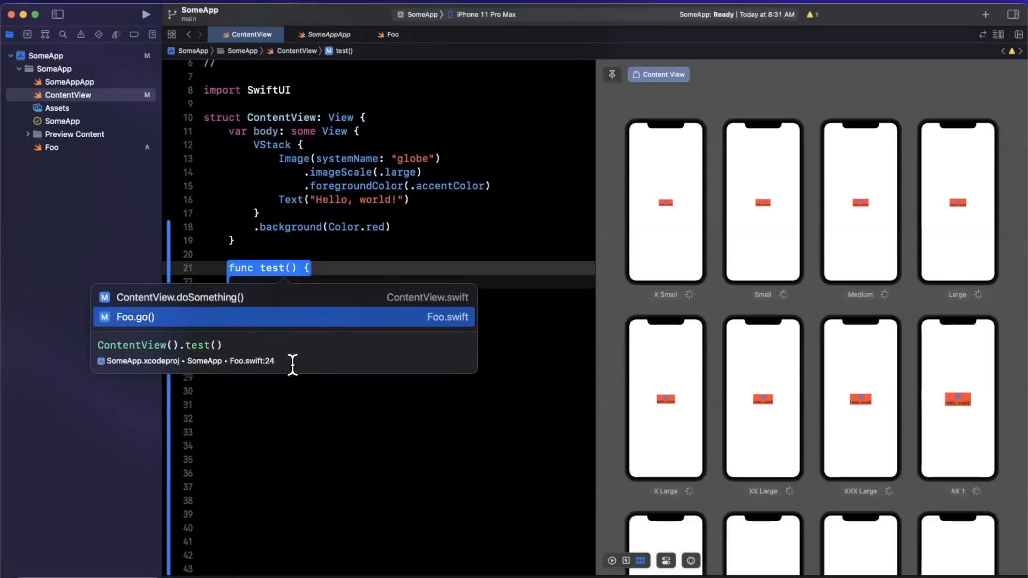
{"action": "mouse_move", "coordinate": [226, 364]}
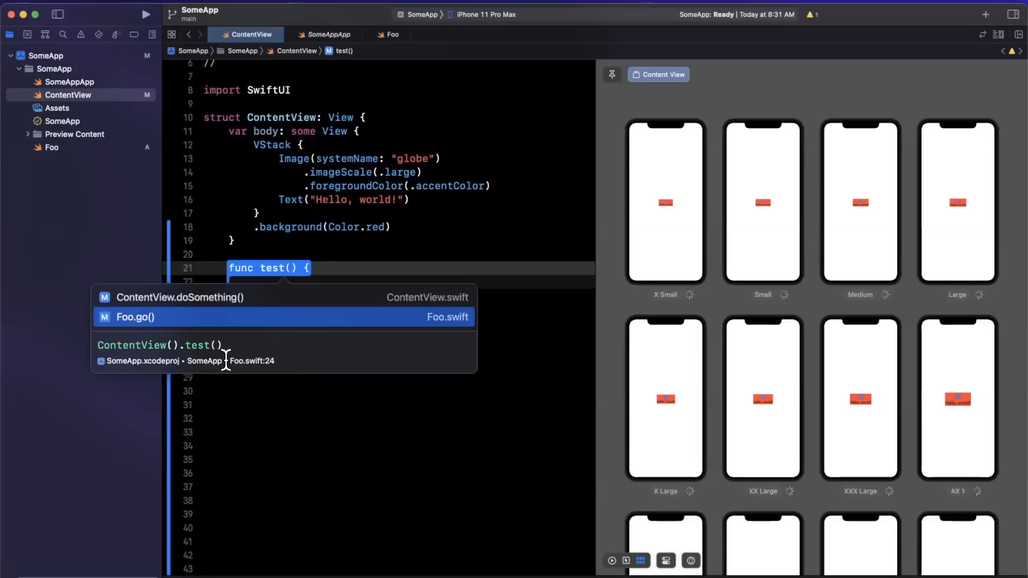
{"action": "mouse_move", "coordinate": [264, 365]}
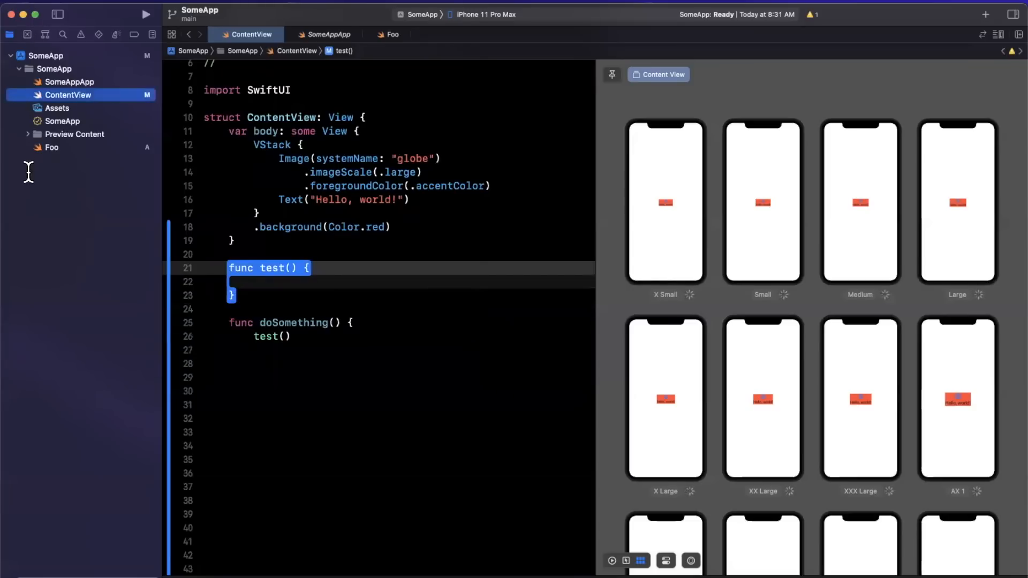
- Open the AppIcon set in Assets to view its single 1024px iOS icon
{"action": "left_click", "coordinate": [58, 108]}
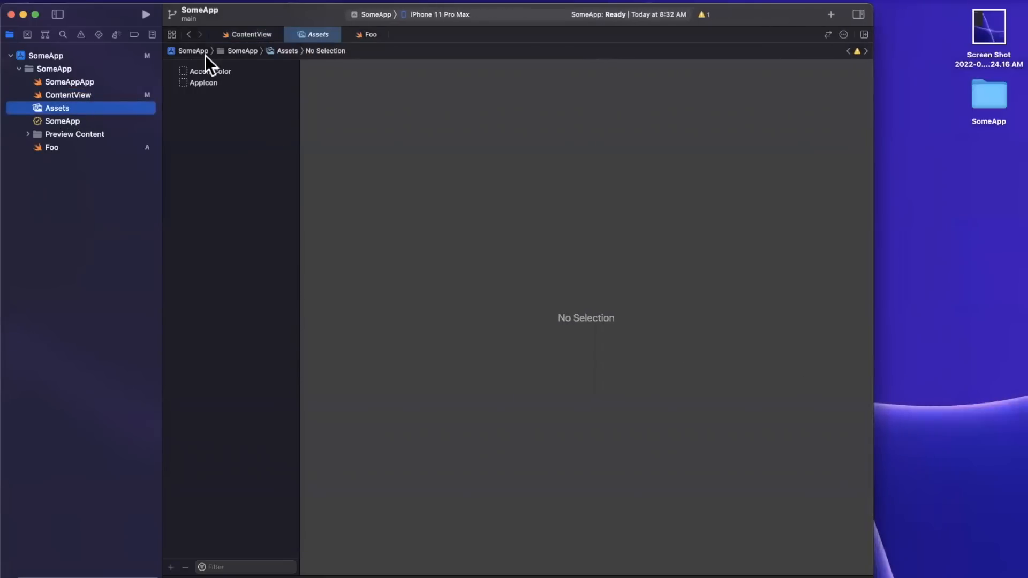
{"action": "left_click", "coordinate": [202, 82]}
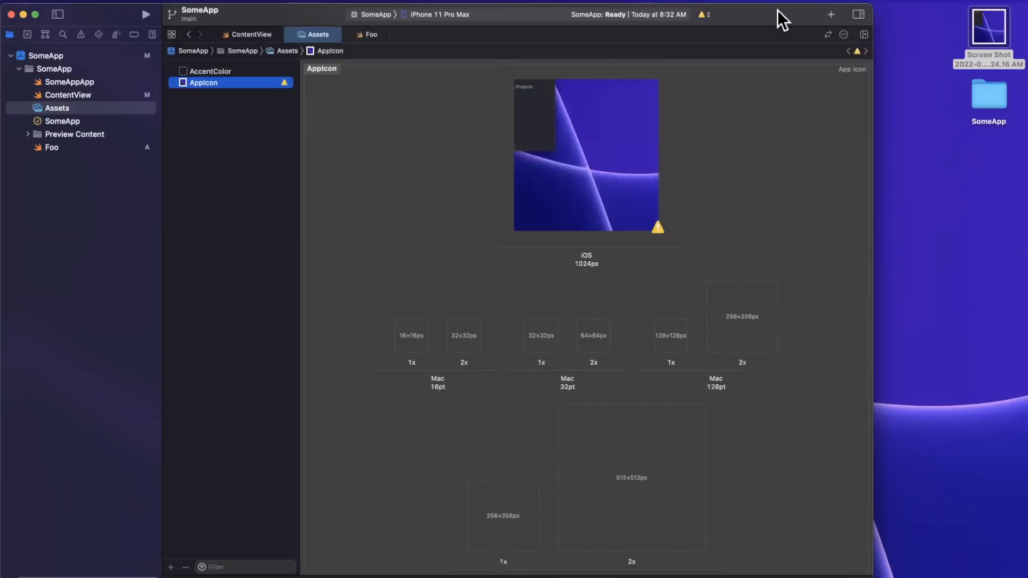
{"action": "mouse_move", "coordinate": [701, 433]}
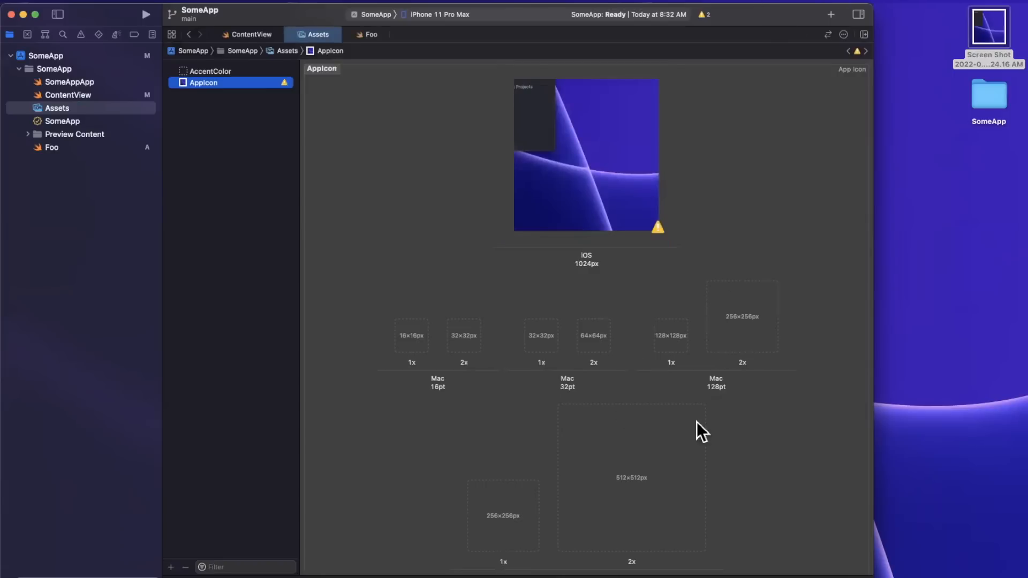
{"action": "scroll", "scroll_direction": "up", "scroll_amount": 3}
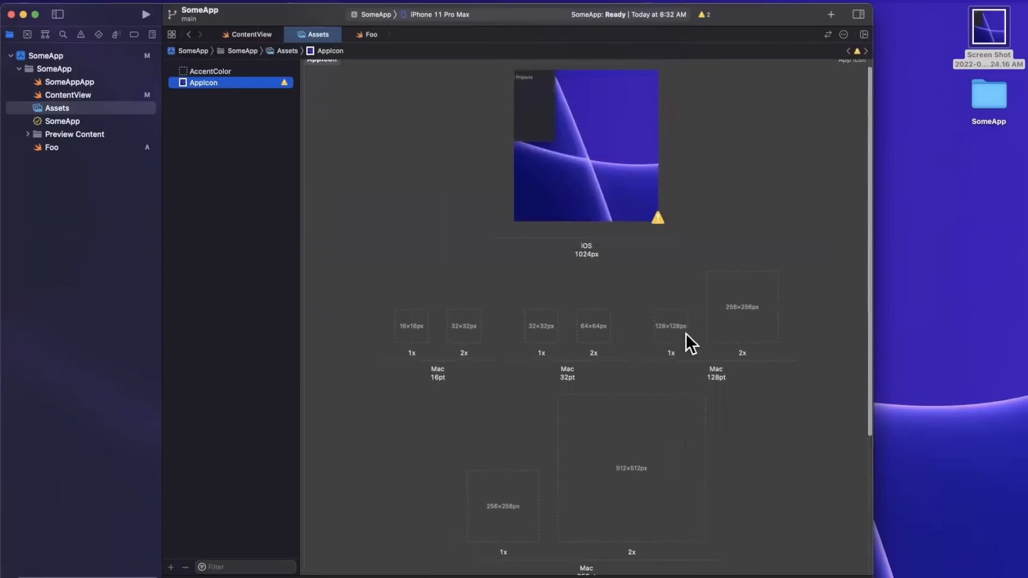
{"action": "mouse_move", "coordinate": [800, 30]}
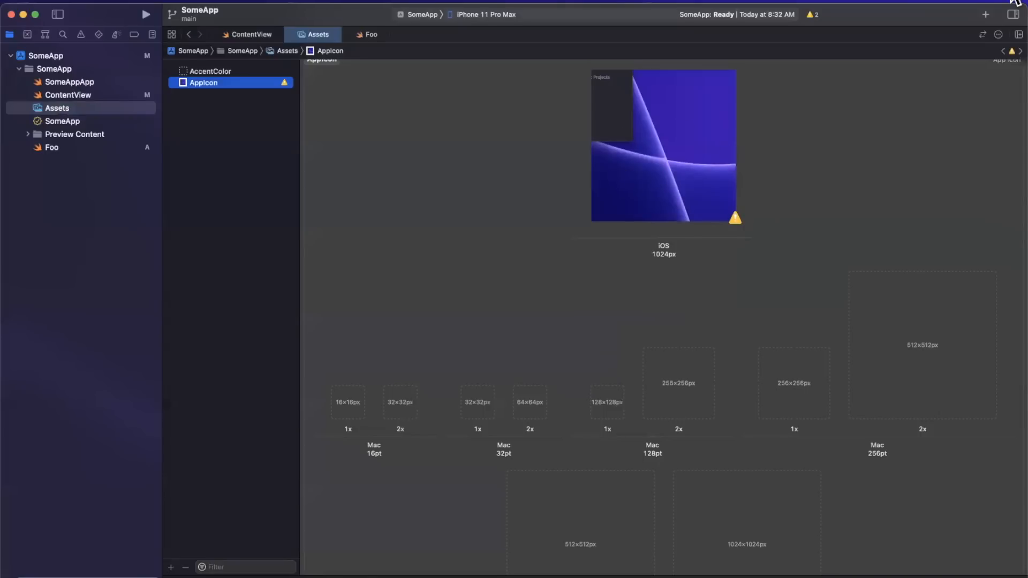
{"action": "mouse_move", "coordinate": [1015, 18]}
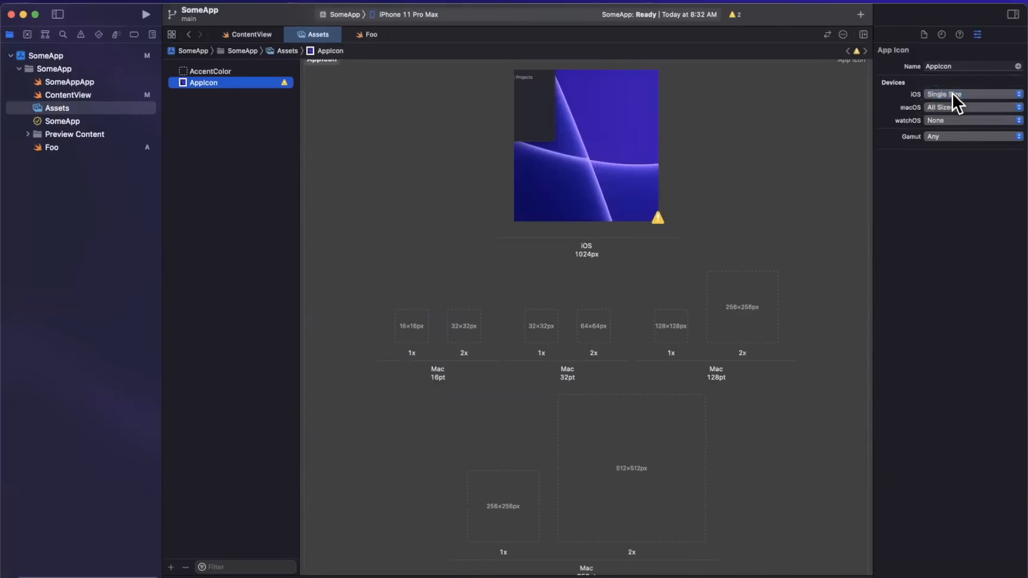
{"action": "mouse_move", "coordinate": [662, 353]}
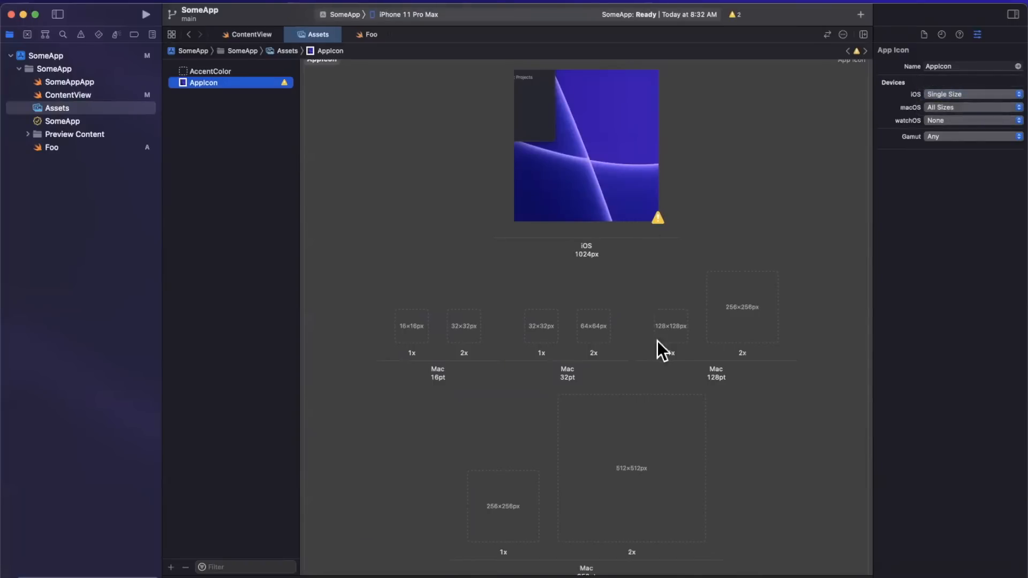
{"action": "mouse_move", "coordinate": [659, 301]}
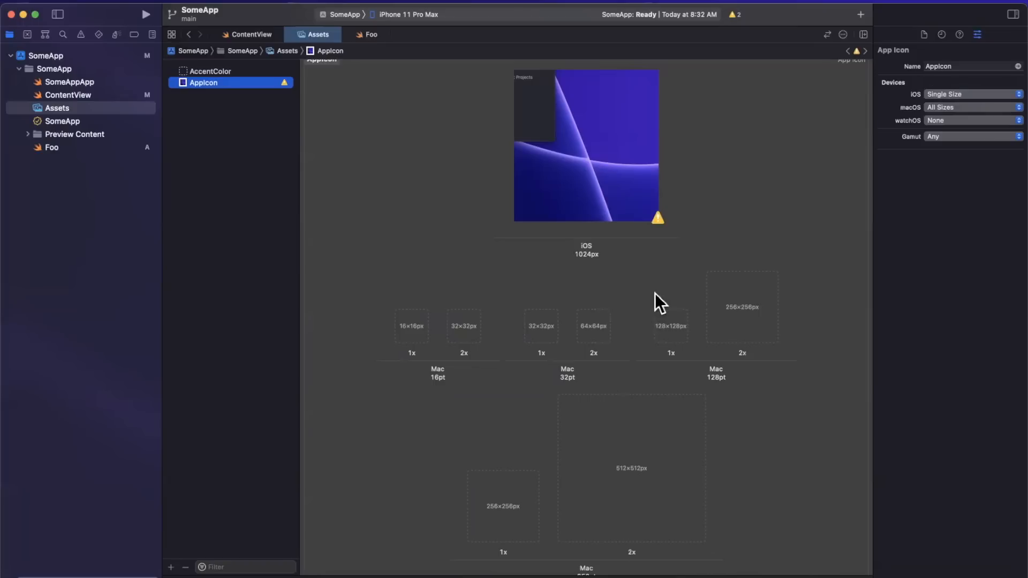
{"action": "mouse_move", "coordinate": [693, 236]}
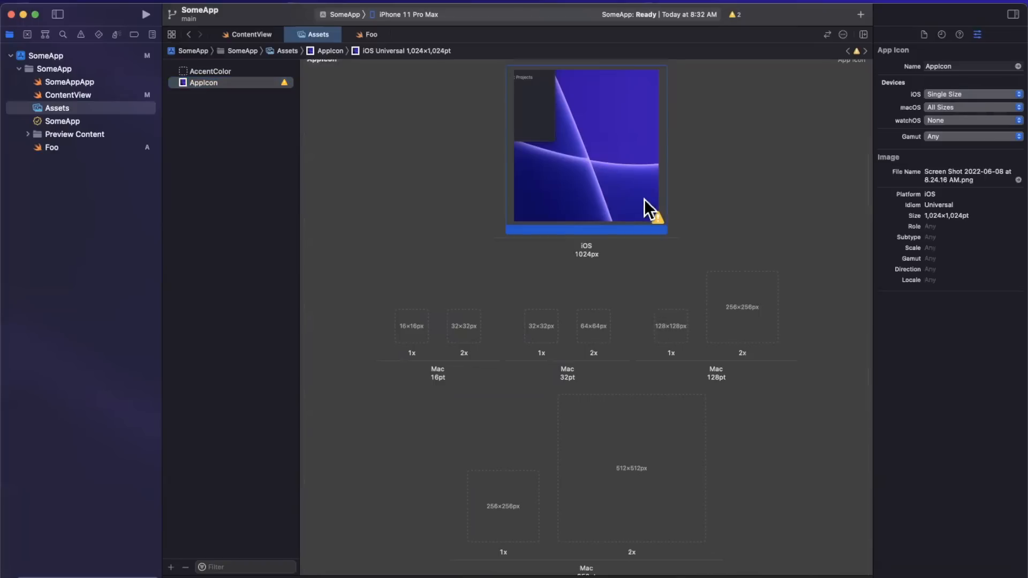
- Remove the screenshot from AppIcon's iOS 1024px slot and hide the inspector
{"action": "left_click", "coordinate": [1014, 14]}
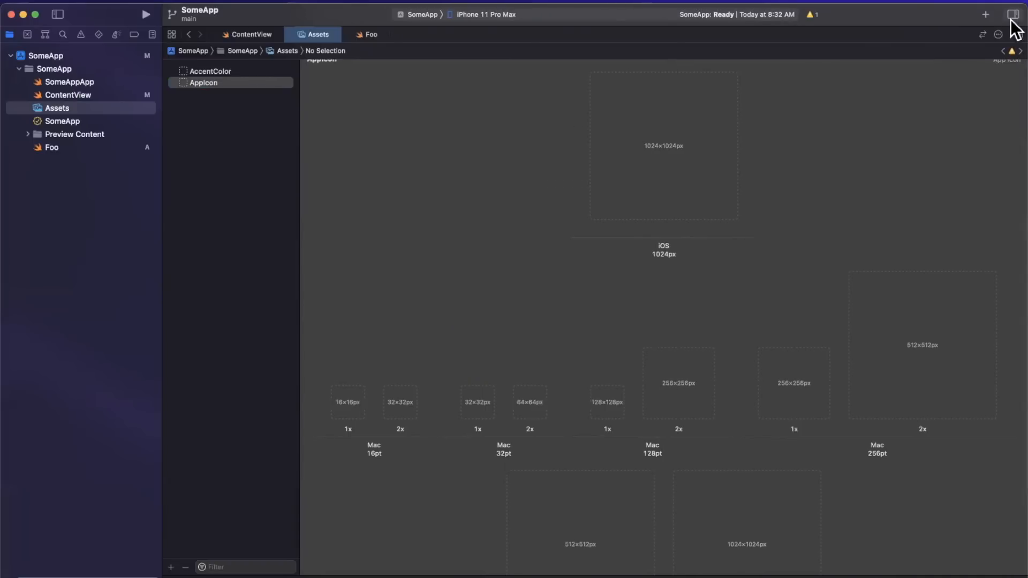
{"action": "mouse_move", "coordinate": [1013, 106]}
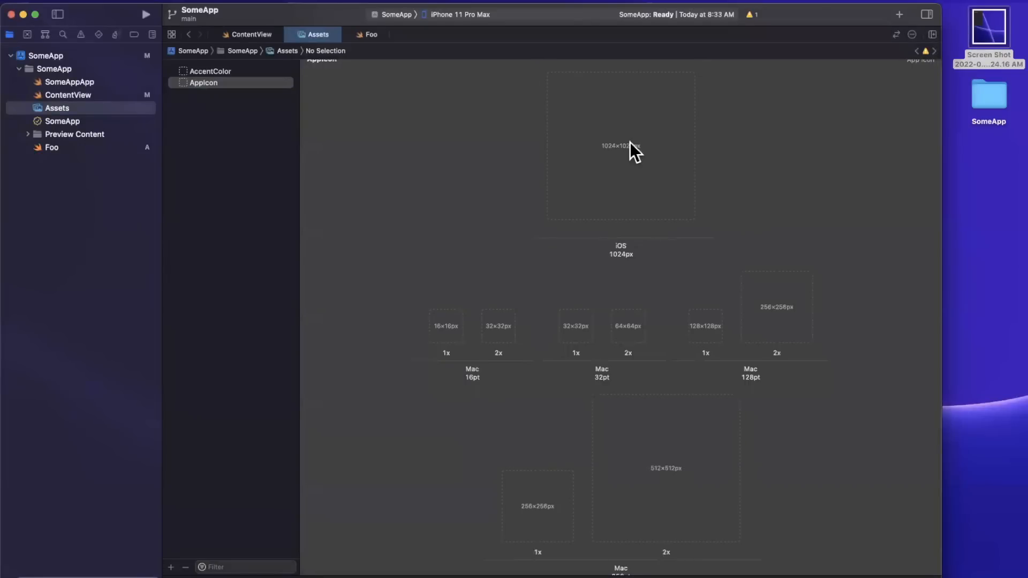
{"action": "left_click", "coordinate": [620, 145]}
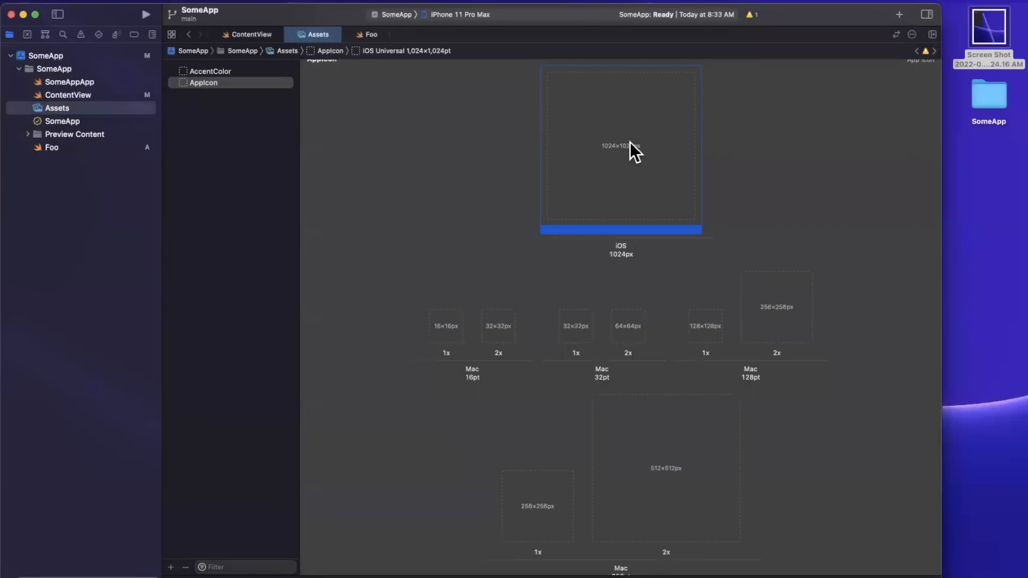
{"action": "left_click", "coordinate": [989, 33]}
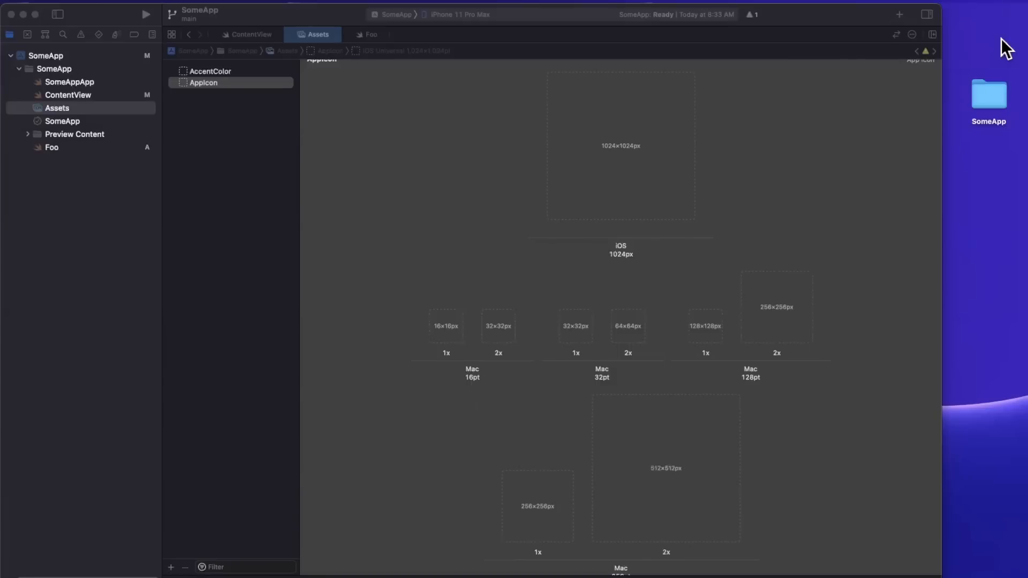
{"action": "mouse_move", "coordinate": [872, 124]}
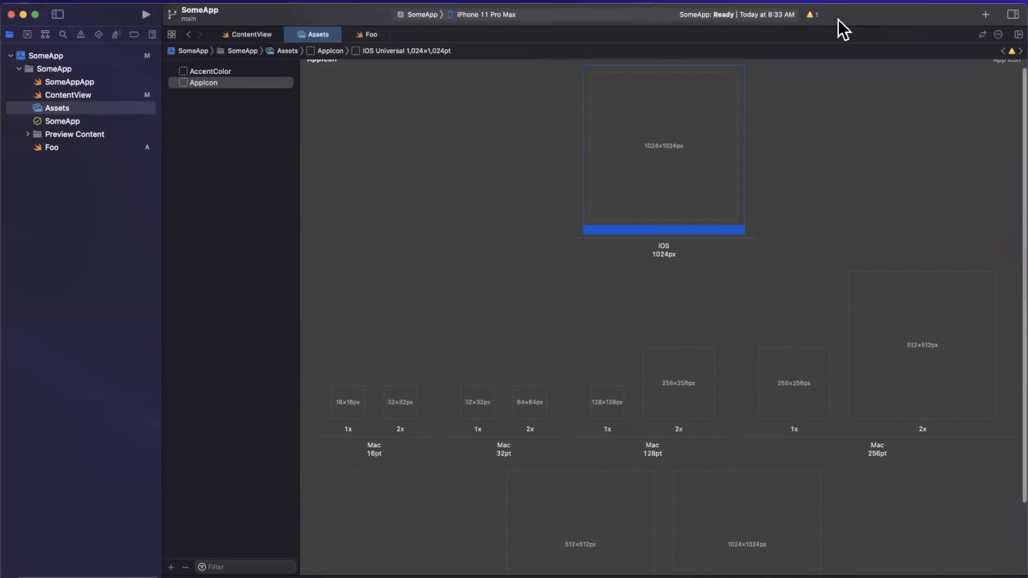
{"action": "left_click", "coordinate": [54, 69]}
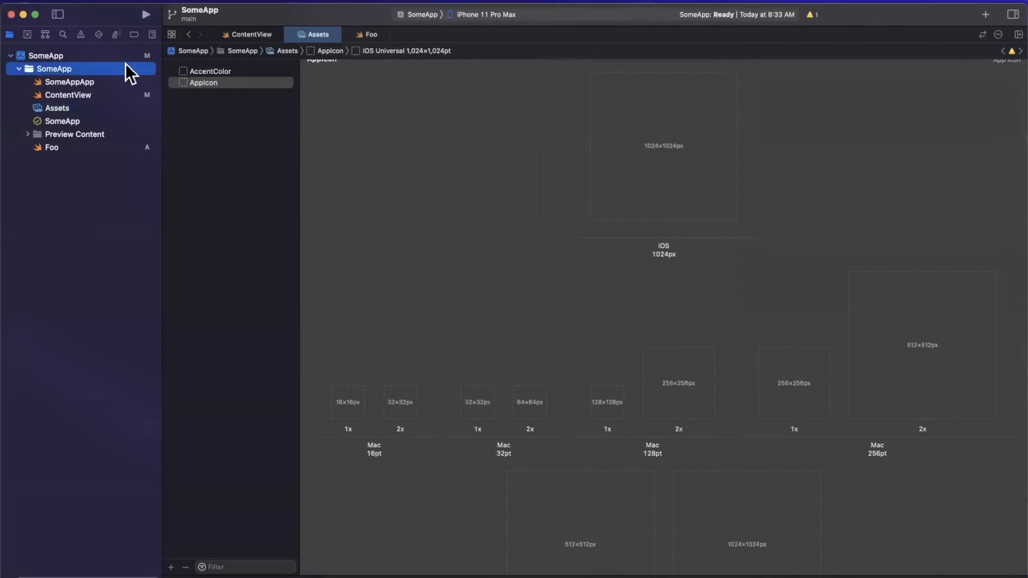
- View SomeApp's General settings with iPhone, iPad and Mac destinations, then open SomeAppApp.swift
{"action": "left_click", "coordinate": [46, 55]}
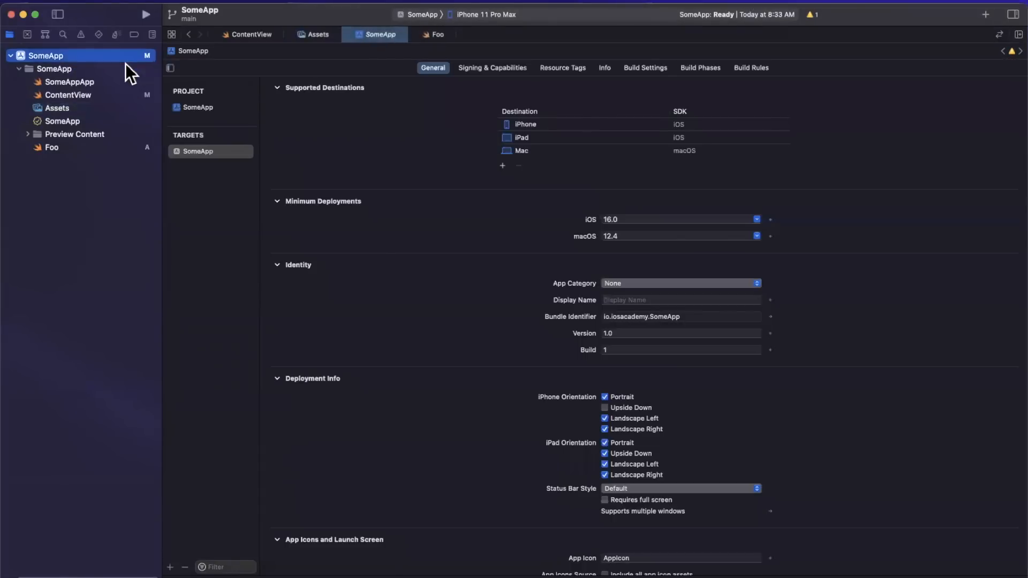
{"action": "mouse_move", "coordinate": [493, 257]}
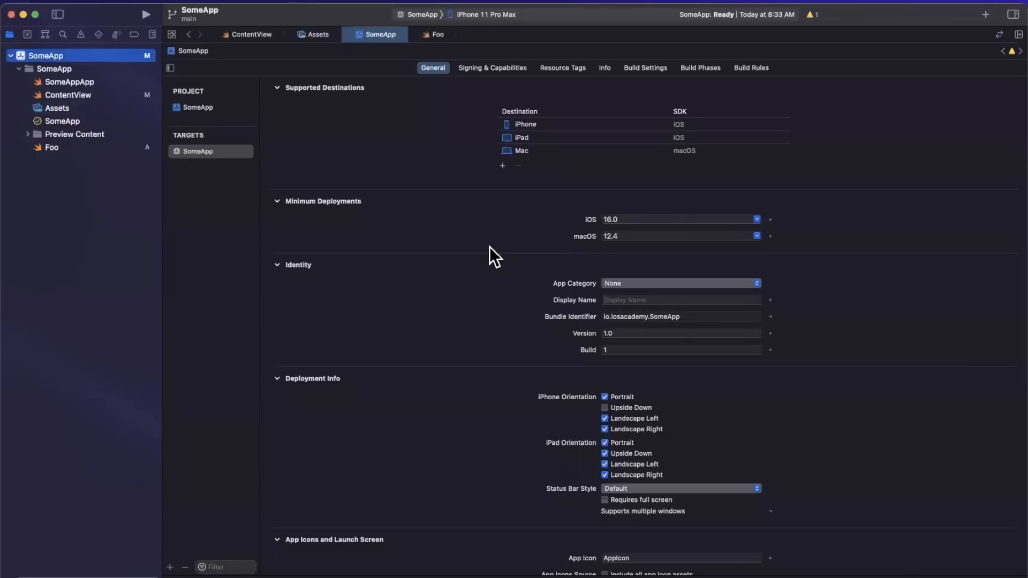
{"action": "mouse_move", "coordinate": [122, 97]}
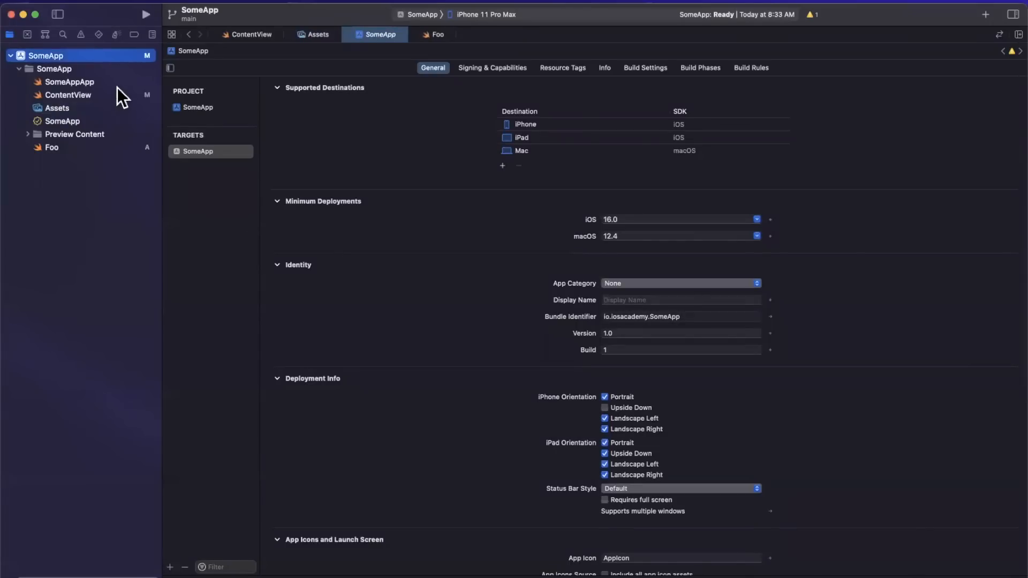
{"action": "left_click", "coordinate": [69, 81]}
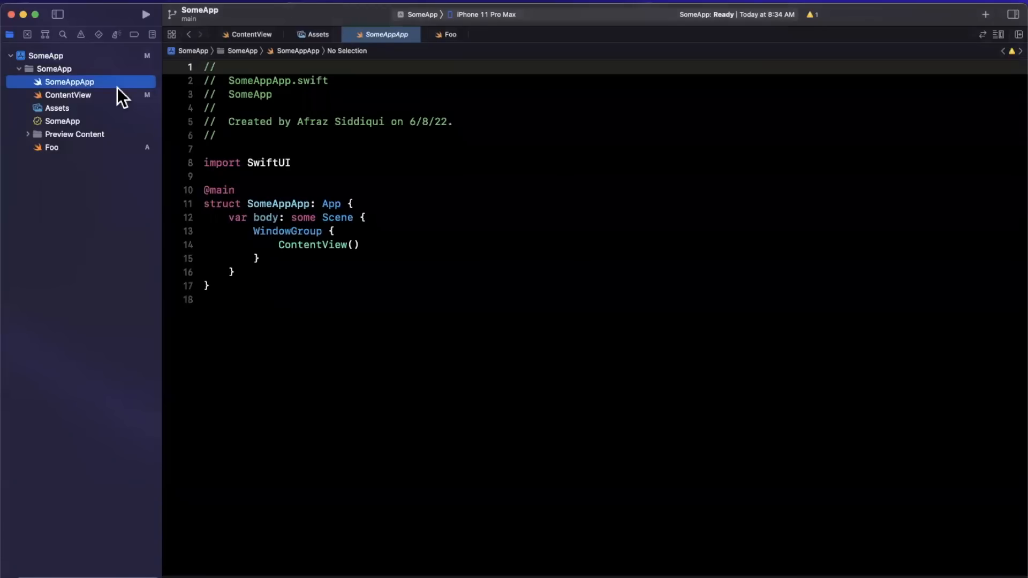
{"action": "mouse_move", "coordinate": [430, 193]}
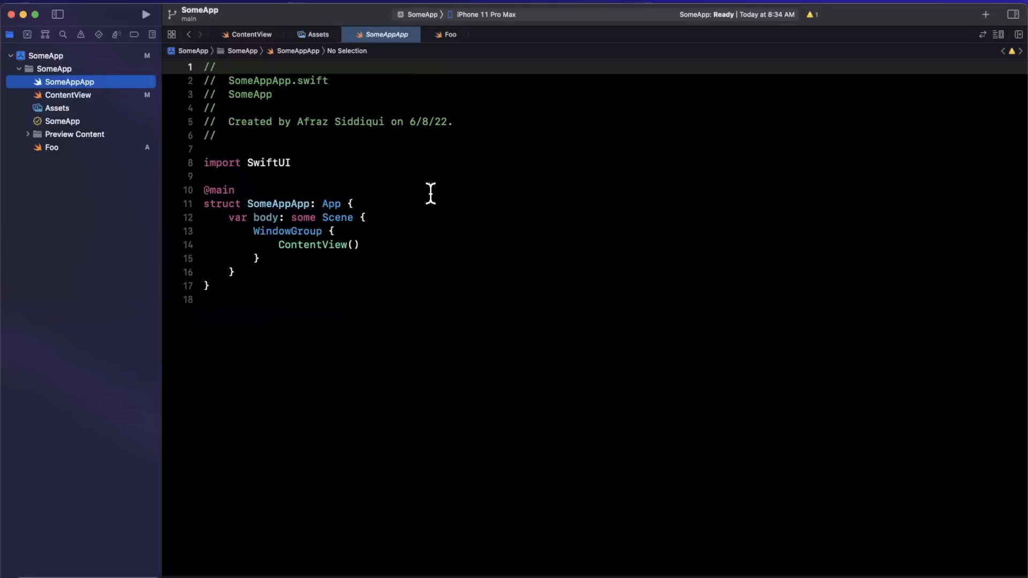
{"action": "mouse_move", "coordinate": [487, 23]}
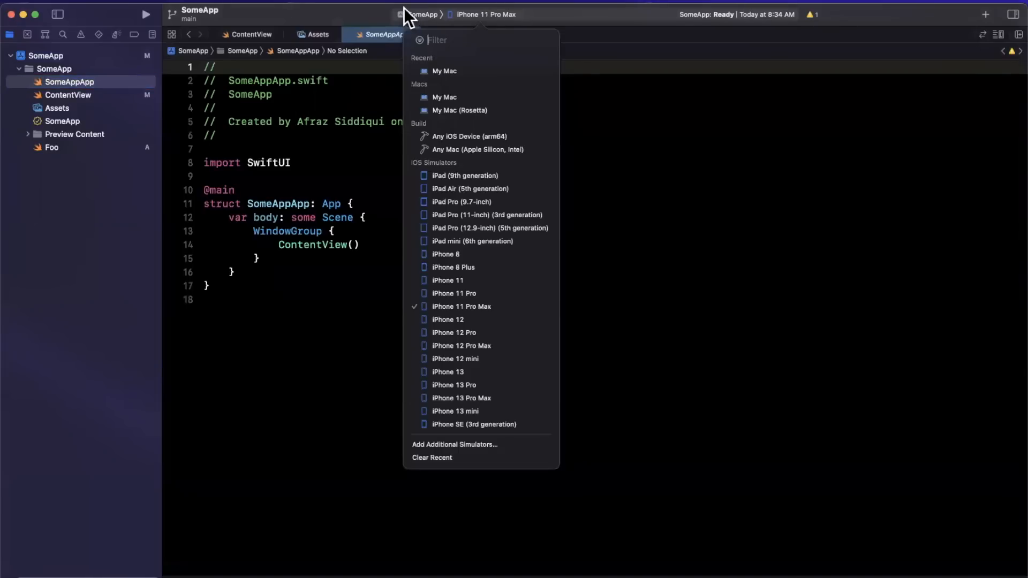
- Browse schemes and run destinations, filtering for 'iphone 13', keeping iPhone 11 Pro Max
{"action": "left_click", "coordinate": [424, 14]}
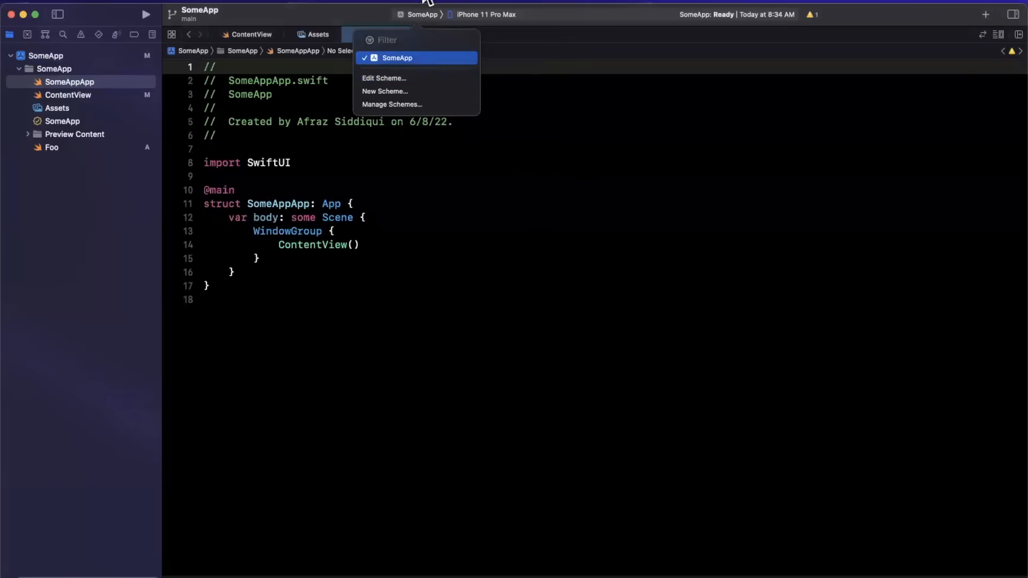
{"action": "mouse_move", "coordinate": [421, 40]}
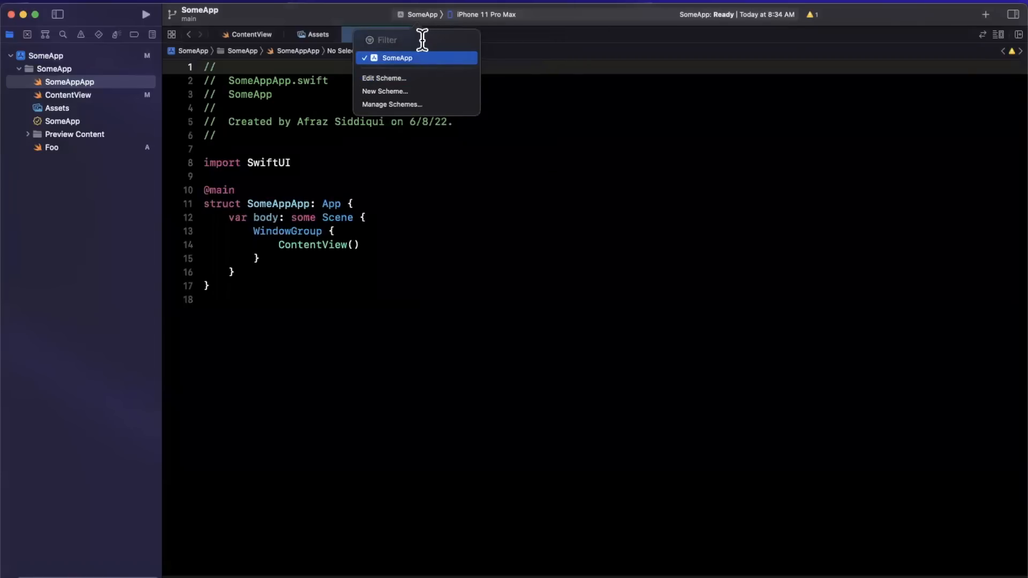
{"action": "left_click", "coordinate": [487, 15]}
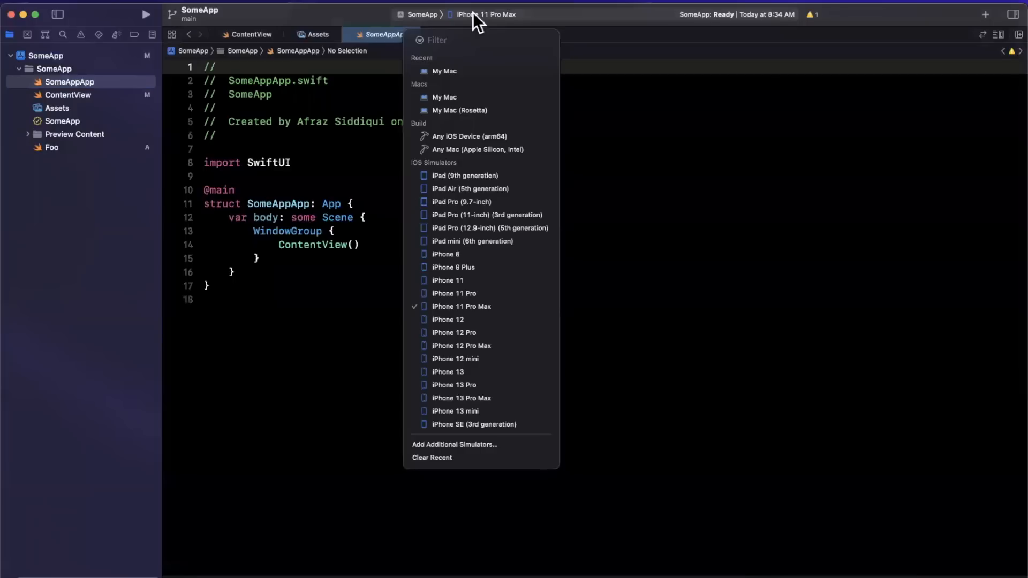
{"action": "mouse_move", "coordinate": [459, 111]}
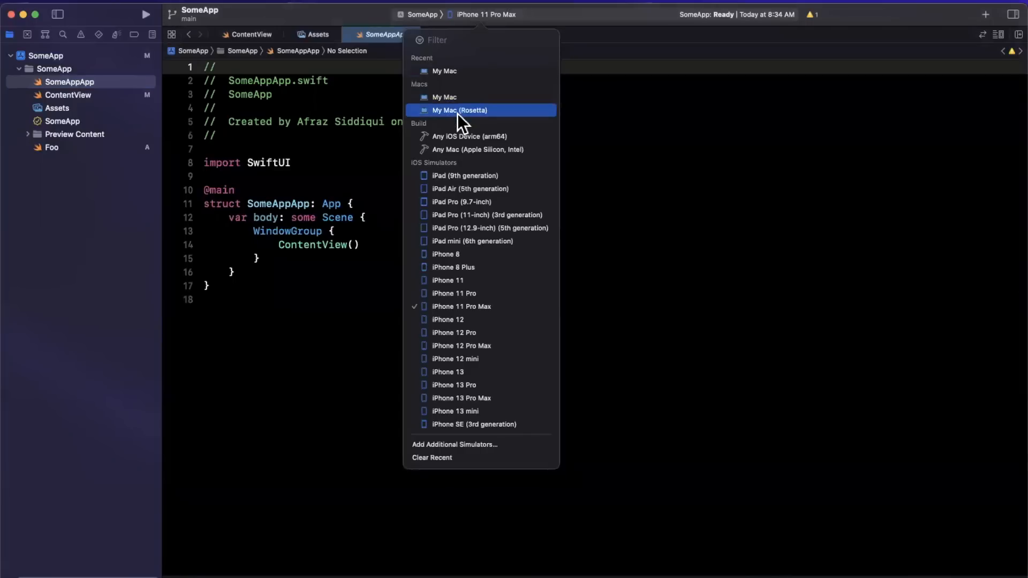
{"action": "mouse_move", "coordinate": [459, 157]}
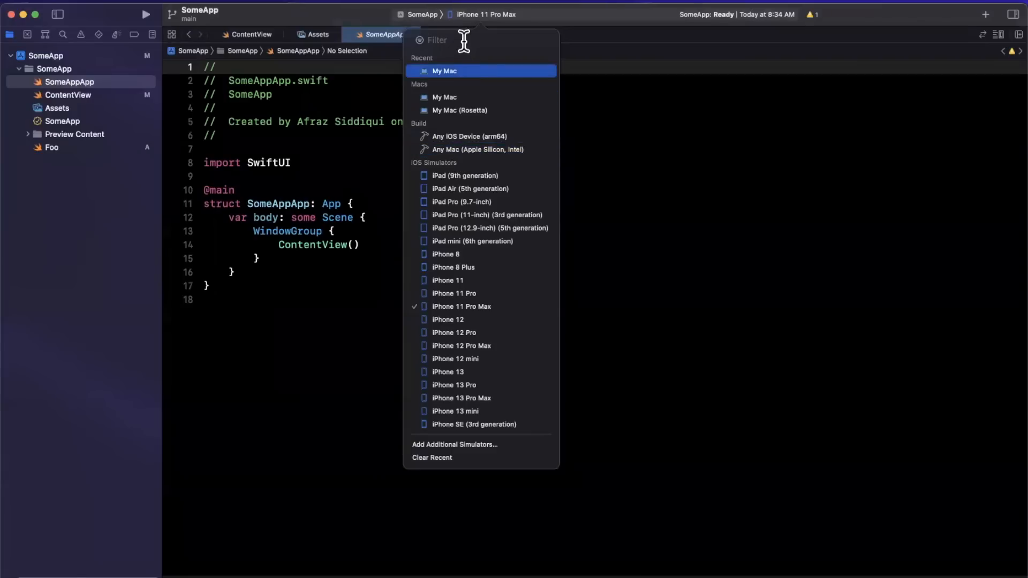
{"action": "type", "text": "iphone 13"}
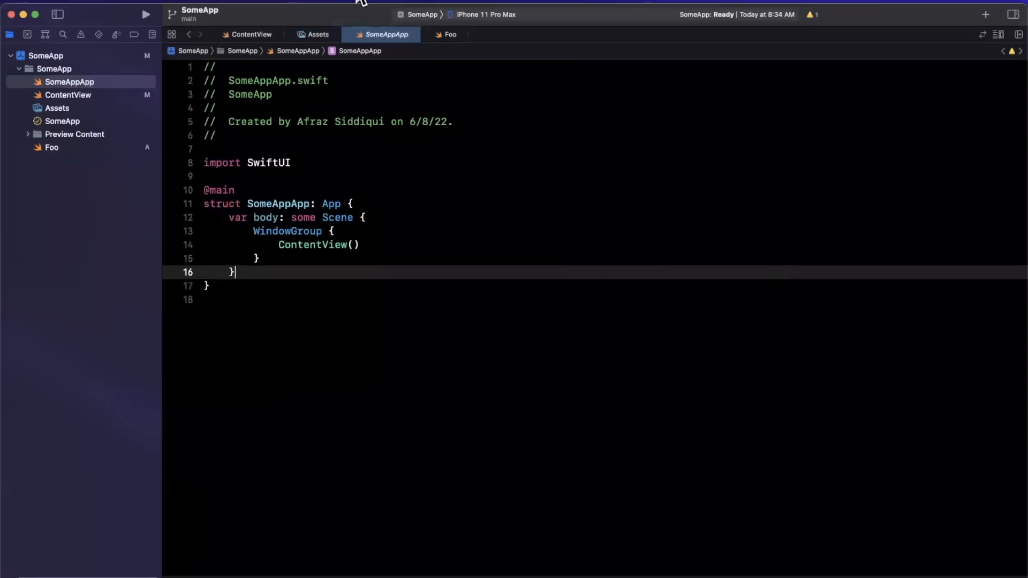
{"action": "mouse_move", "coordinate": [462, 23]}
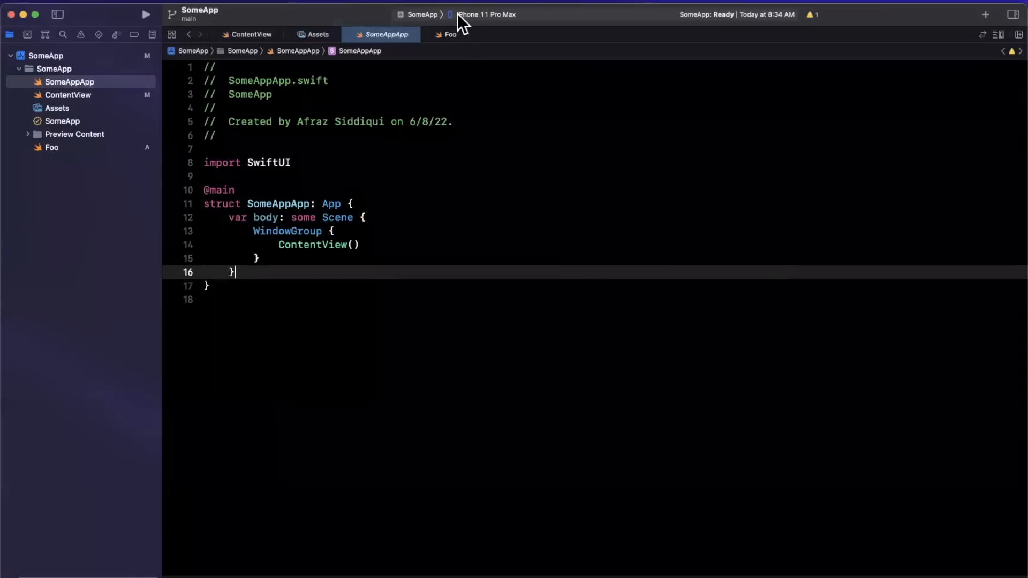
{"action": "mouse_move", "coordinate": [196, 34]}
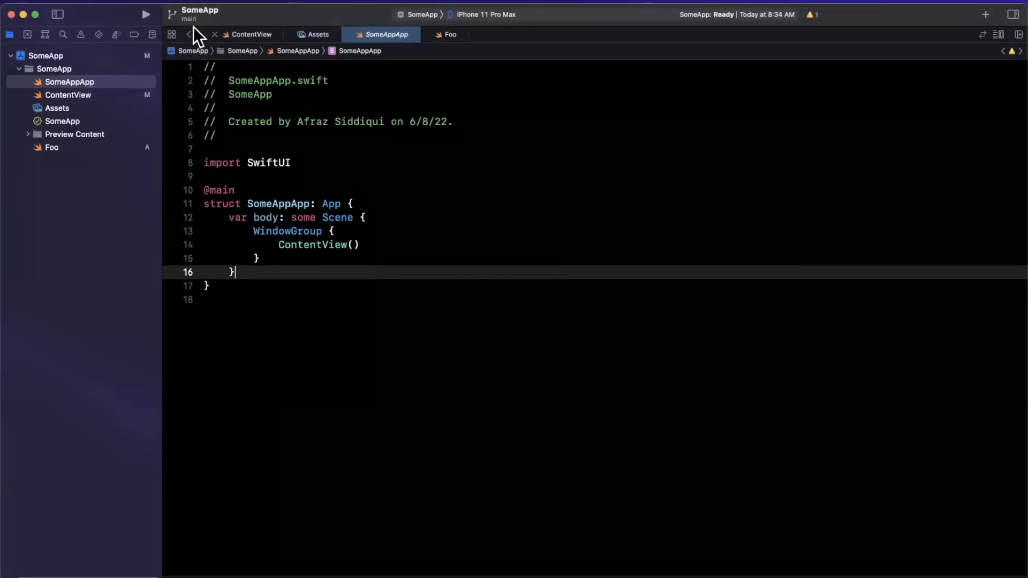
{"action": "mouse_move", "coordinate": [409, 6]}
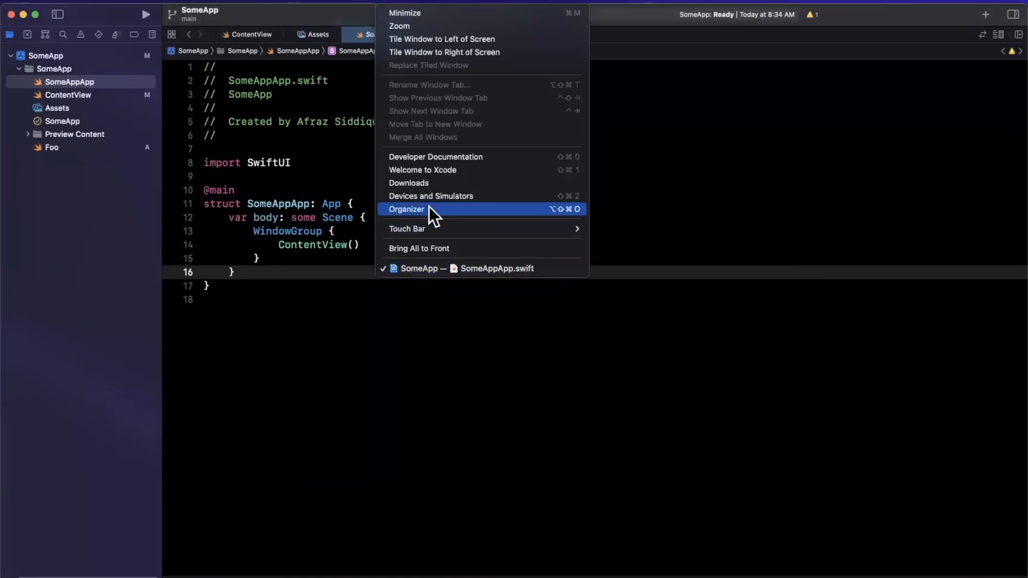
- Switch between the Organizer's Feedback and Hangs reports, then close the Organizer
{"action": "left_click", "coordinate": [406, 208]}
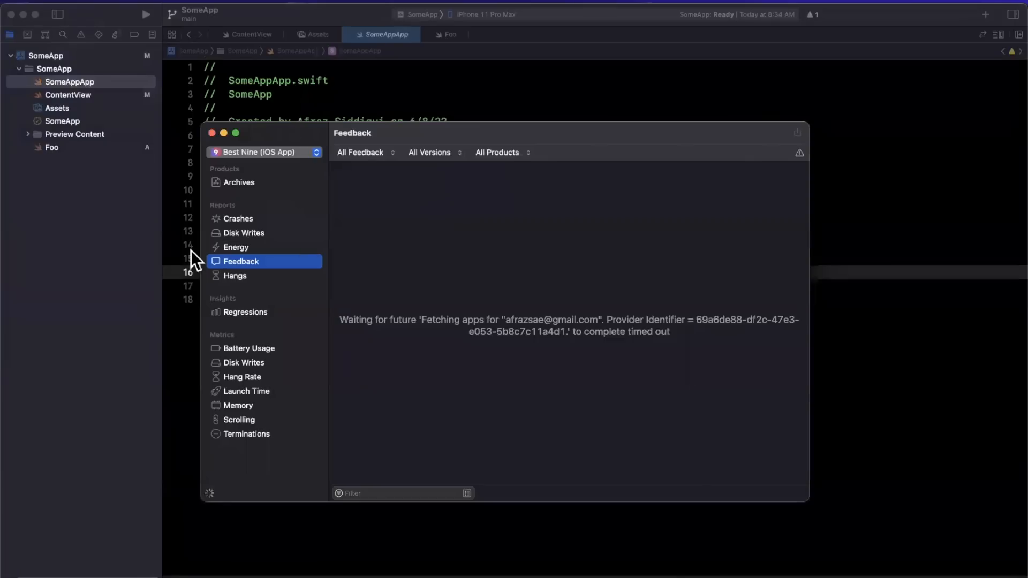
{"action": "mouse_move", "coordinate": [252, 271]}
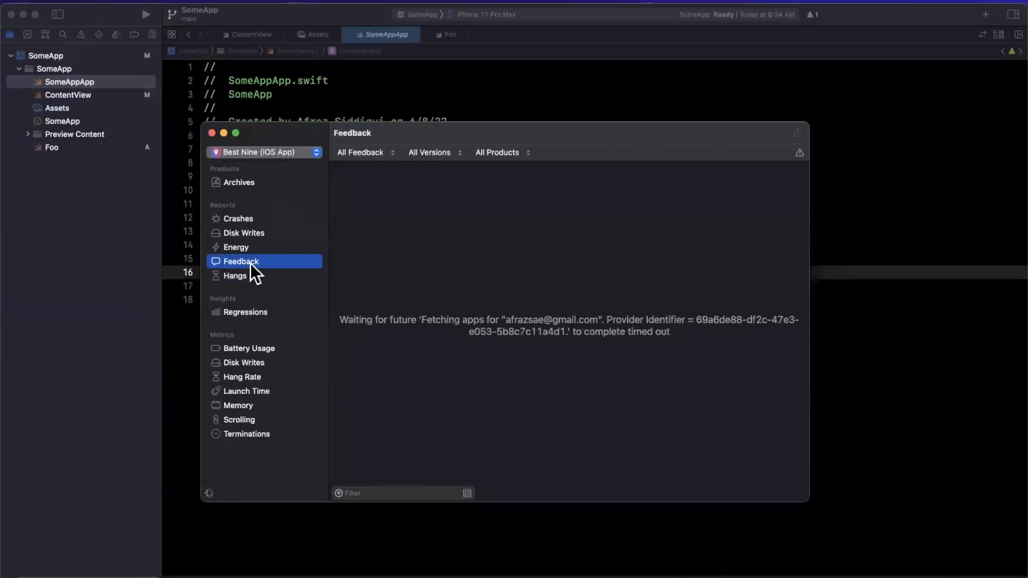
{"action": "left_click", "coordinate": [234, 275]}
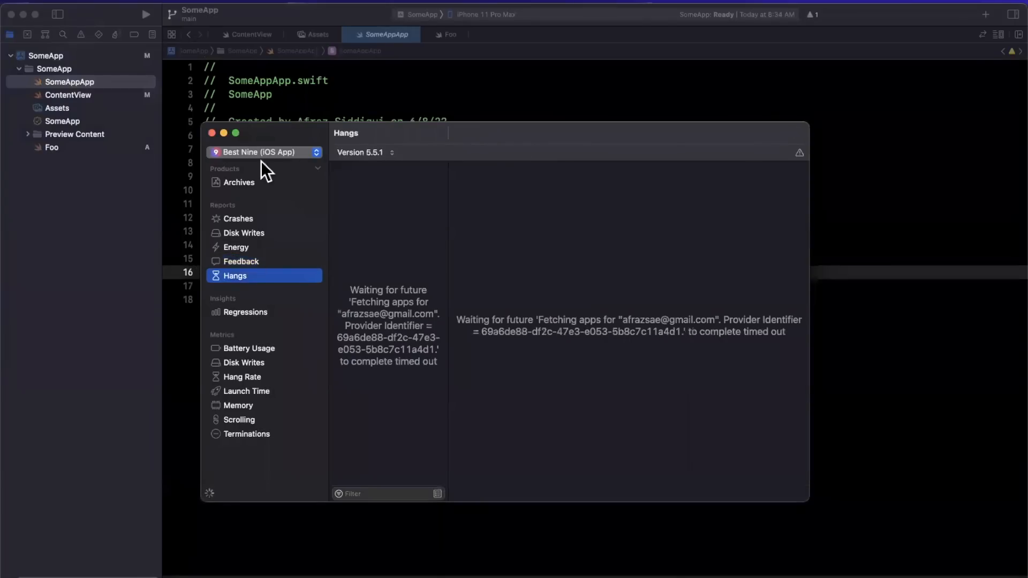
{"action": "mouse_move", "coordinate": [380, 308]}
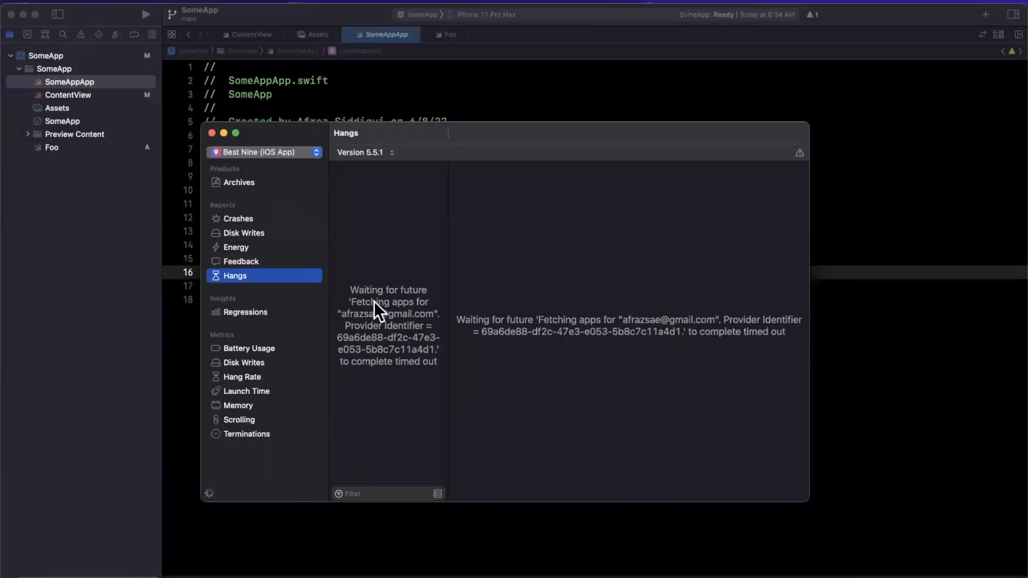
{"action": "left_click", "coordinate": [240, 261]}
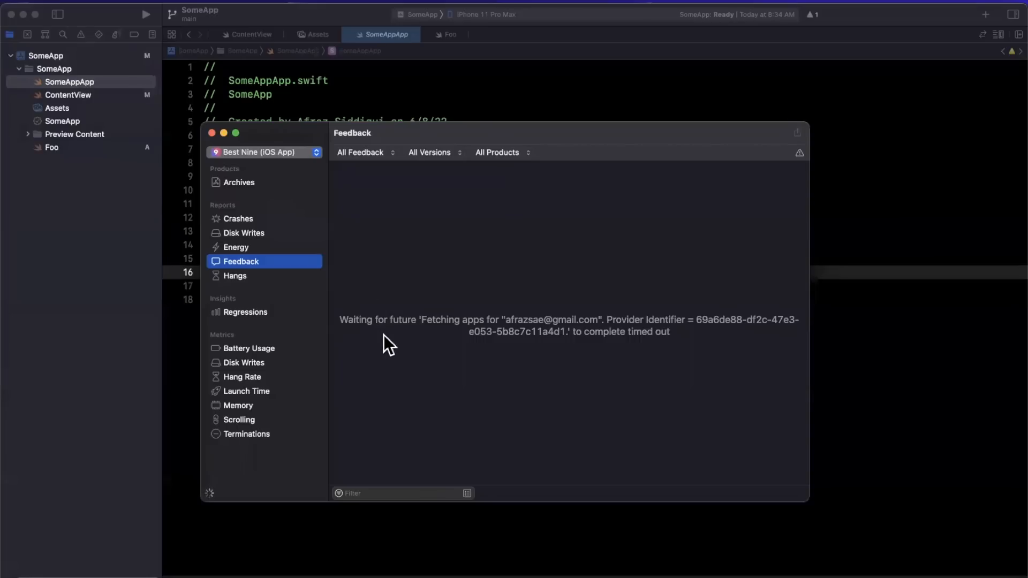
{"action": "mouse_move", "coordinate": [258, 275]}
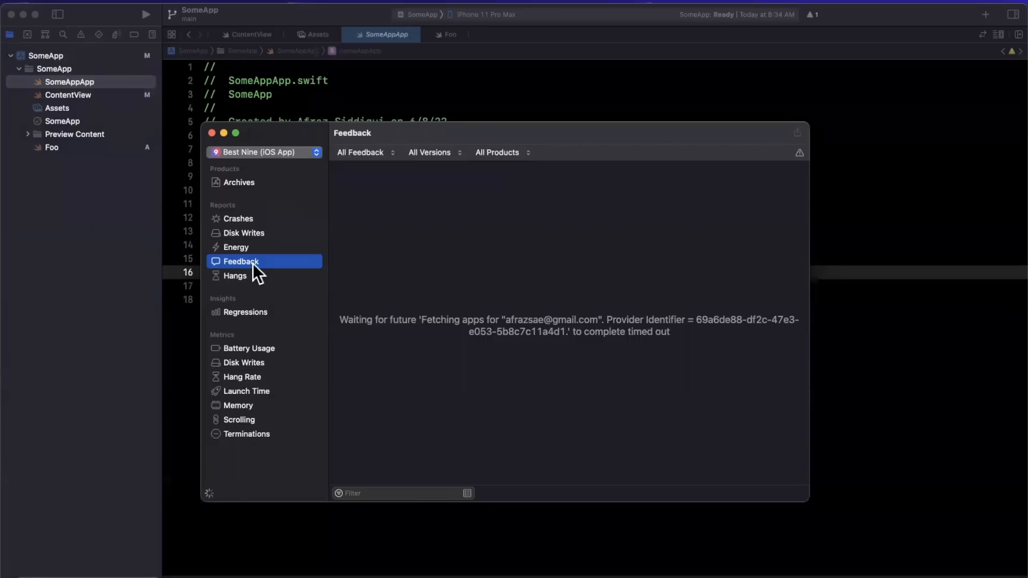
{"action": "mouse_move", "coordinate": [328, 379]}
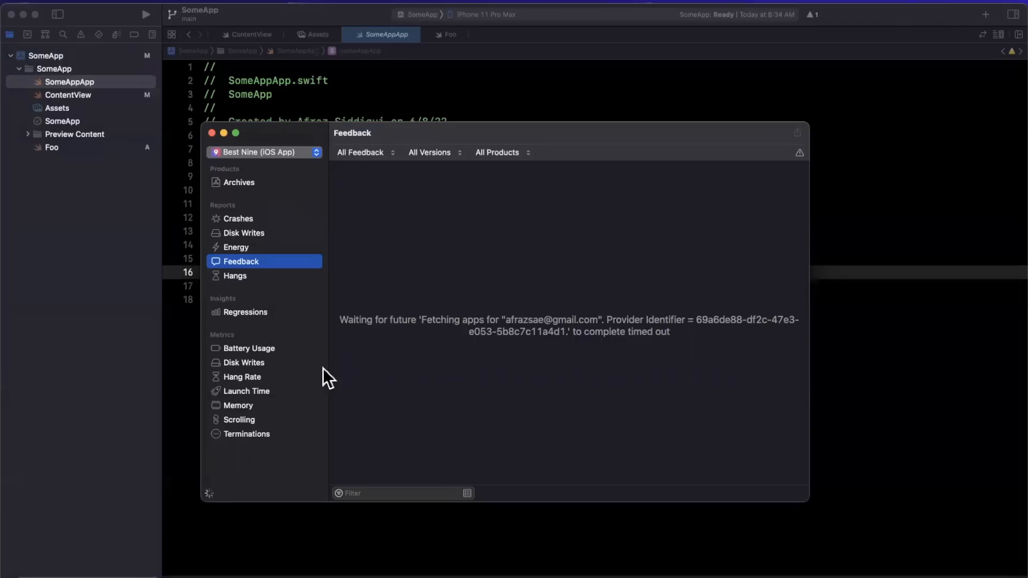
{"action": "left_click", "coordinate": [235, 275]}
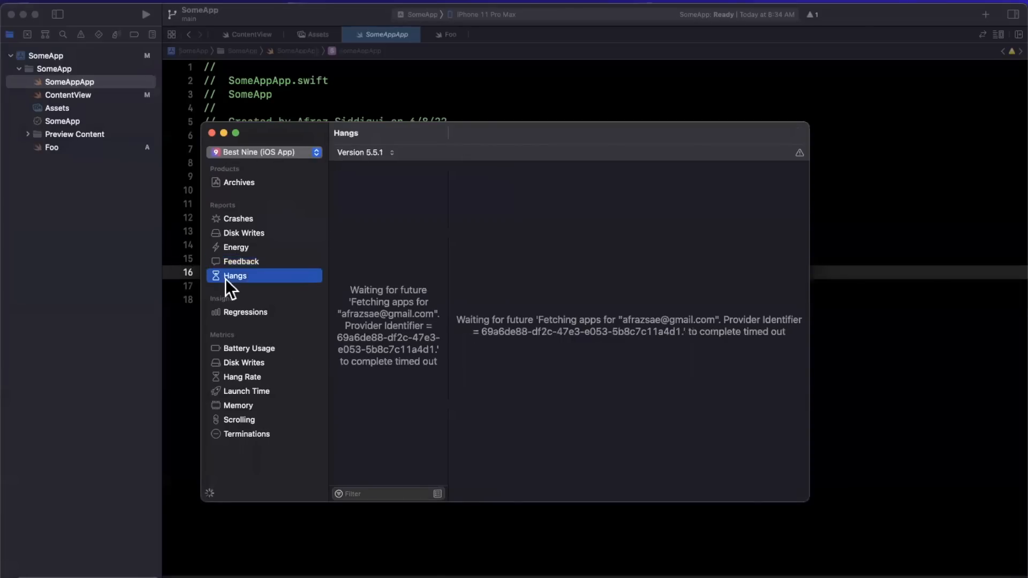
{"action": "mouse_move", "coordinate": [236, 293]}
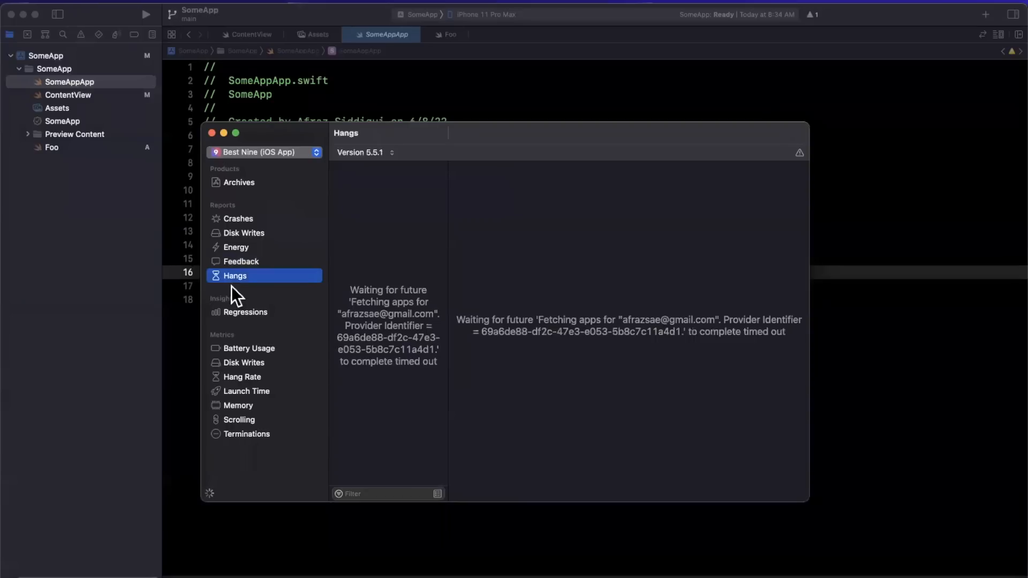
{"action": "mouse_move", "coordinate": [479, 312]}
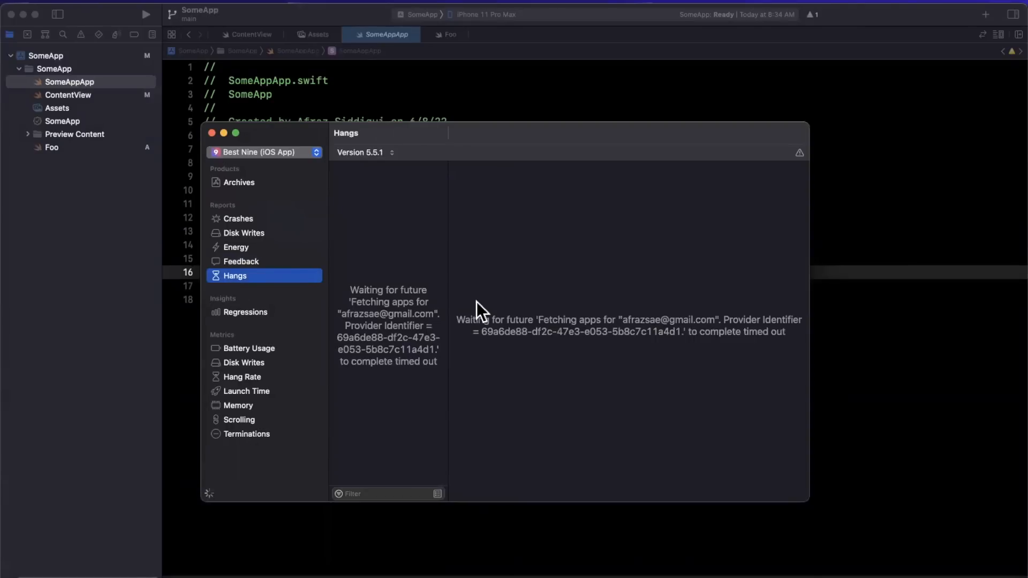
{"action": "left_click", "coordinate": [212, 132]}
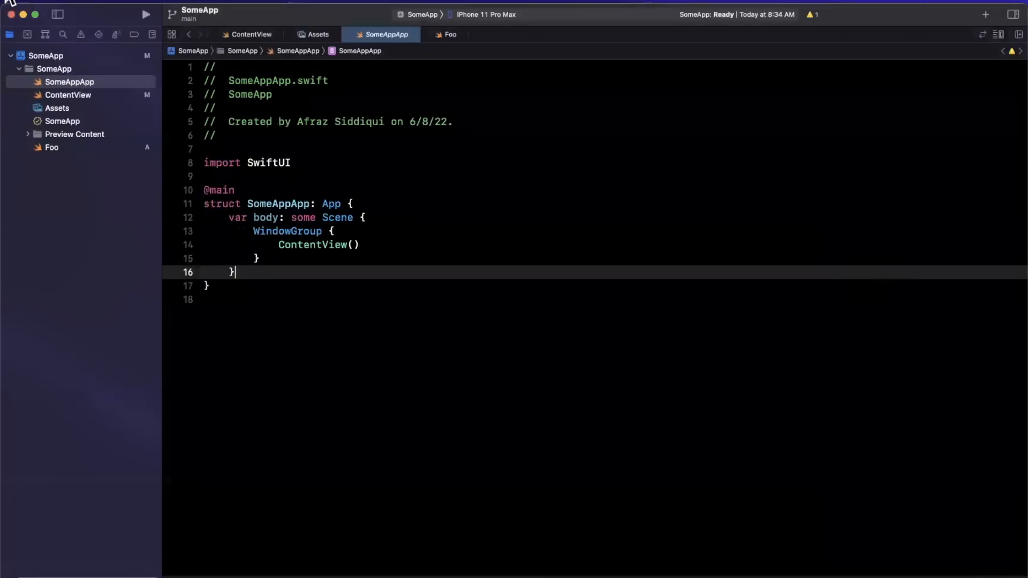
- Glance at SomeApp's General settings, then open ContentView.swift with its preview
{"action": "left_click", "coordinate": [46, 55]}
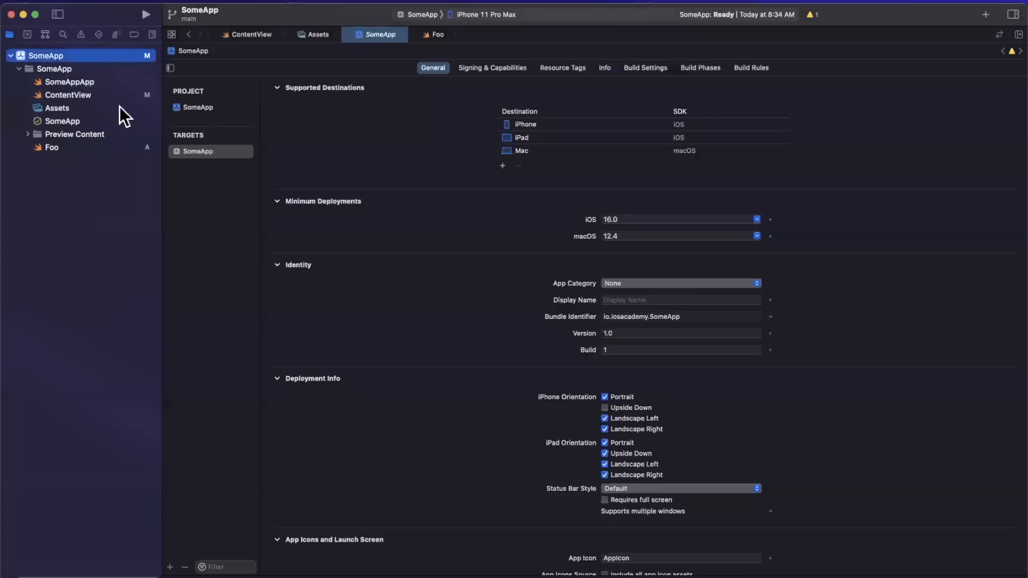
{"action": "mouse_move", "coordinate": [14, 96]}
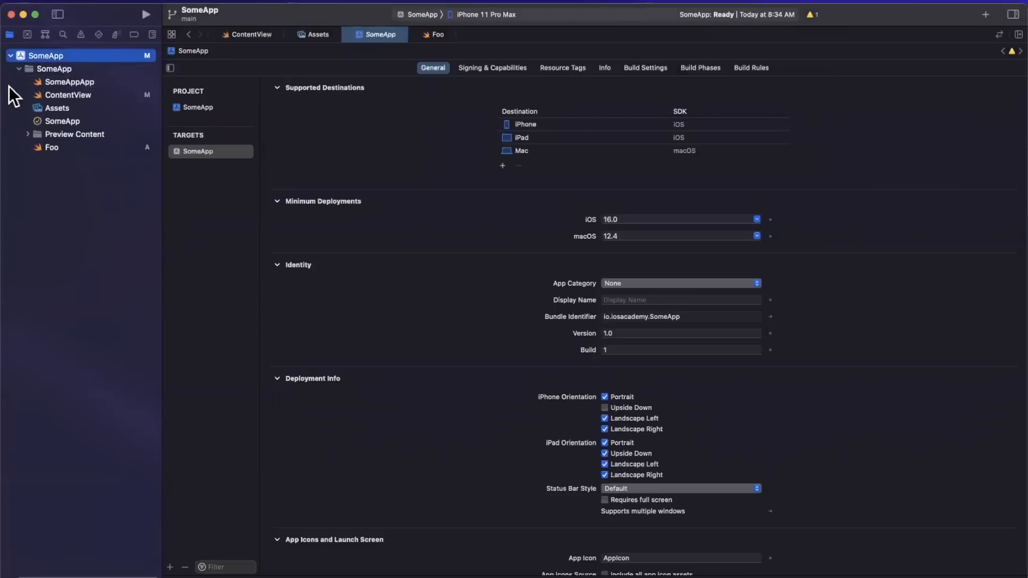
{"action": "left_click", "coordinate": [68, 94]}
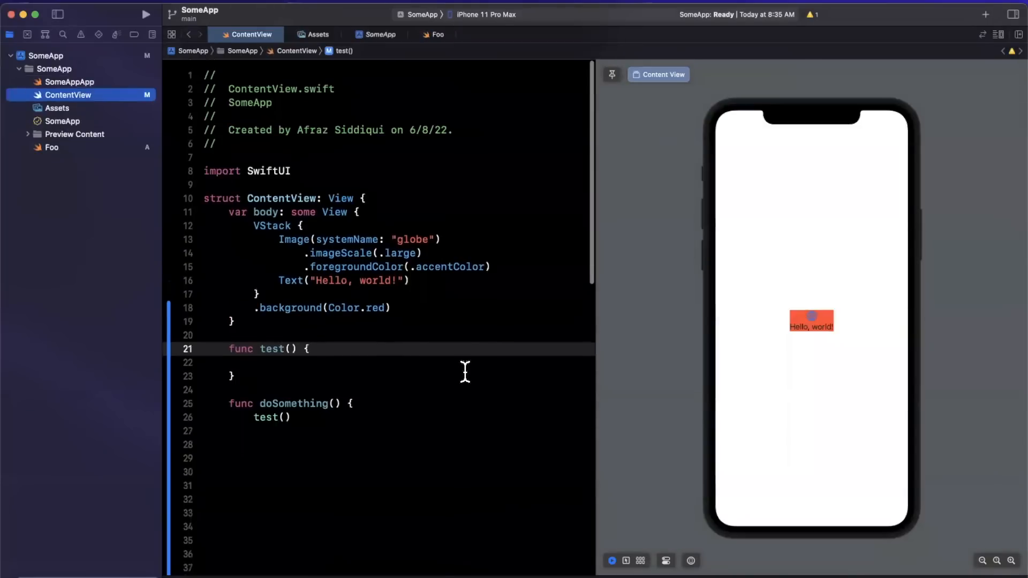
{"action": "scroll", "scroll_direction": "up", "scroll_amount": 3}
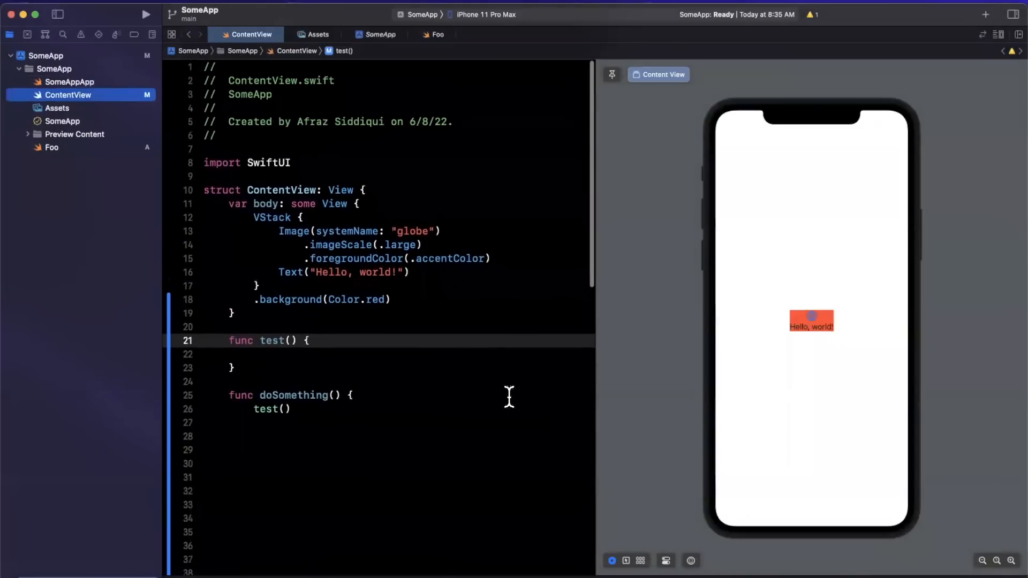
{"action": "mouse_move", "coordinate": [529, 413]}
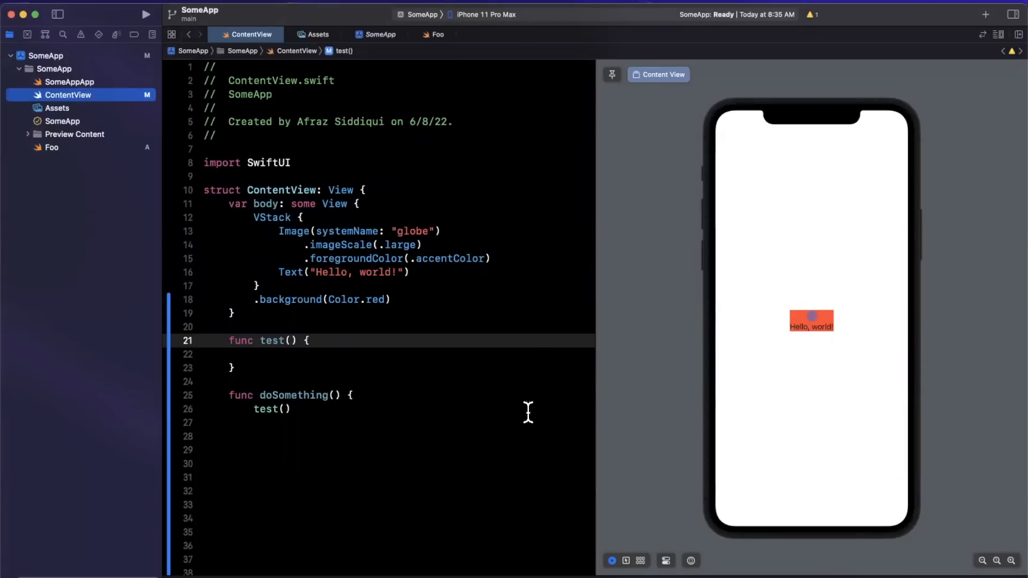
{"action": "mouse_move", "coordinate": [495, 409]}
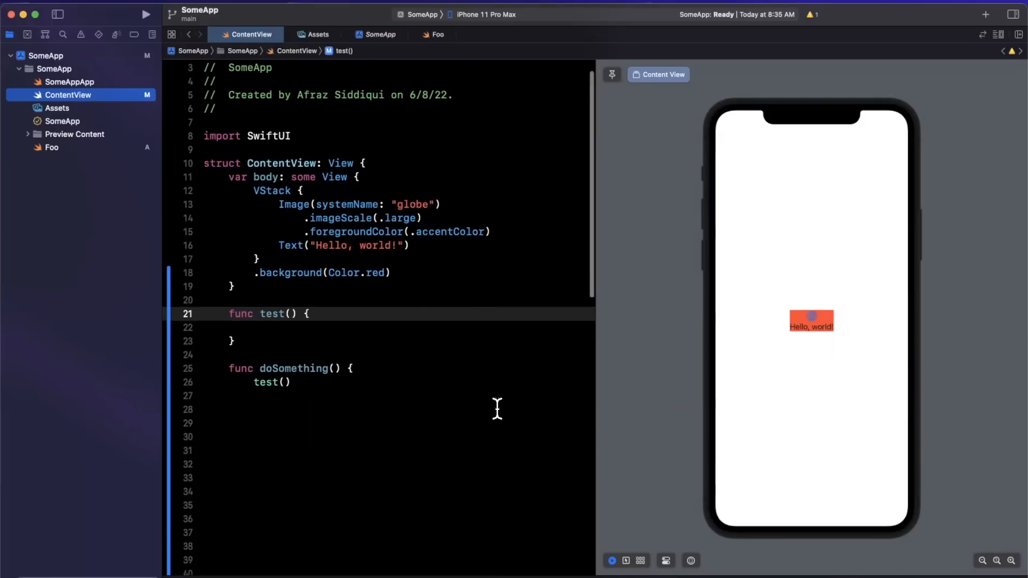
{"action": "scroll", "scroll_direction": "up", "scroll_amount": 3}
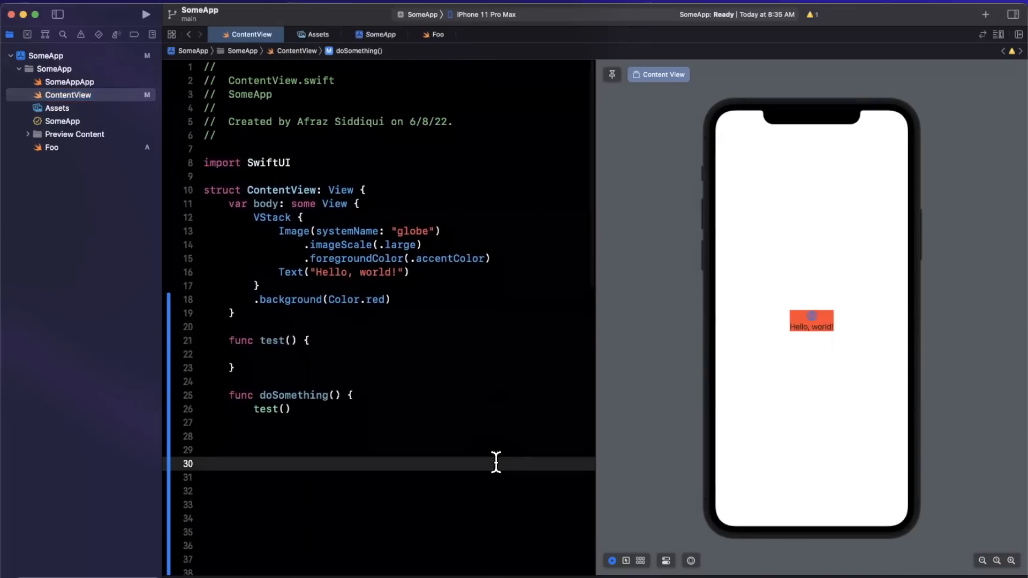
{"action": "left_click", "coordinate": [204, 464]}
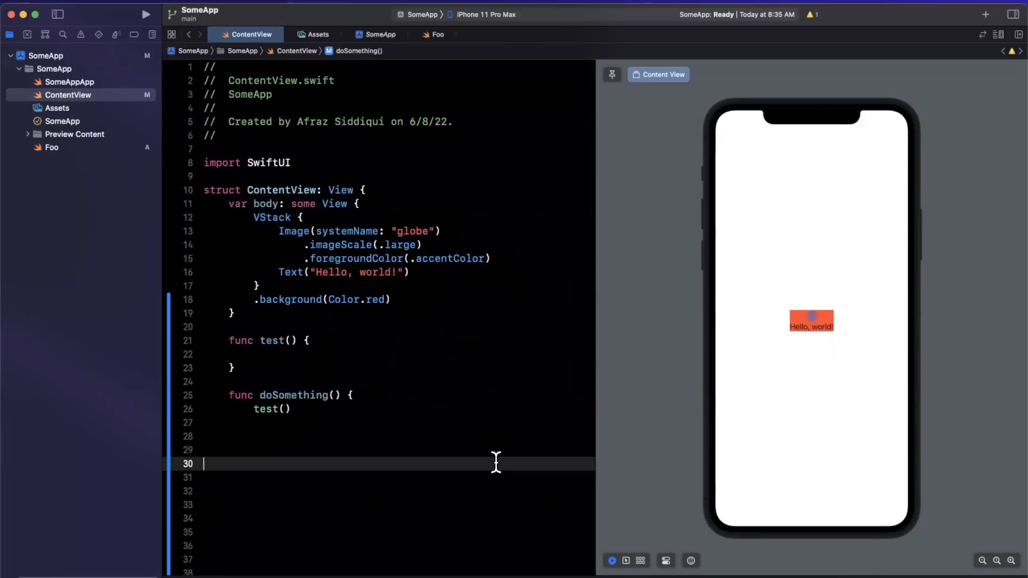
{"action": "mouse_move", "coordinate": [492, 327]}
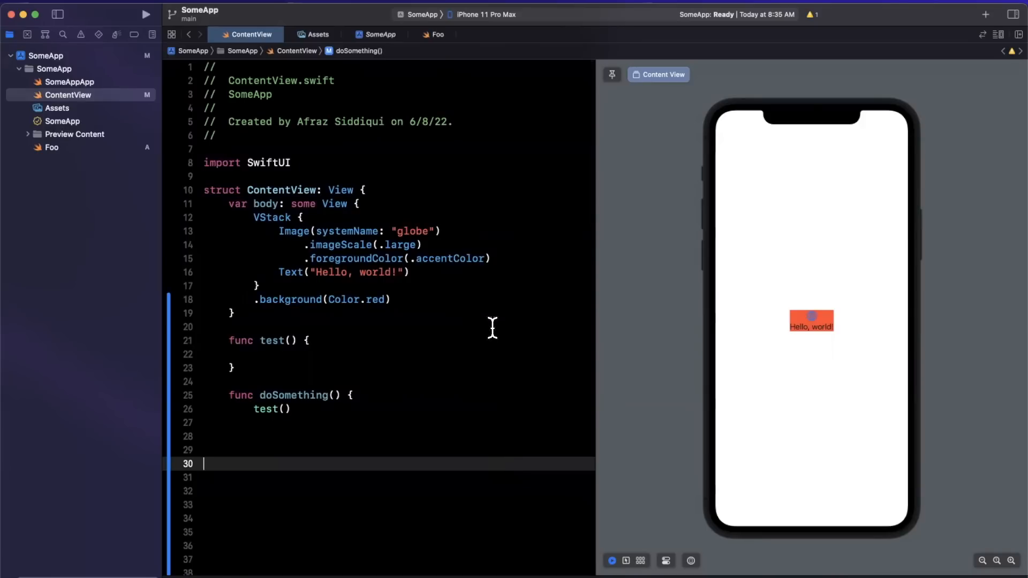
{"action": "mouse_move", "coordinate": [495, 288]}
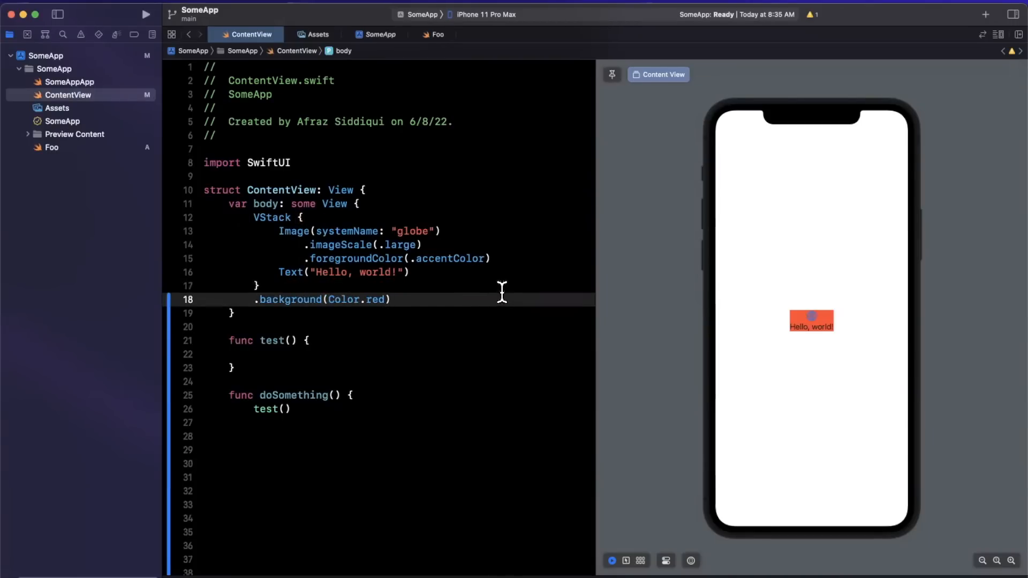
{"action": "mouse_move", "coordinate": [508, 281]}
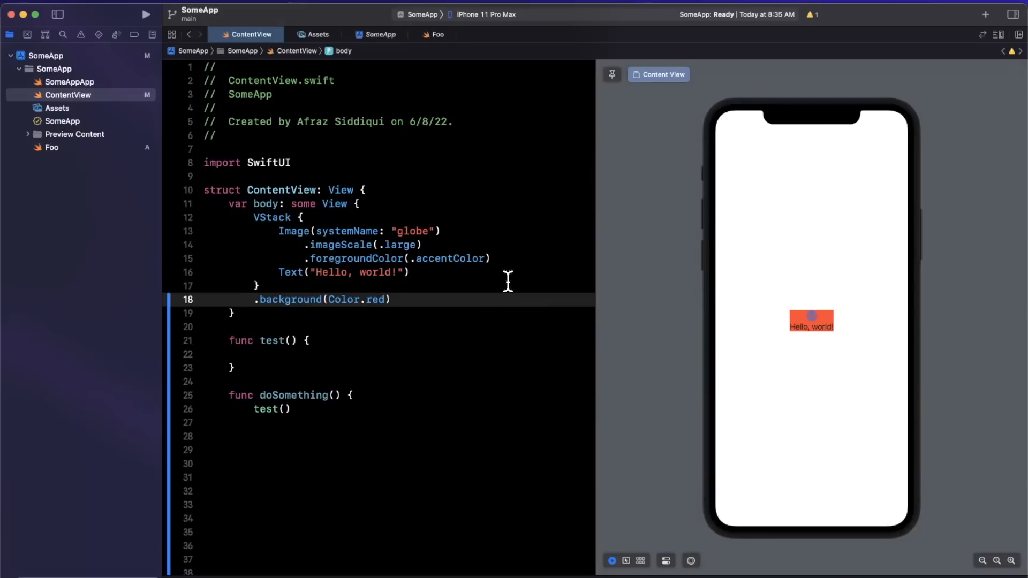
{"action": "mouse_move", "coordinate": [535, 192]}
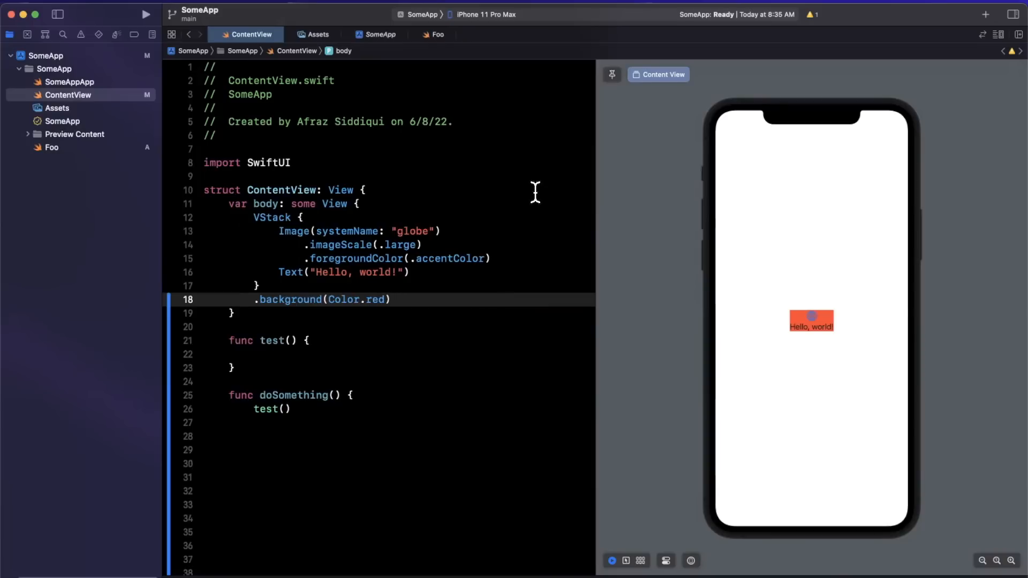
{"action": "left_click", "coordinate": [391, 300]}
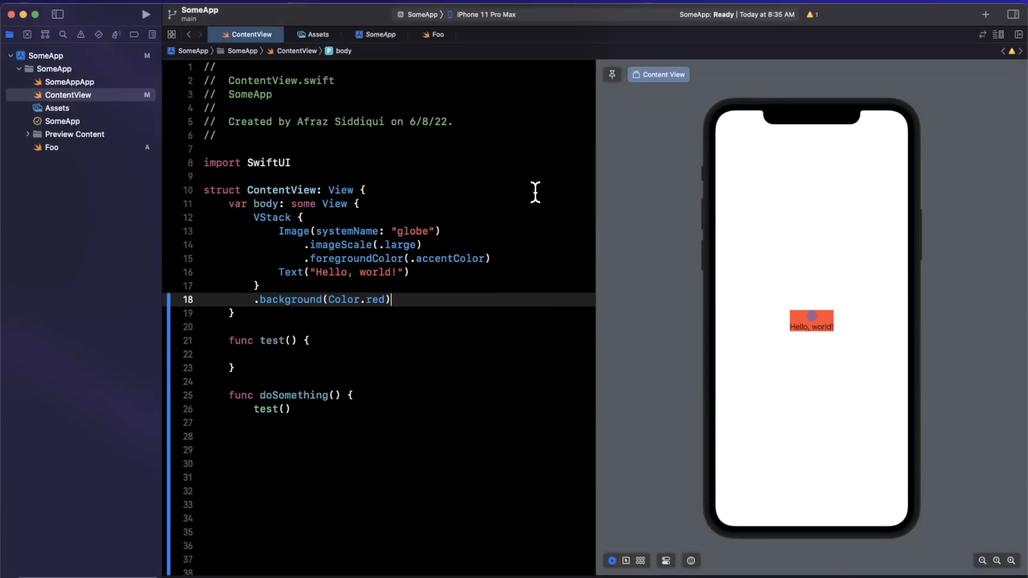